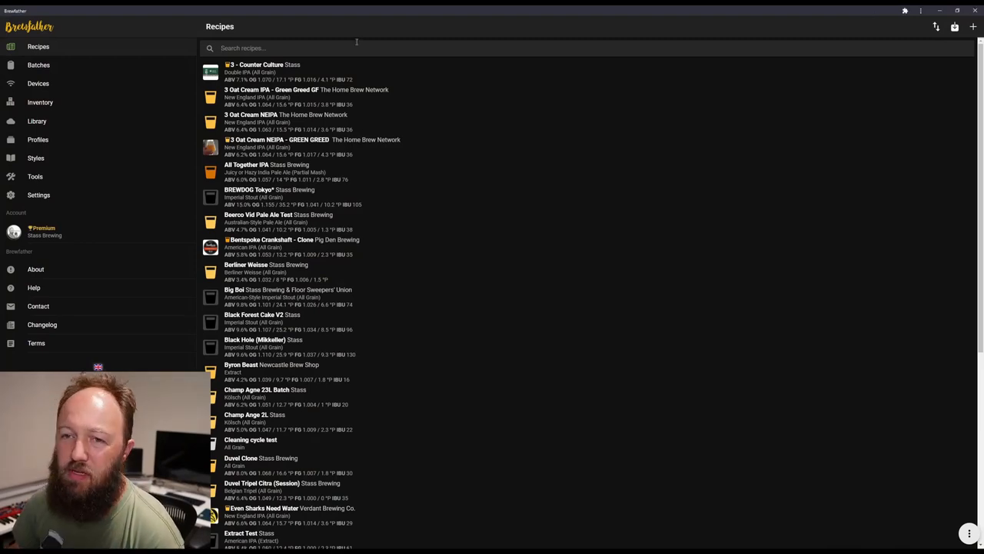
{"action": "mouse_move", "coordinate": [974, 27]}
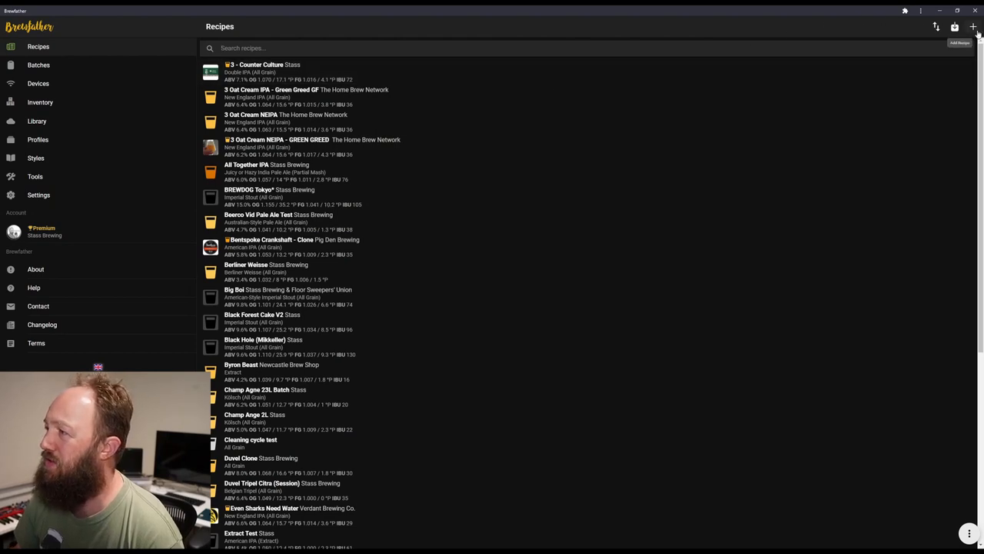
Create a new blank recipe from the Recipes page's Add Recipe button.
{"action": "left_click", "coordinate": [973, 27]}
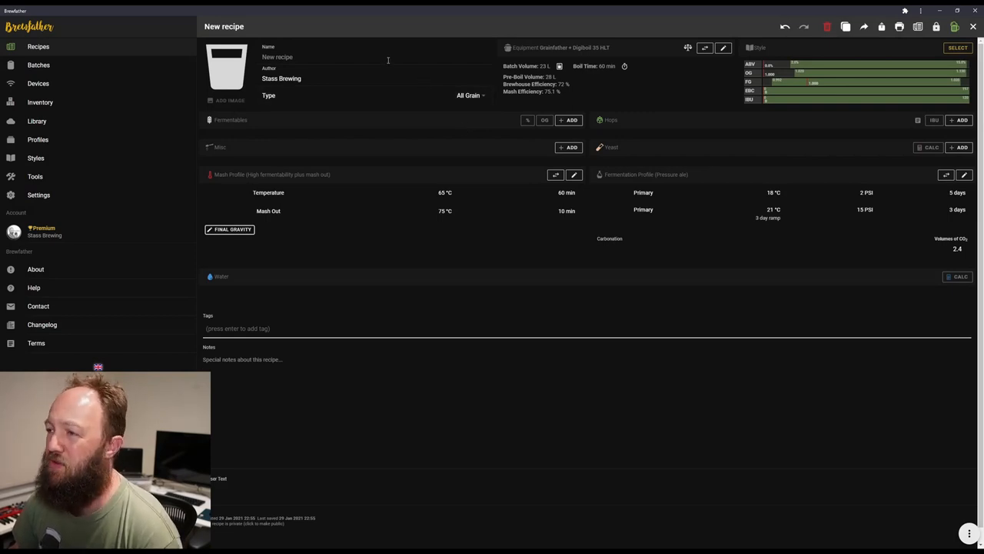
Enter 'Aussie Pale Ale' as the recipe name.
{"action": "left_click", "coordinate": [377, 57]}
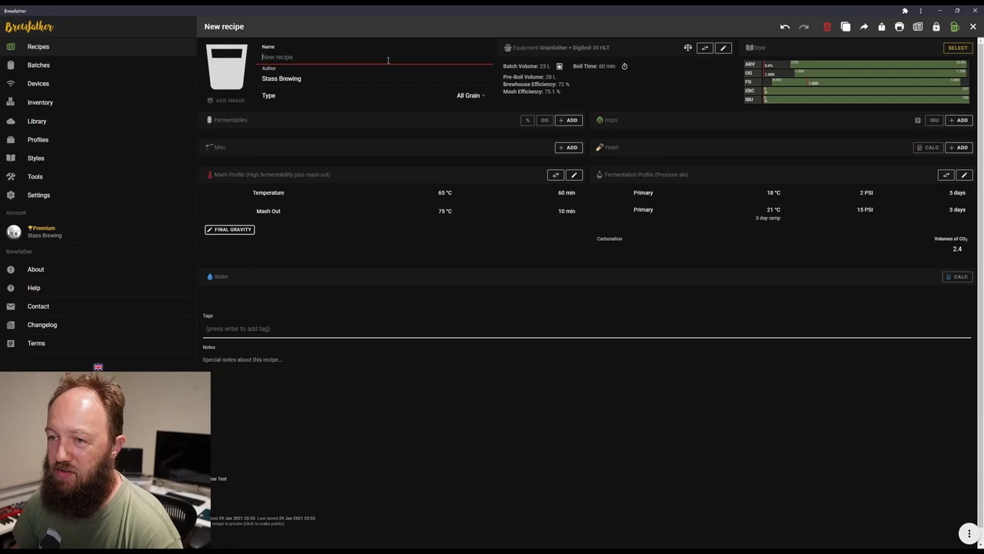
{"action": "type", "text": "A"}
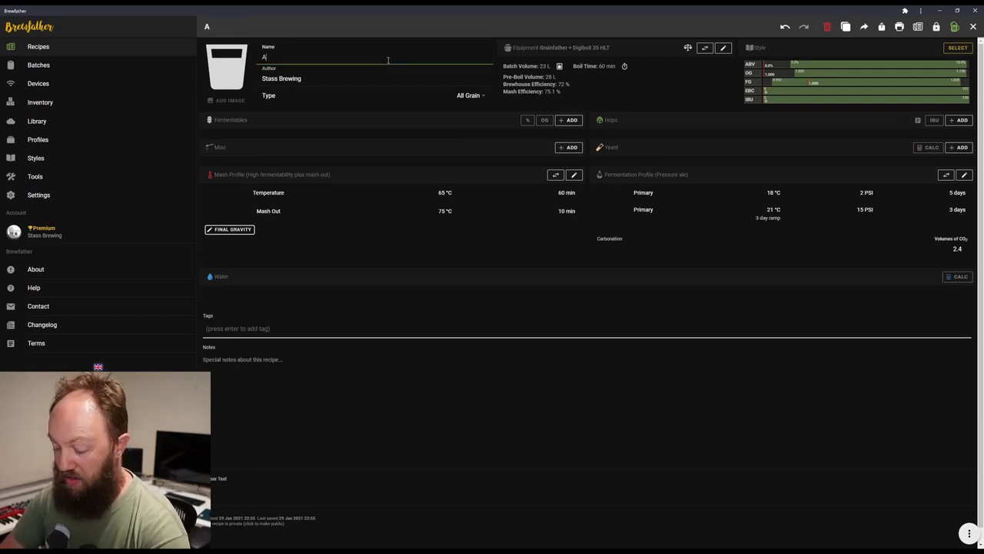
{"action": "type", "text": "ussie Pa"}
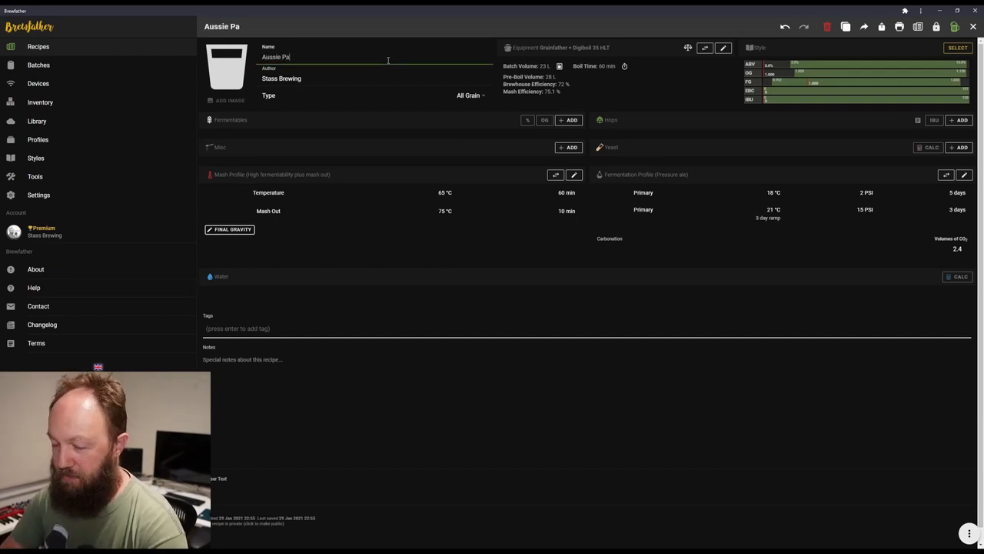
{"action": "type", "text": "le Ale"}
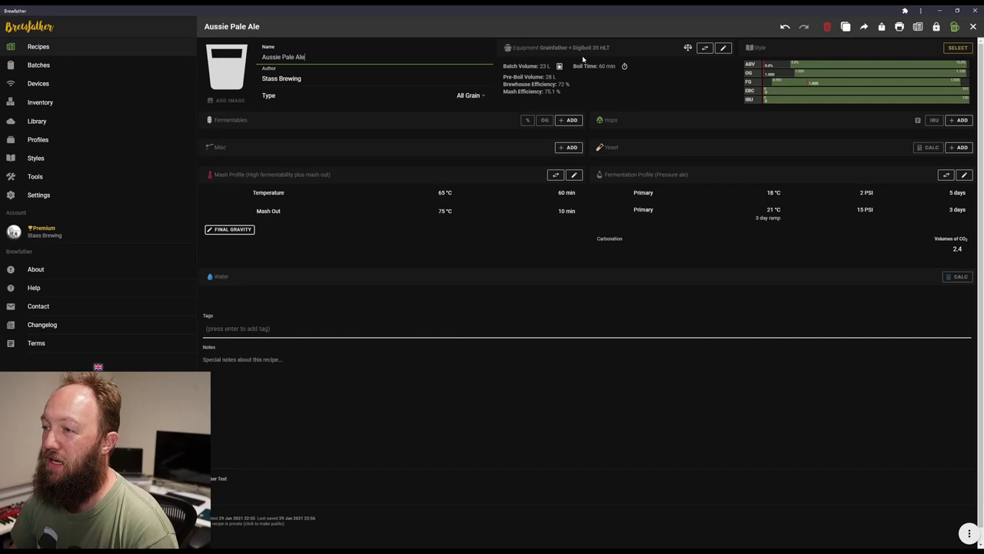
{"action": "mouse_move", "coordinate": [544, 72]}
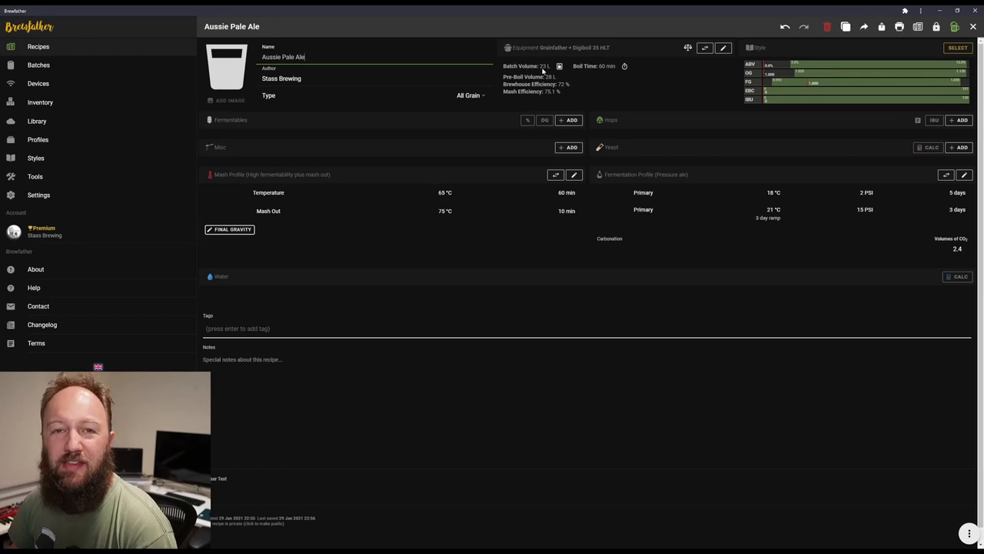
{"action": "mouse_move", "coordinate": [813, 79]}
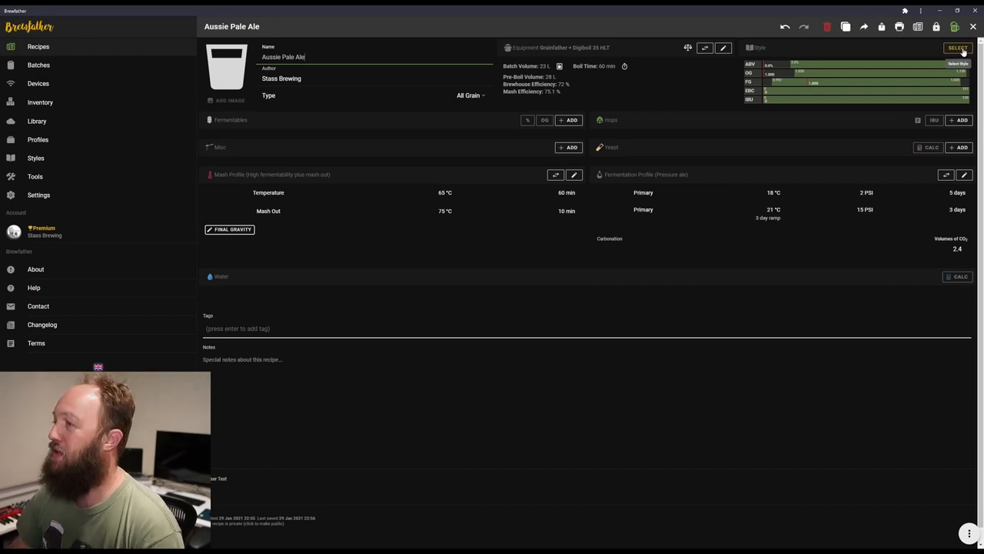
Search styles for 'austra', review Australian-Style Pale Ale, and apply it.
{"action": "left_click", "coordinate": [958, 48]}
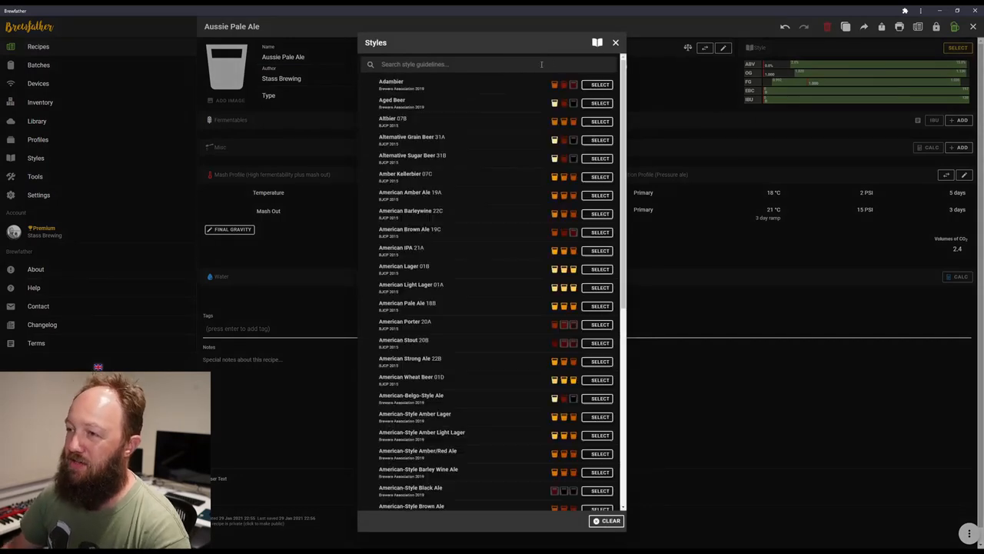
{"action": "type", "text": "aus"}
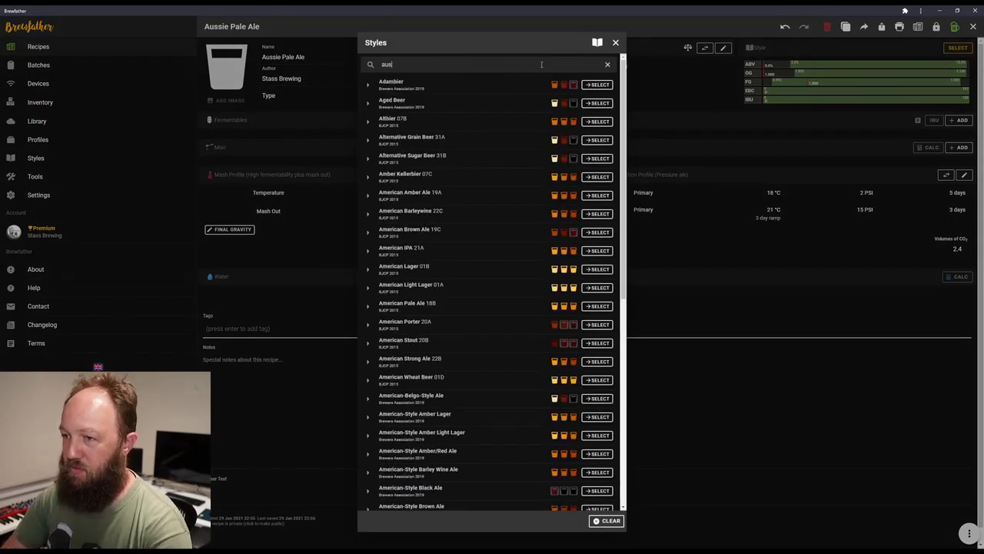
{"action": "type", "text": "tra"}
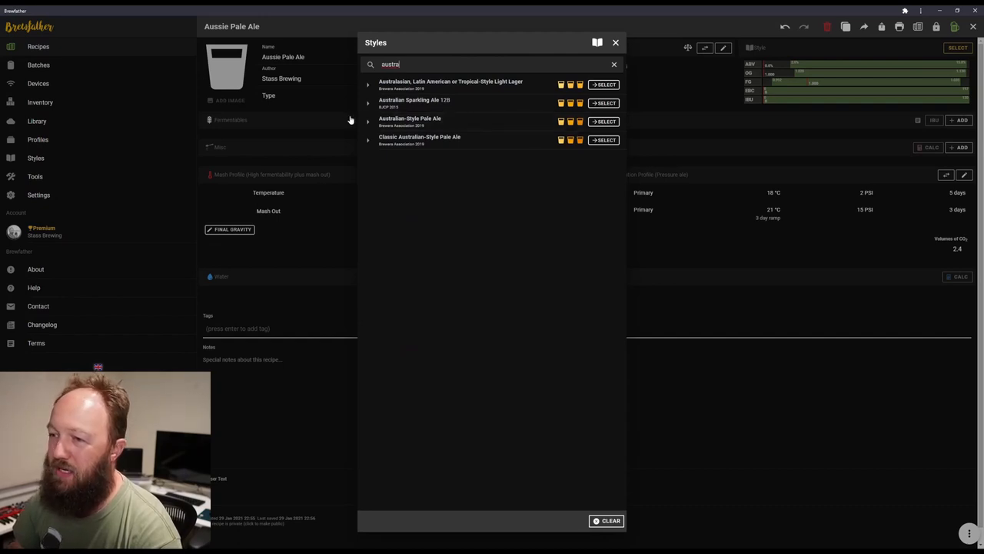
{"action": "left_click", "coordinate": [368, 121]}
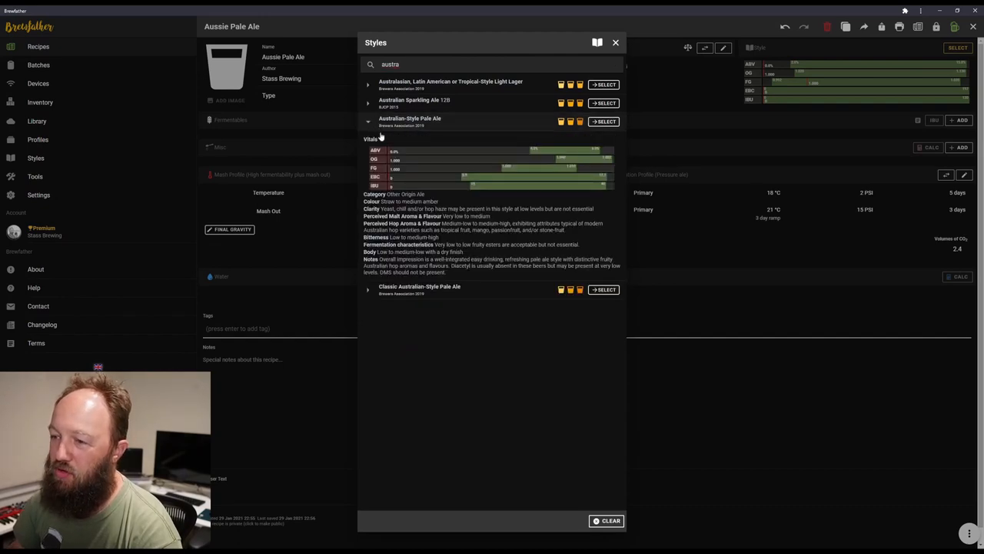
{"action": "mouse_move", "coordinate": [503, 141]}
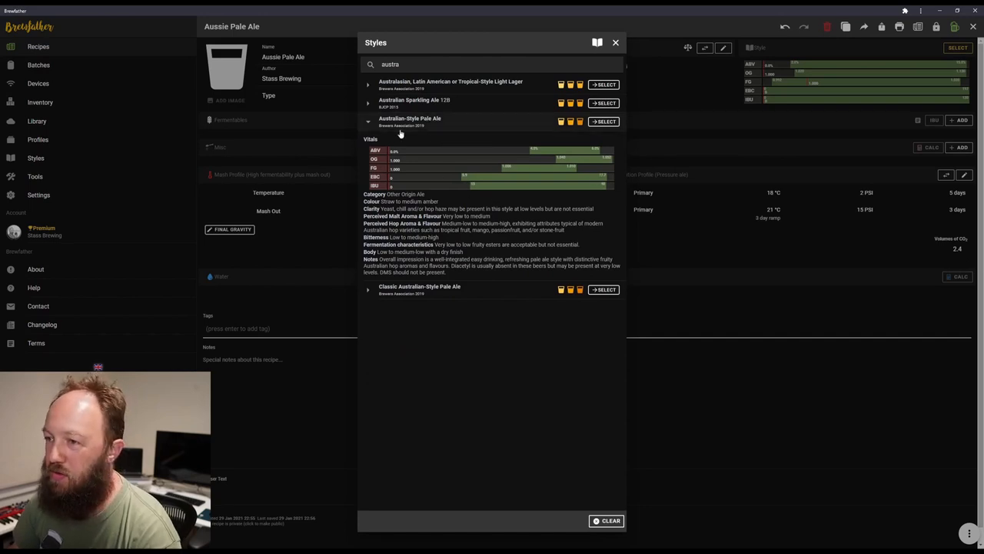
{"action": "left_click", "coordinate": [367, 120]}
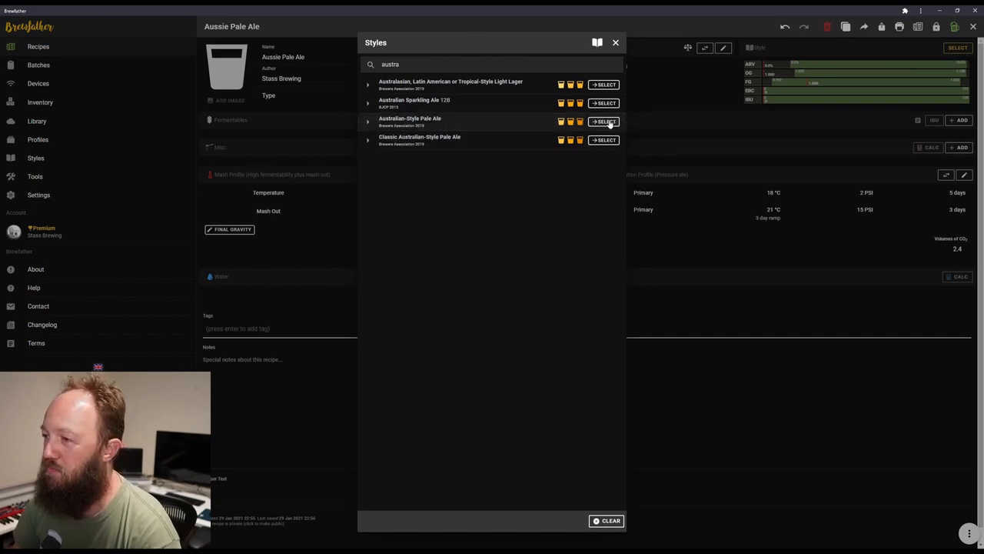
{"action": "left_click", "coordinate": [606, 121]}
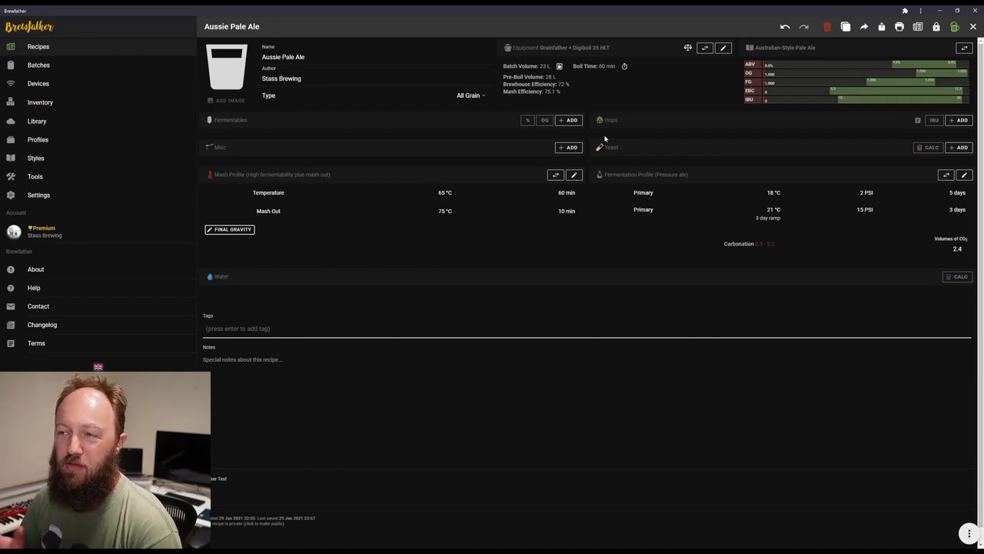
{"action": "mouse_move", "coordinate": [583, 91]}
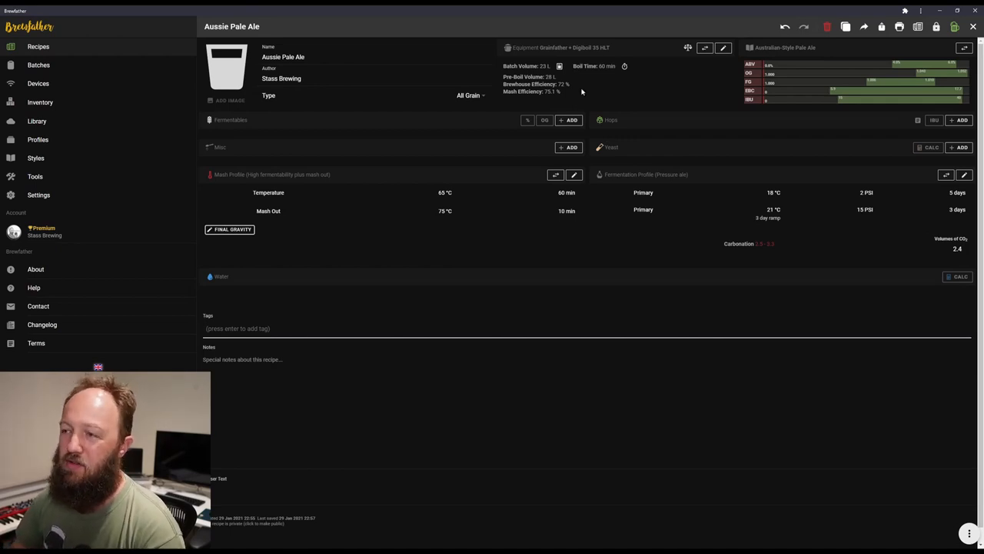
Add 1 kg Crisp Europils and 1 kg Crisp Vienna Malt as fermentables.
{"action": "left_click", "coordinate": [572, 120]}
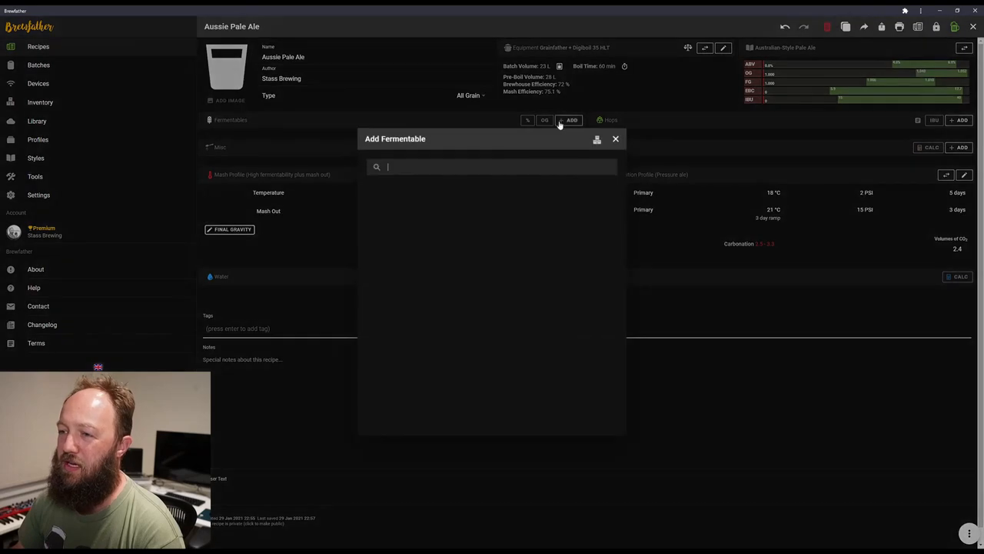
{"action": "type", "text": "c"}
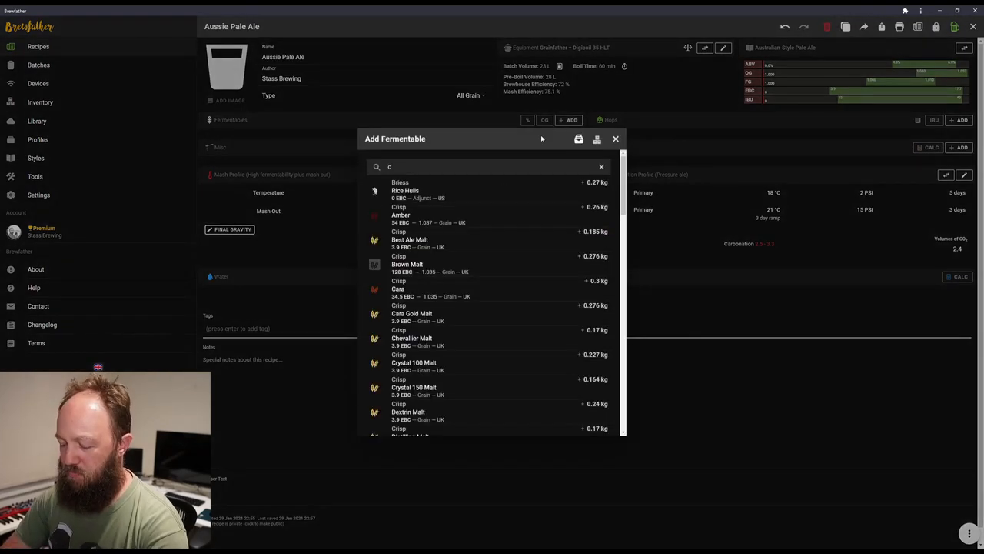
{"action": "type", "text": "rl"}
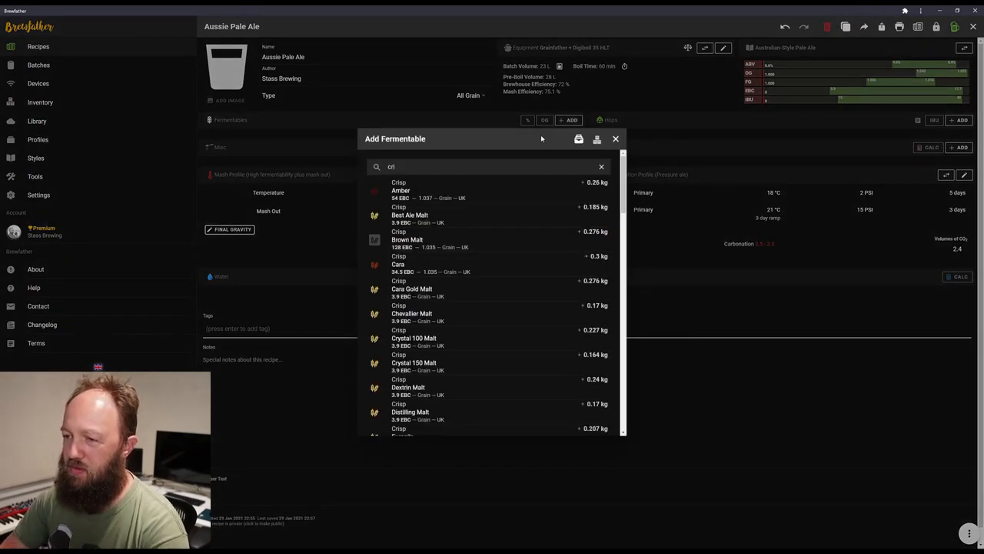
{"action": "type", "text": "sp"}
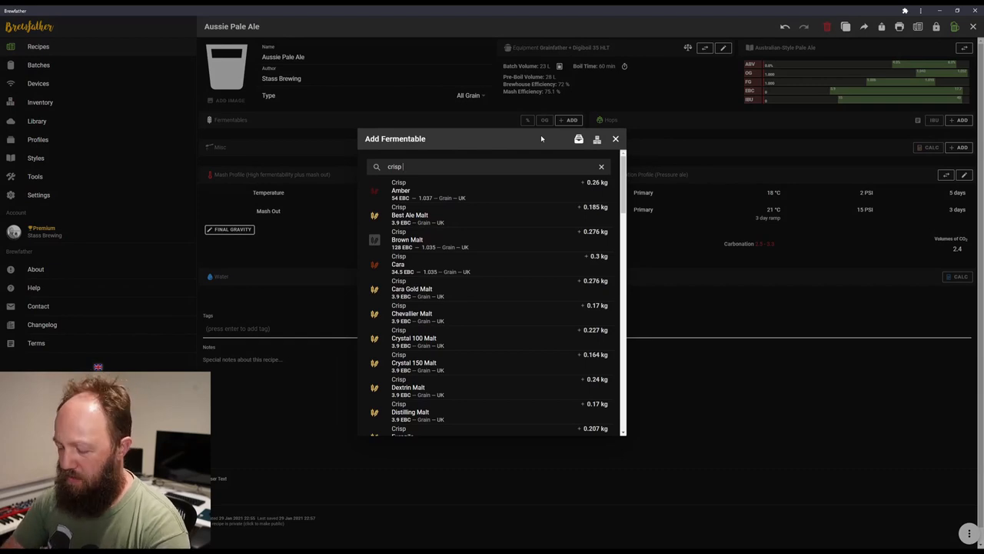
{"action": "type", "text": "pil"}
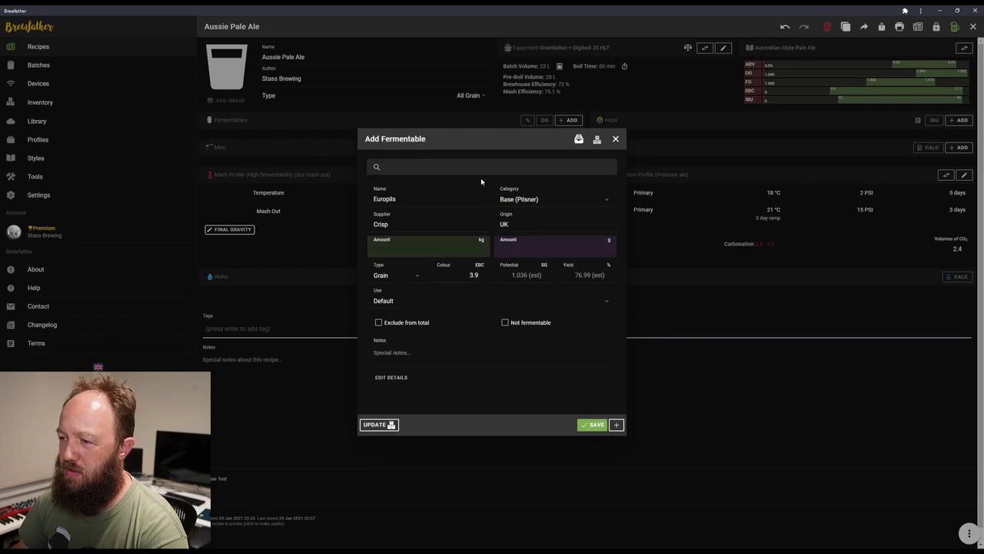
{"action": "left_click", "coordinate": [427, 246]}
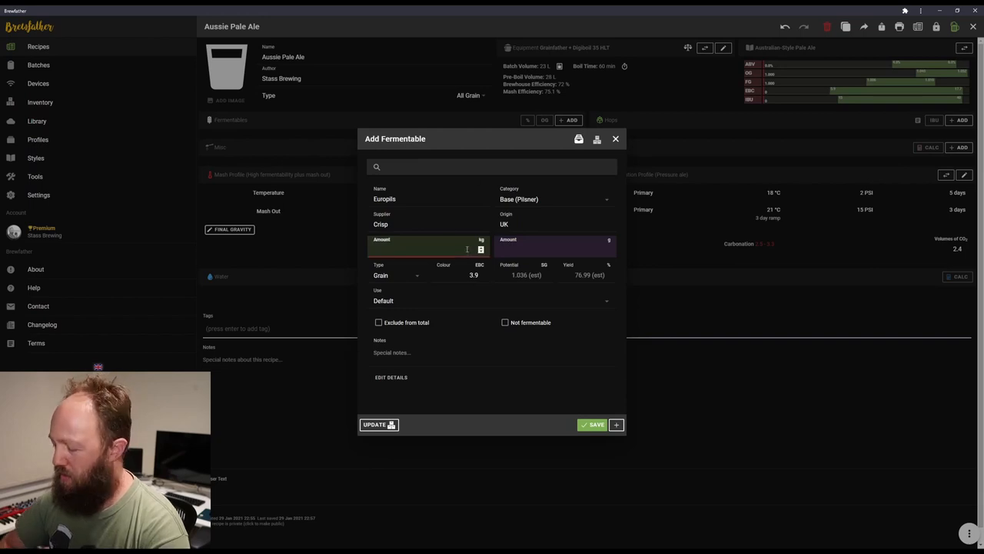
{"action": "type", "text": "1000"}
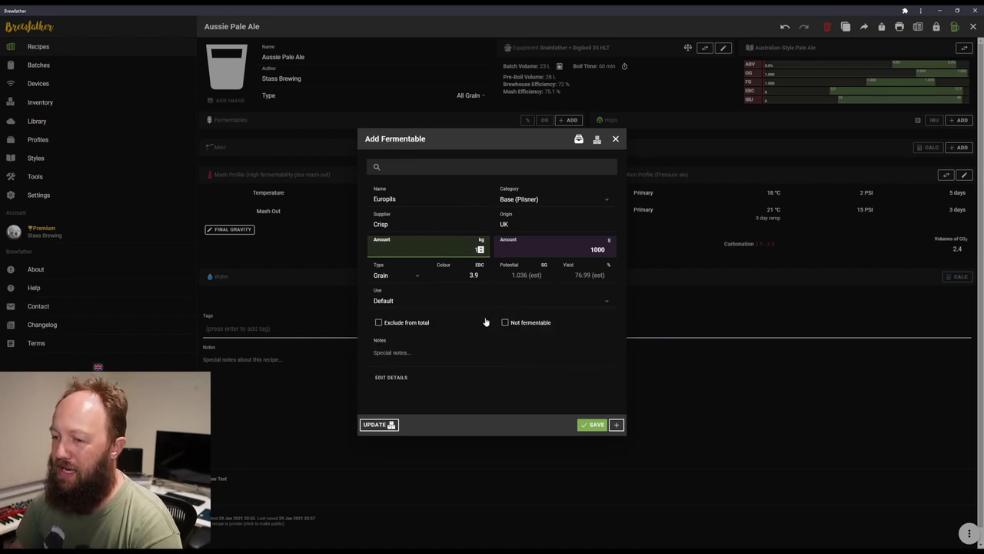
{"action": "left_click", "coordinate": [595, 423]}
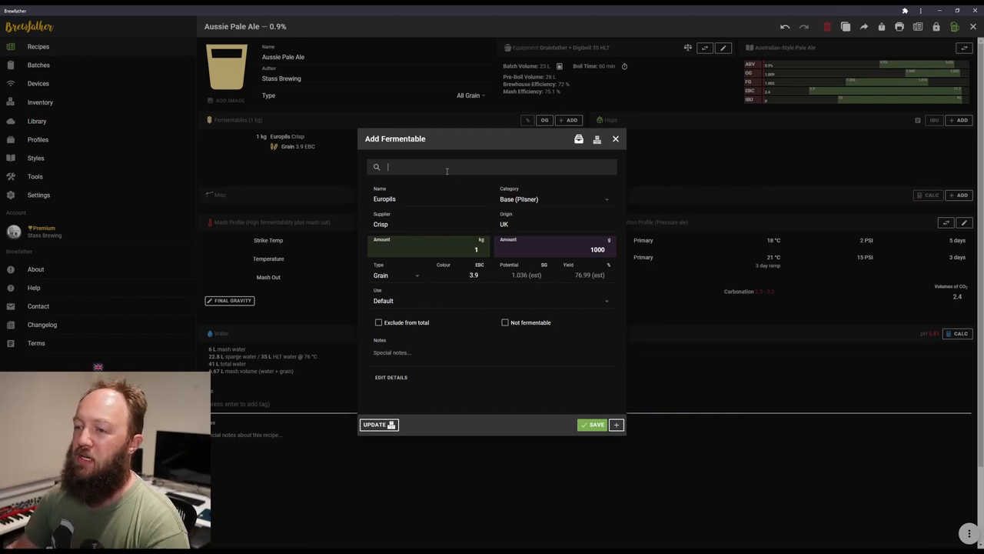
{"action": "type", "text": "vien"}
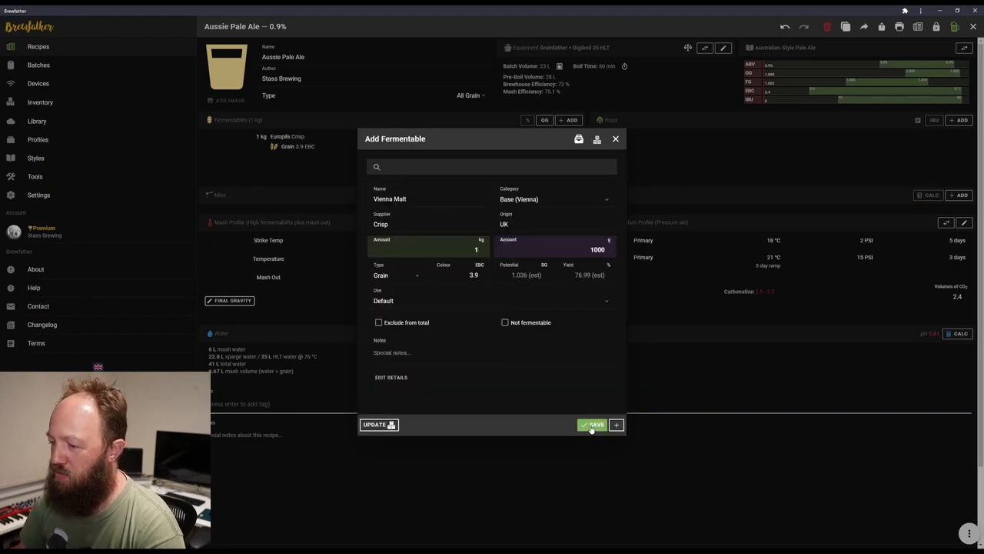
{"action": "left_click", "coordinate": [615, 424]}
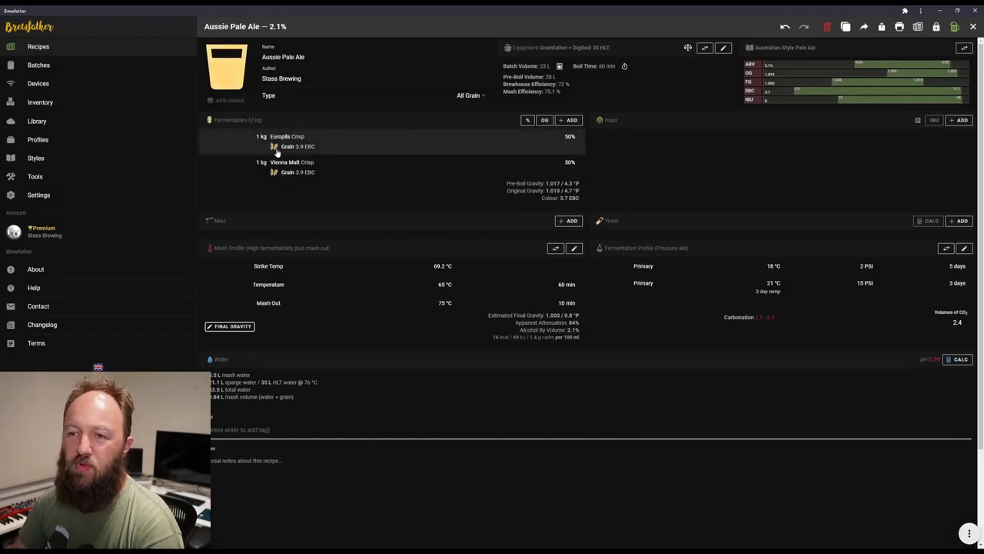
{"action": "mouse_move", "coordinate": [572, 150]}
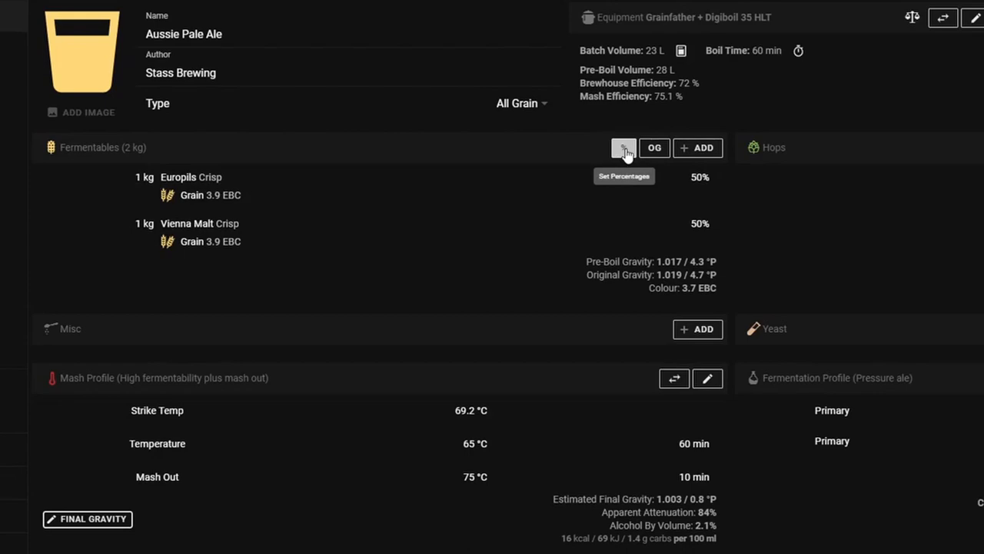
{"action": "left_click", "coordinate": [624, 147]}
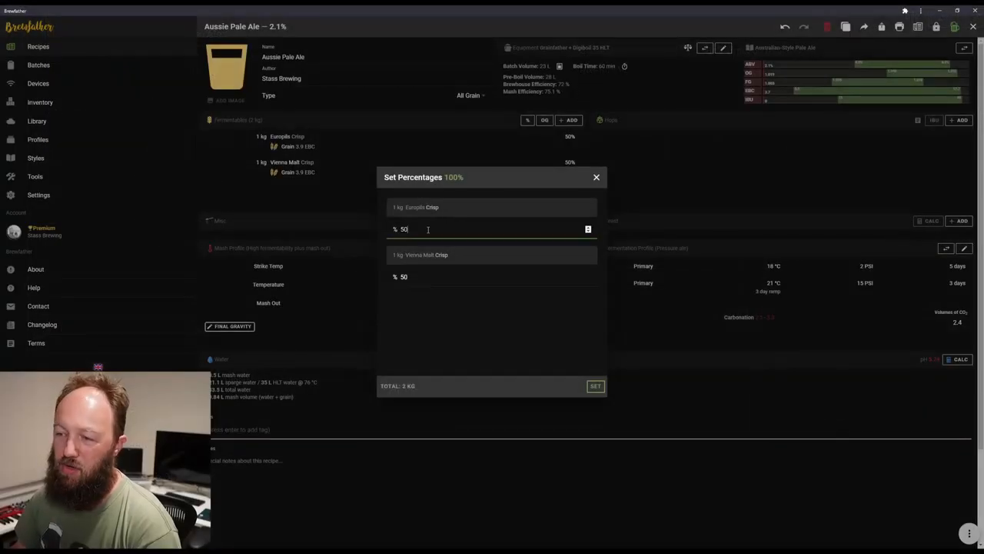
{"action": "type", "text": "8"}
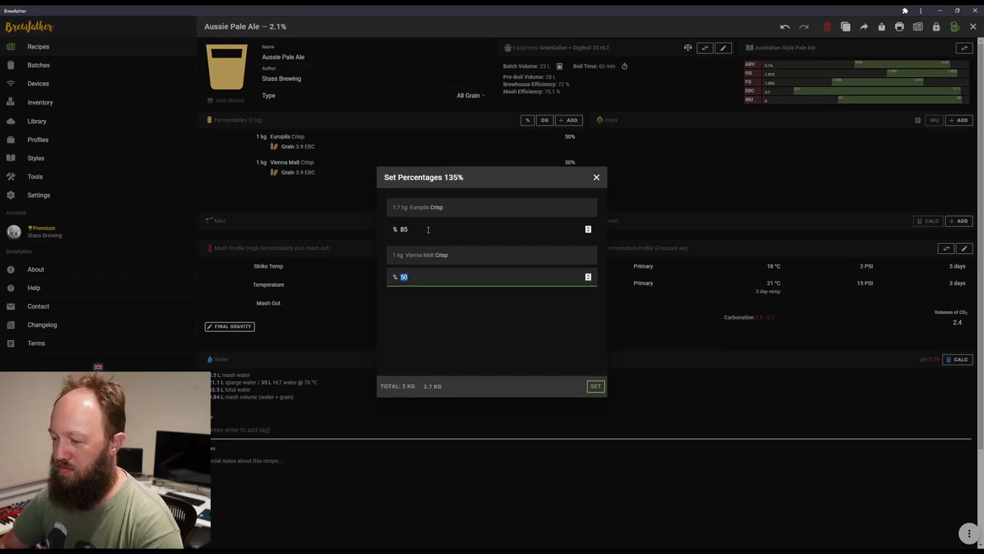
{"action": "type", "text": "15"}
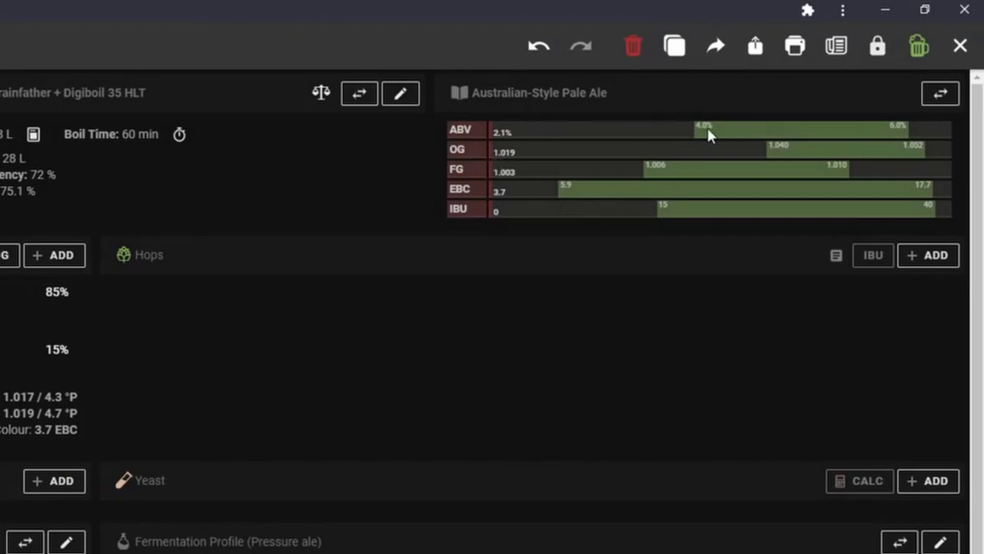
{"action": "mouse_move", "coordinate": [525, 170]}
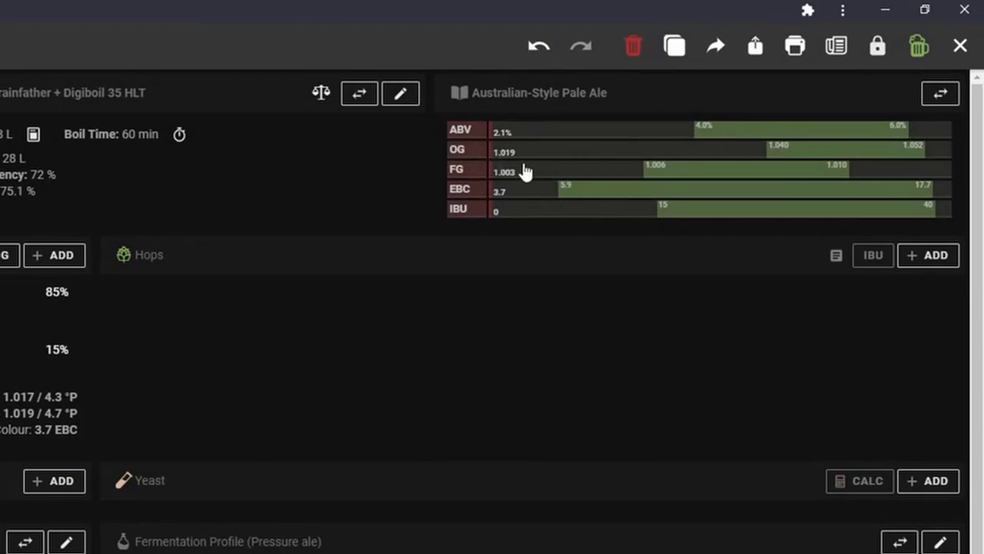
{"action": "mouse_move", "coordinate": [575, 138]}
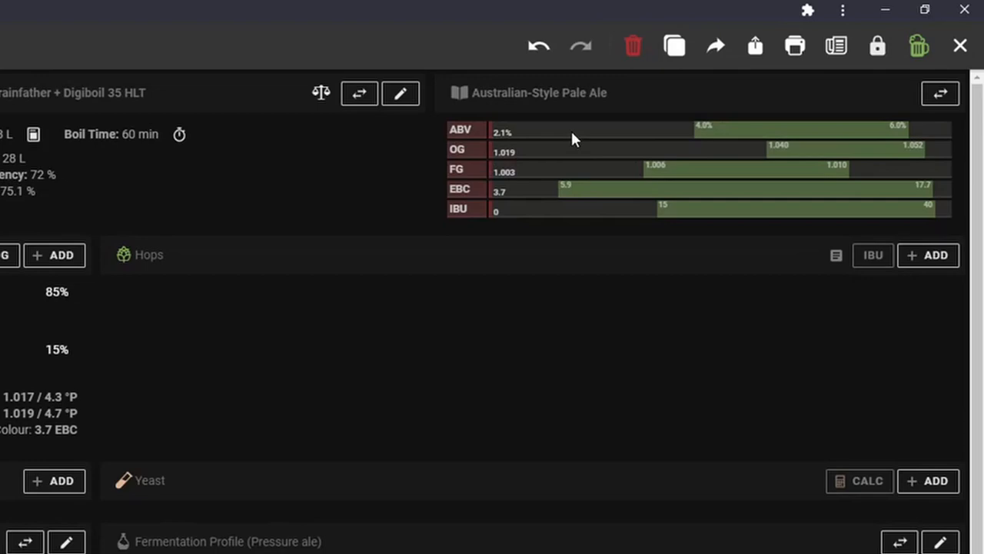
{"action": "mouse_move", "coordinate": [599, 141]}
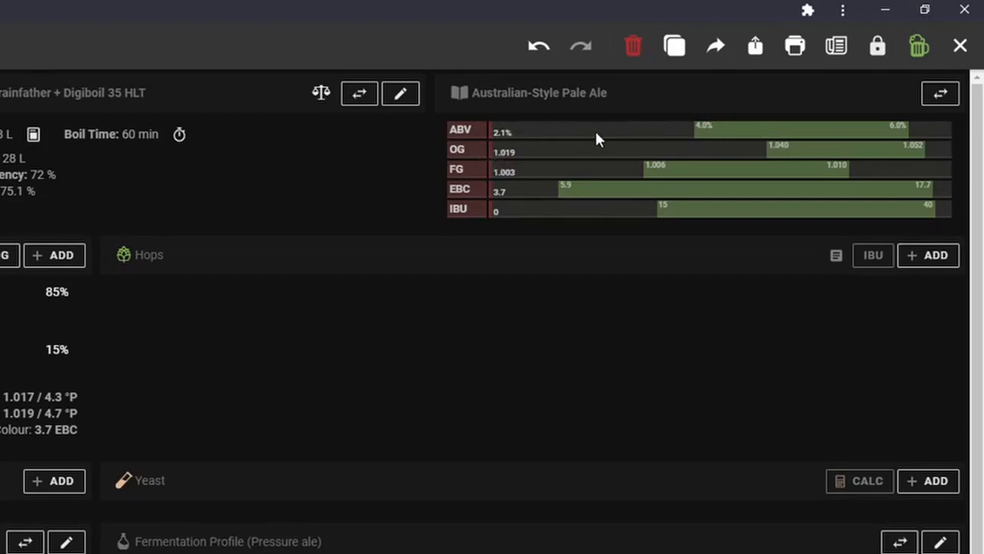
{"action": "mouse_move", "coordinate": [582, 144]}
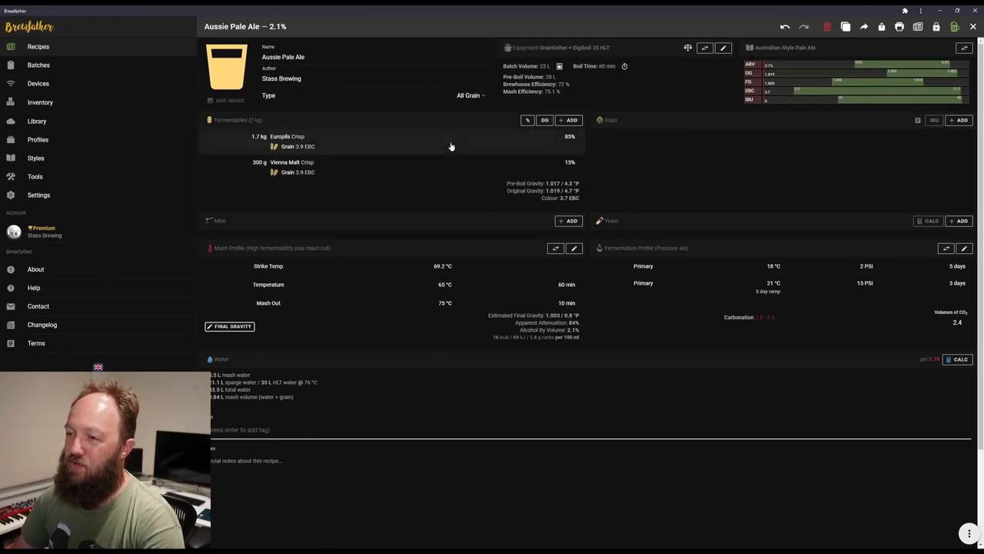
Scale grains to OG 1.045, giving 4.12 kg Europils and 730 g Vienna.
{"action": "left_click", "coordinate": [544, 120]}
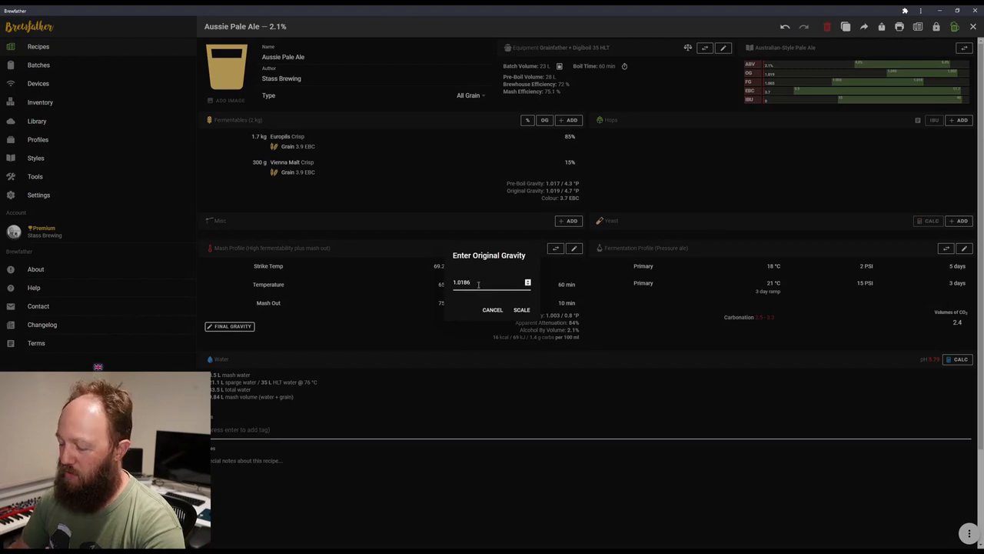
{"action": "key", "text": "BackSpace"}
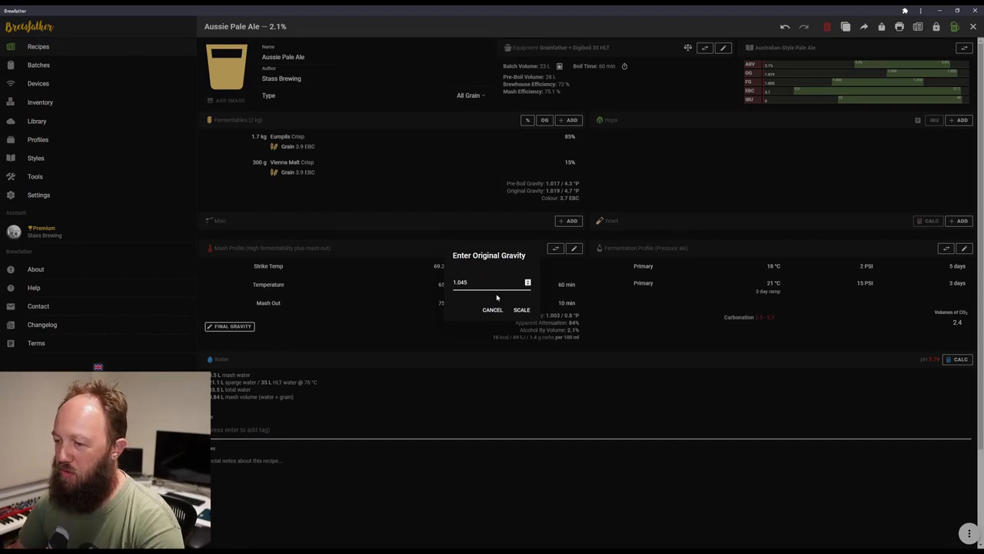
{"action": "left_click", "coordinate": [521, 309]}
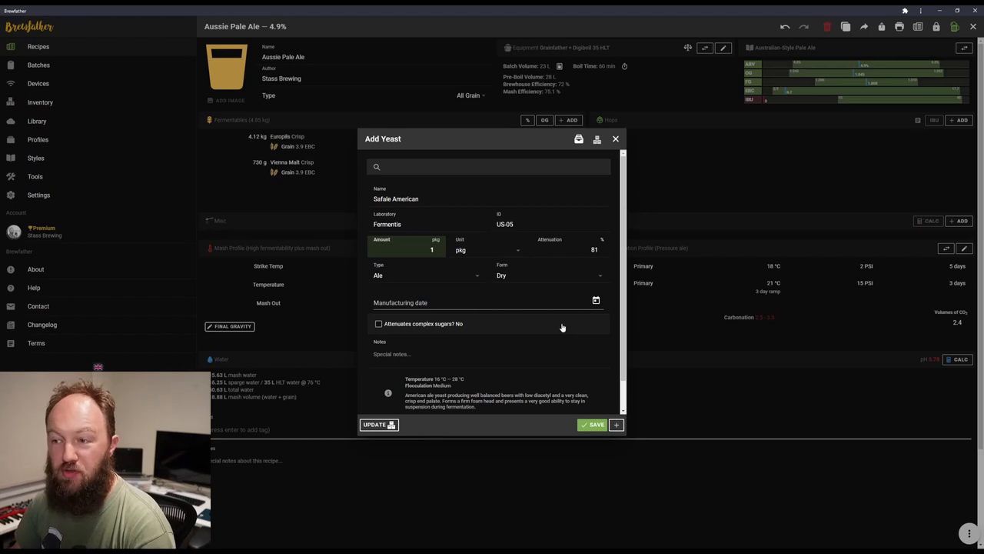
Save one pack of Fermentis US-05 Safale American yeast to the recipe.
{"action": "left_click", "coordinate": [592, 424]}
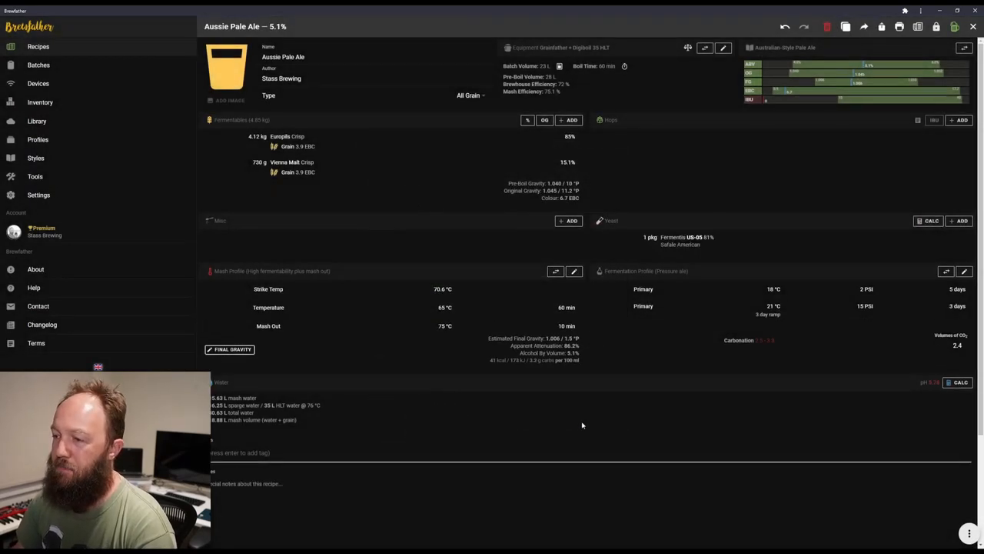
{"action": "mouse_move", "coordinate": [867, 214]}
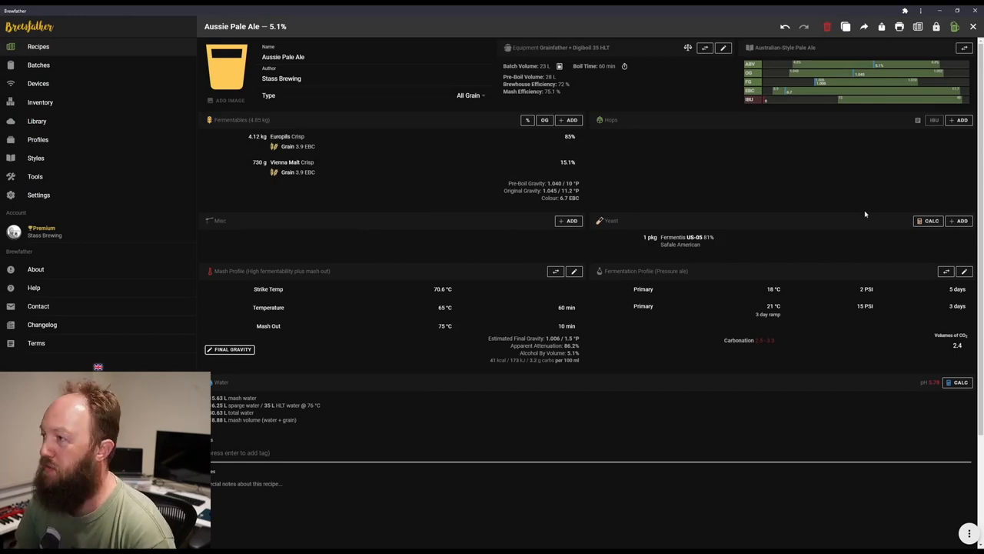
{"action": "mouse_move", "coordinate": [689, 240]}
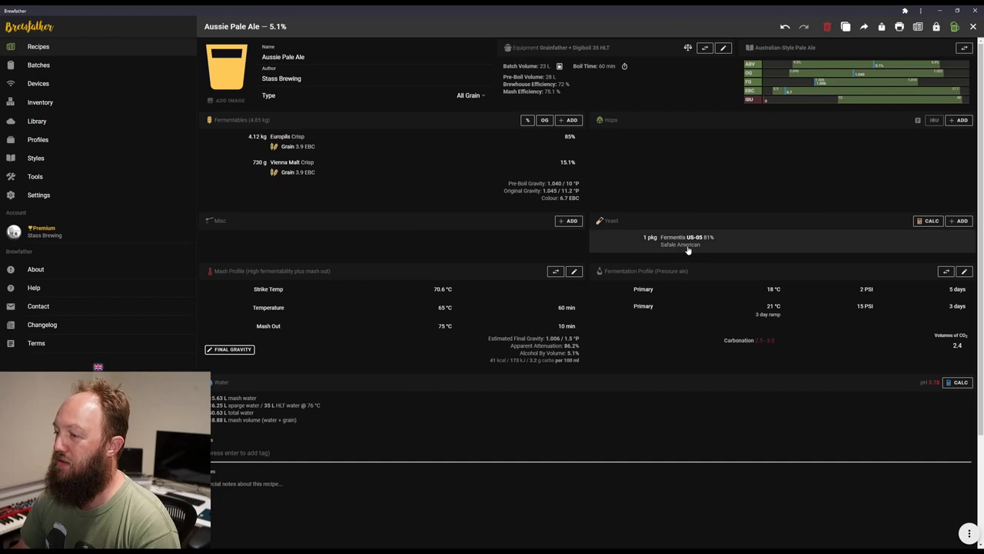
{"action": "mouse_move", "coordinate": [705, 245]}
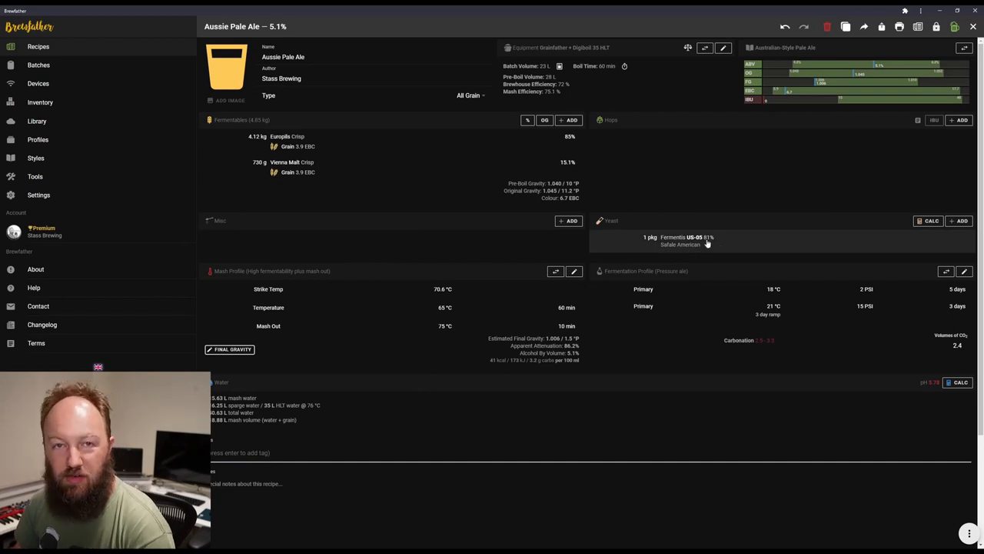
{"action": "mouse_move", "coordinate": [892, 64]}
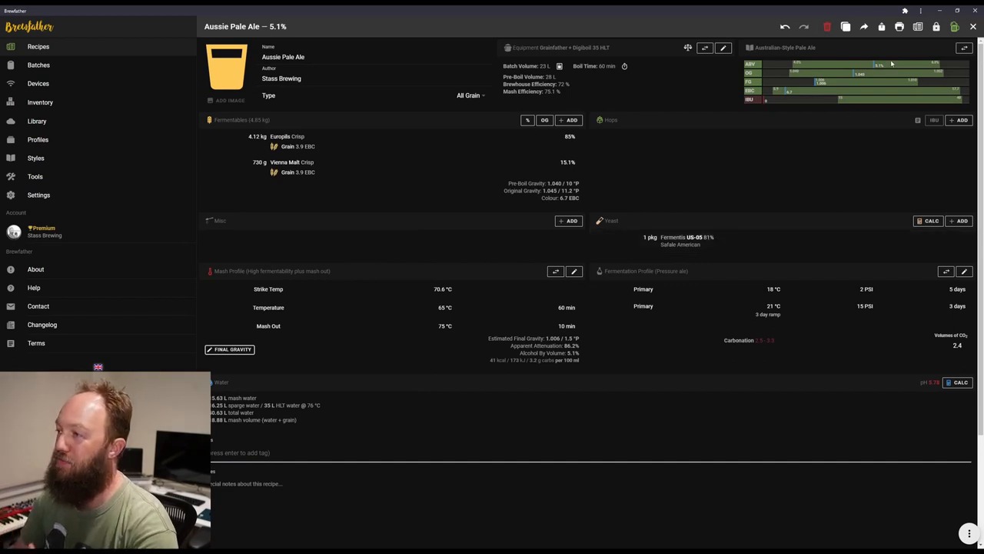
{"action": "mouse_move", "coordinate": [874, 73]}
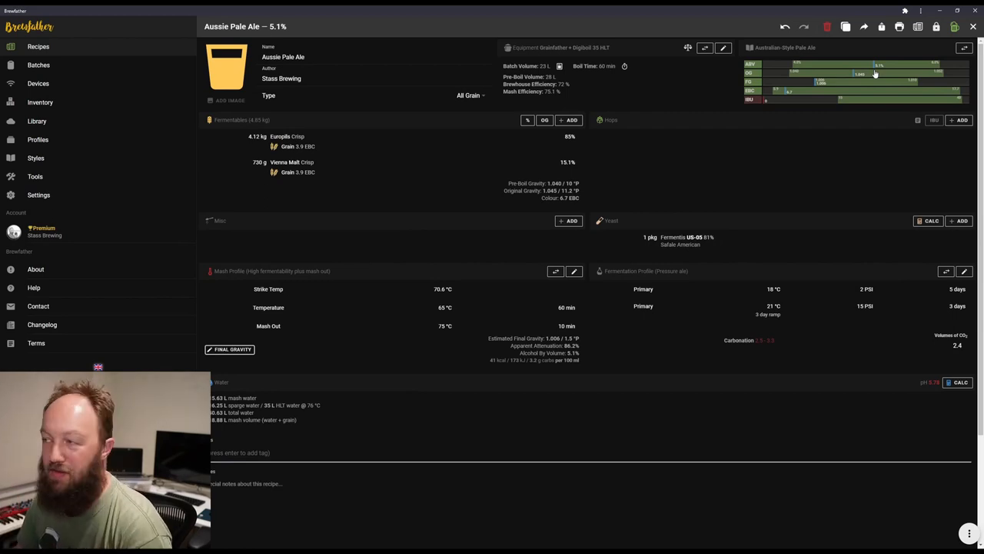
{"action": "mouse_move", "coordinate": [510, 107]}
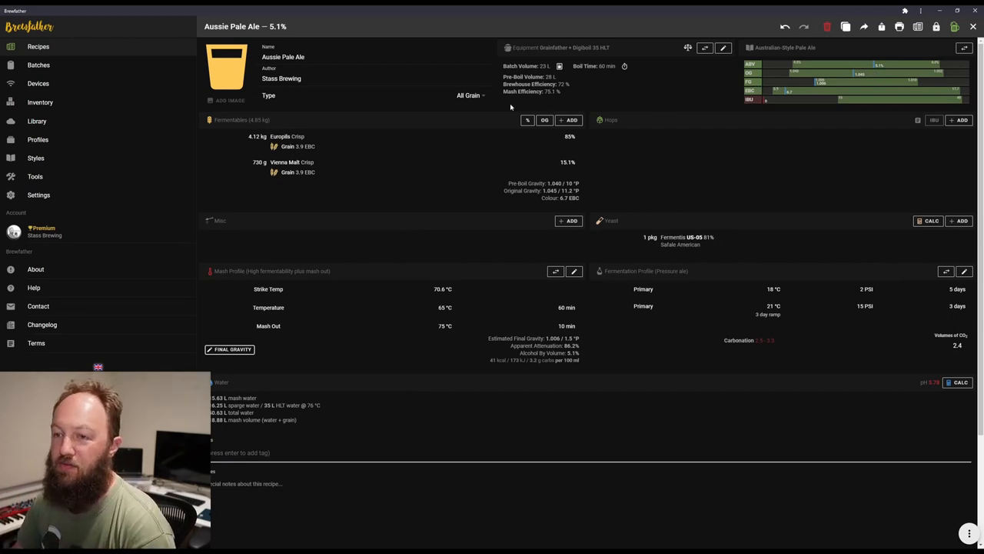
{"action": "mouse_move", "coordinate": [544, 120]}
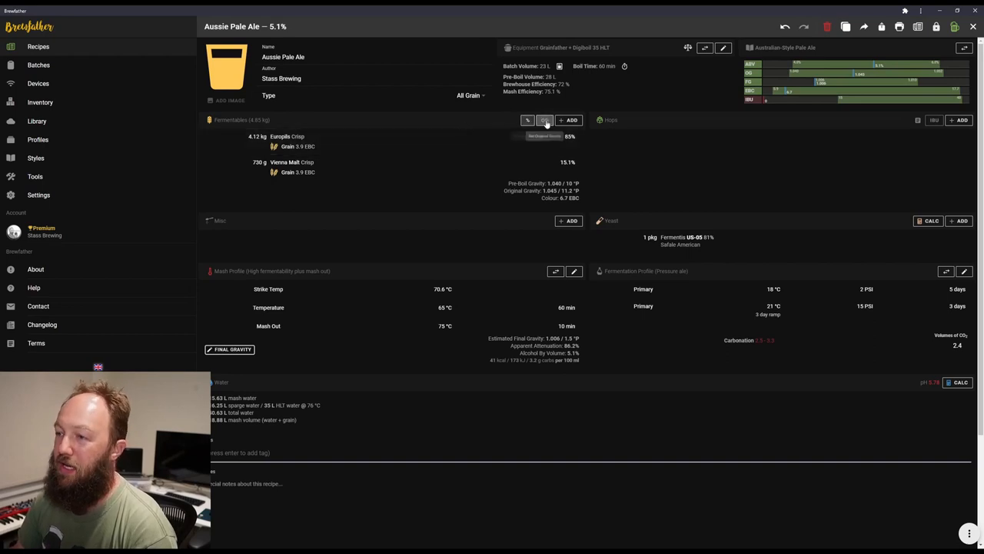
{"action": "mouse_move", "coordinate": [545, 120]}
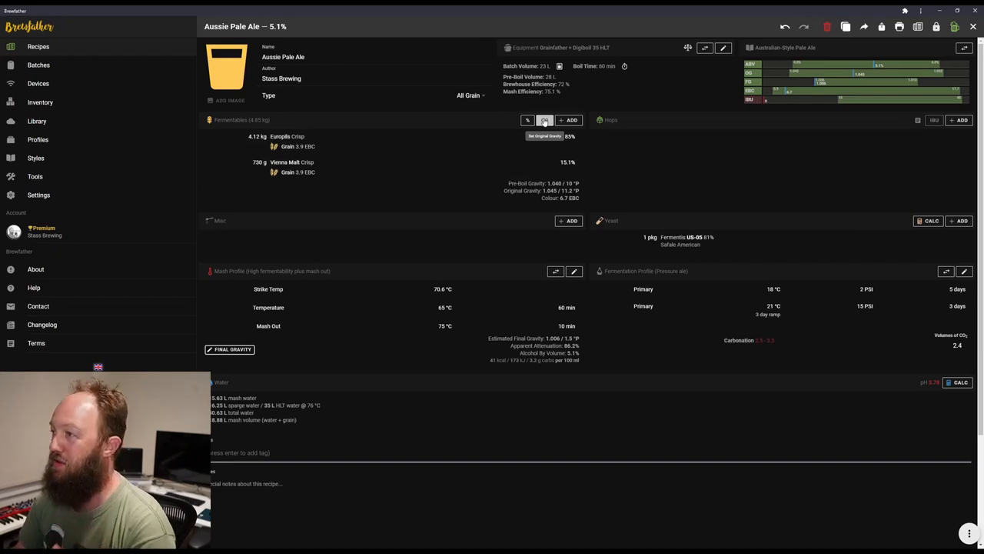
Rescale grains to OG 1.042, landing near 4.7% ABV and 6.5 EBC.
{"action": "left_click", "coordinate": [545, 120]}
{"action": "type", "text": "1.042"}
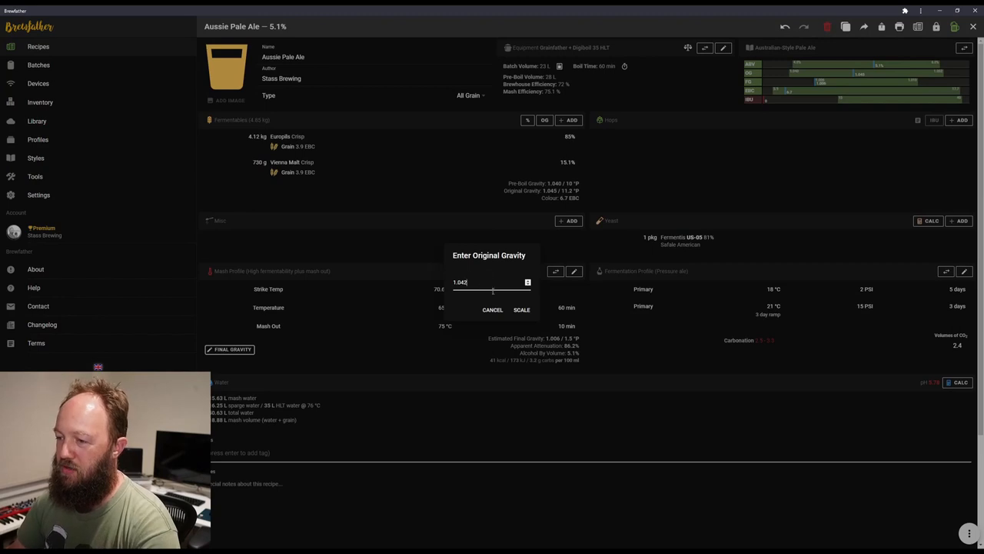
{"action": "left_click", "coordinate": [521, 309]}
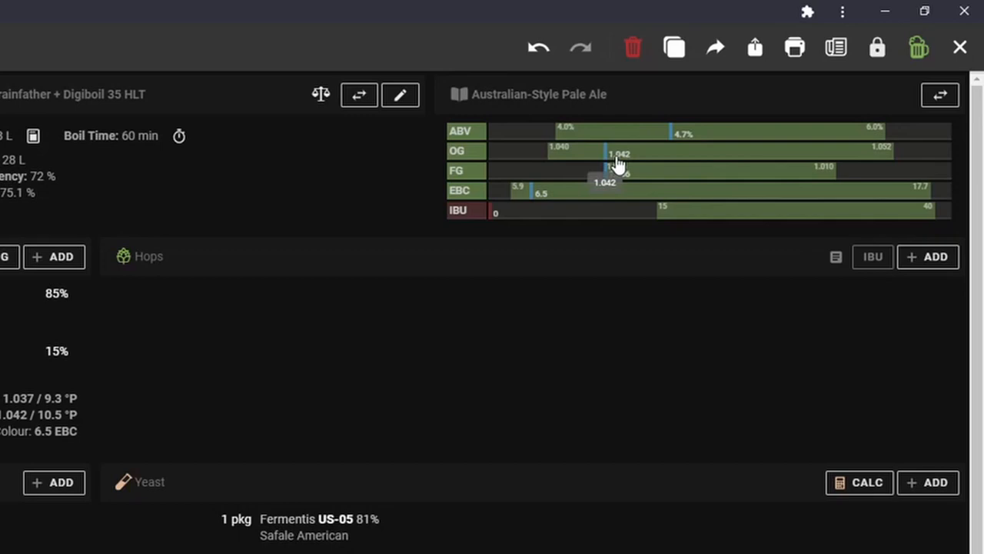
{"action": "mouse_move", "coordinate": [626, 177]}
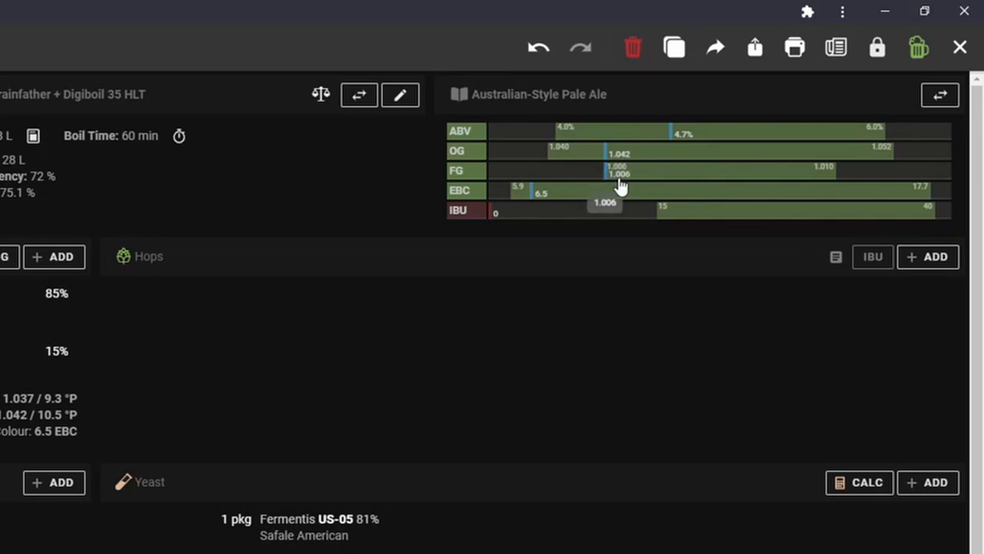
{"action": "mouse_move", "coordinate": [669, 153]}
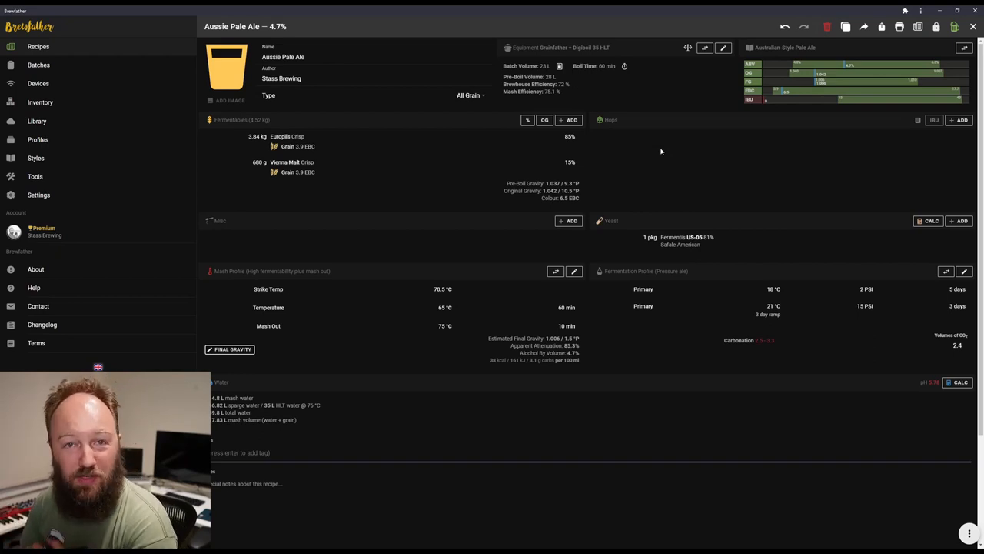
{"action": "mouse_move", "coordinate": [671, 175]}
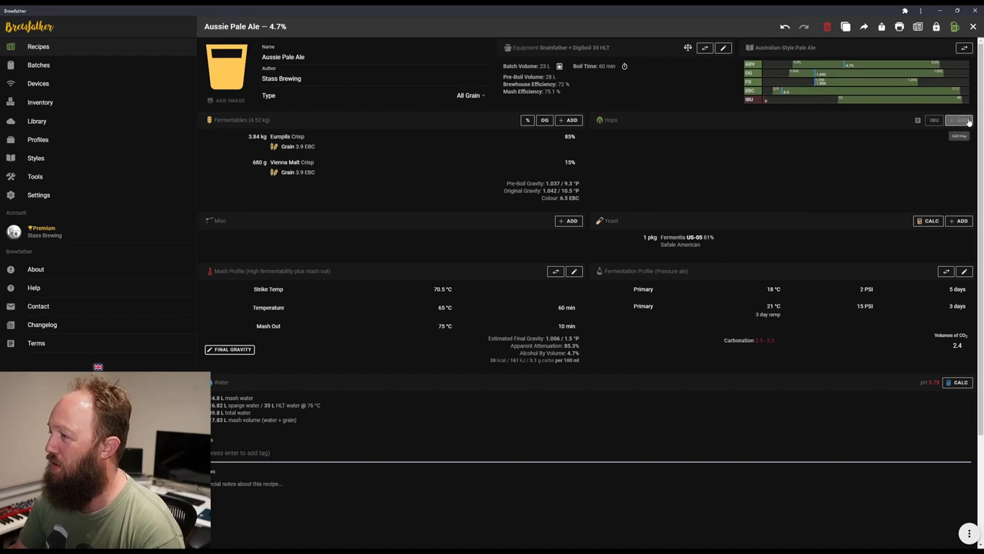
Open the empty Add Hop form and click repeatedly inside it.
{"action": "left_click", "coordinate": [961, 120]}
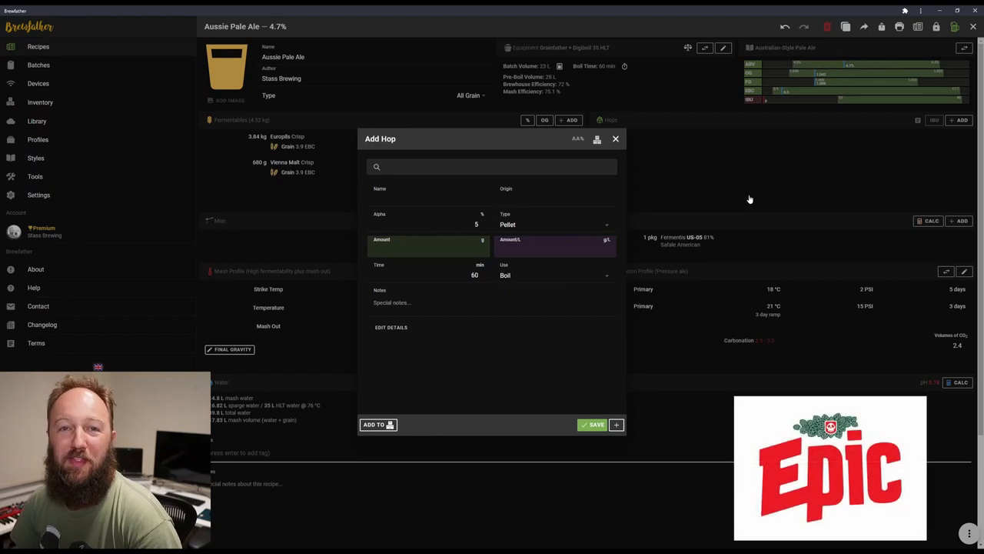
{"action": "left_click", "coordinate": [492, 167]}
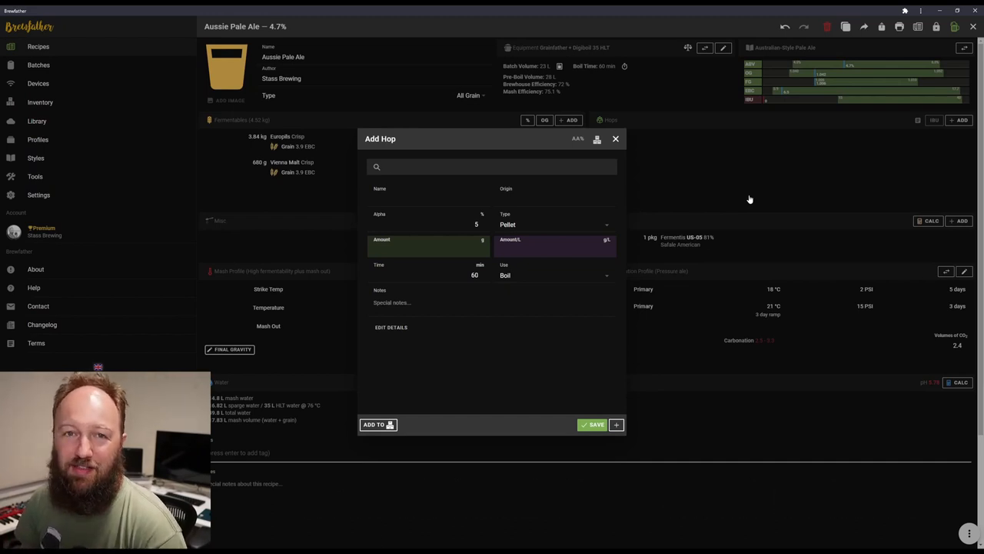
{"action": "left_click", "coordinate": [492, 166]}
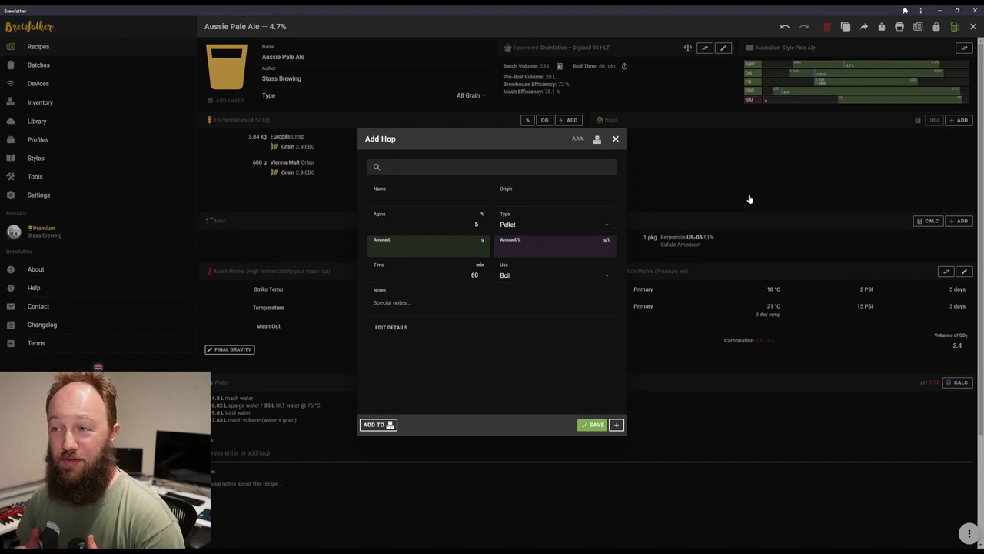
{"action": "left_click", "coordinate": [492, 167]}
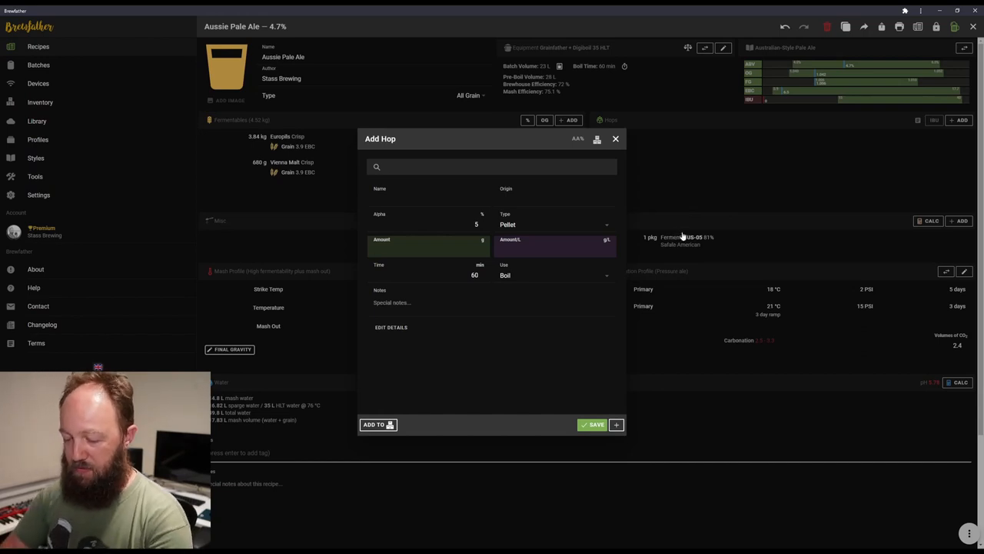
Search 'gala' and add 46 g of Galaxy hops.
{"action": "type", "text": "gala"}
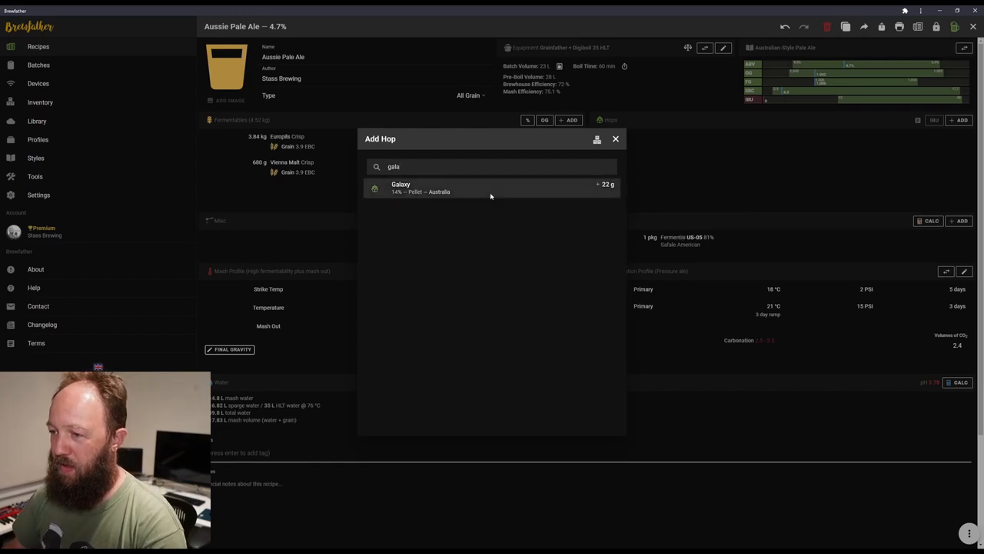
{"action": "left_click", "coordinate": [490, 187]}
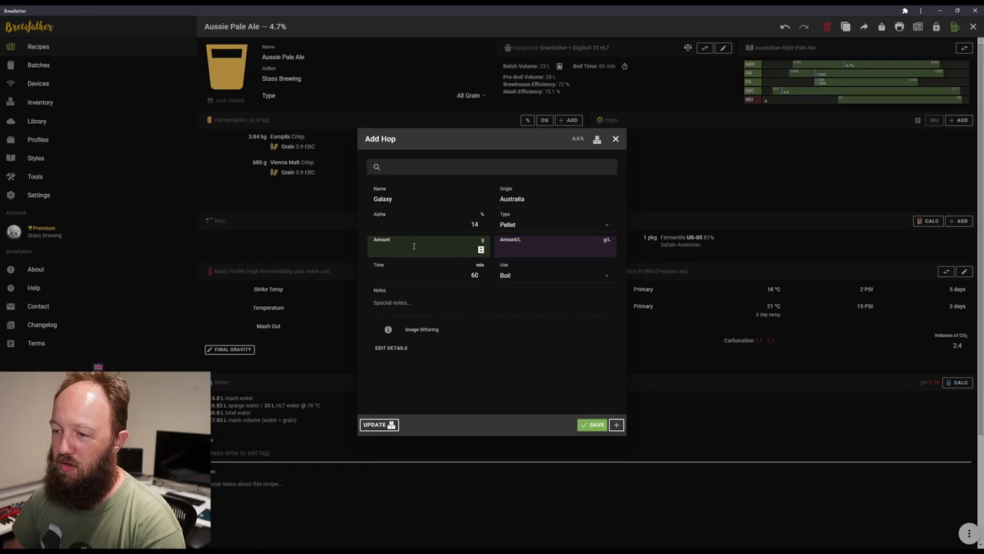
{"action": "left_click", "coordinate": [554, 246]}
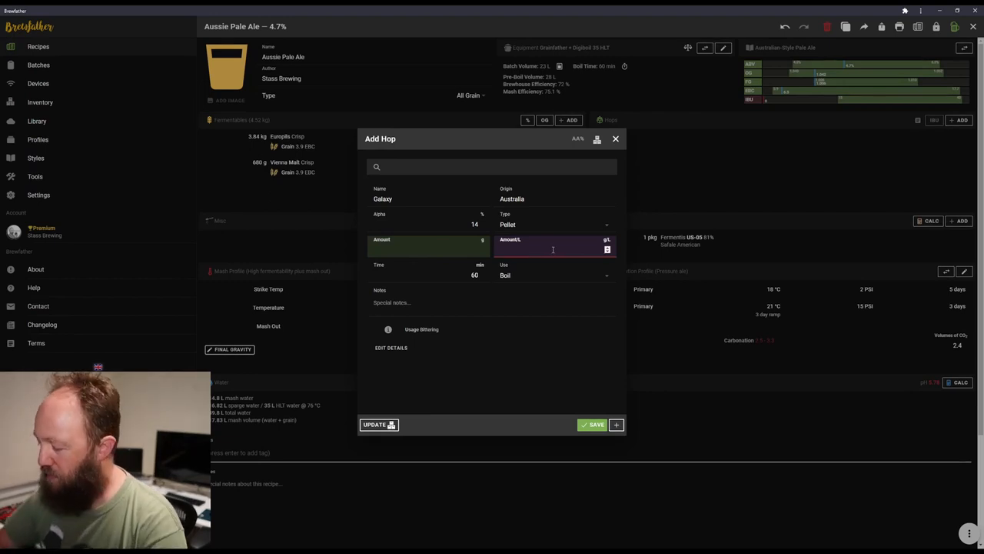
{"action": "type", "text": "46"}
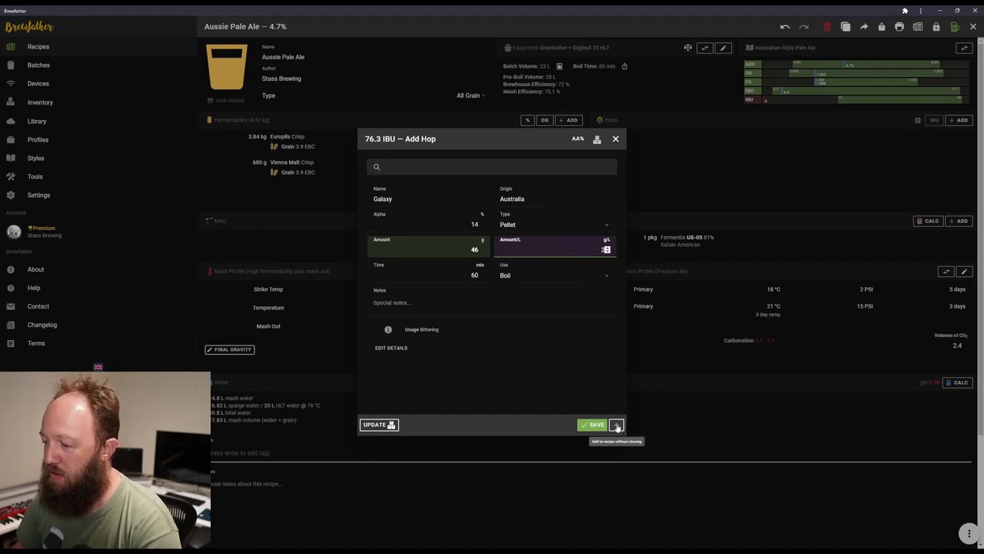
{"action": "left_click", "coordinate": [616, 425]}
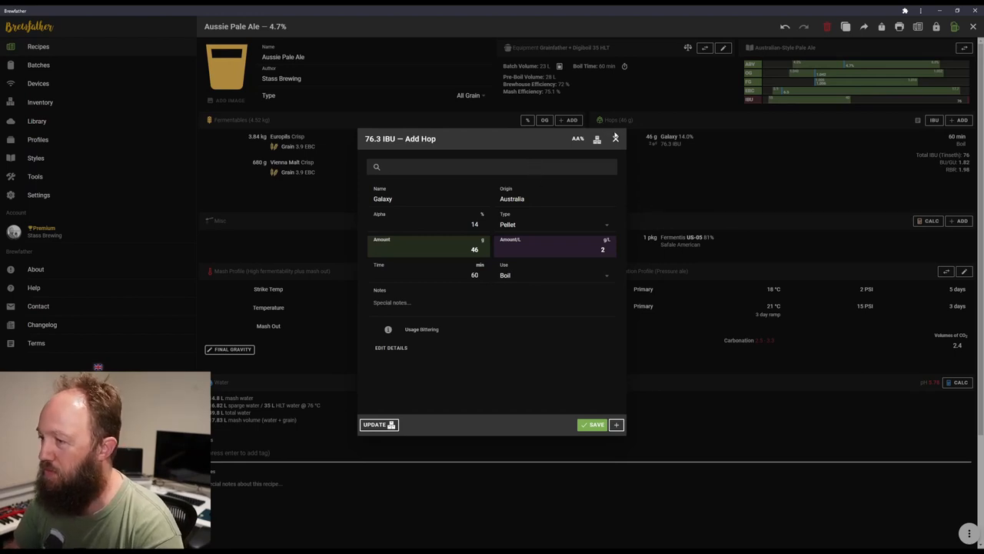
Edit the Galaxy addition into a day-5 dry hop and start another hop.
{"action": "left_click", "coordinate": [615, 139]}
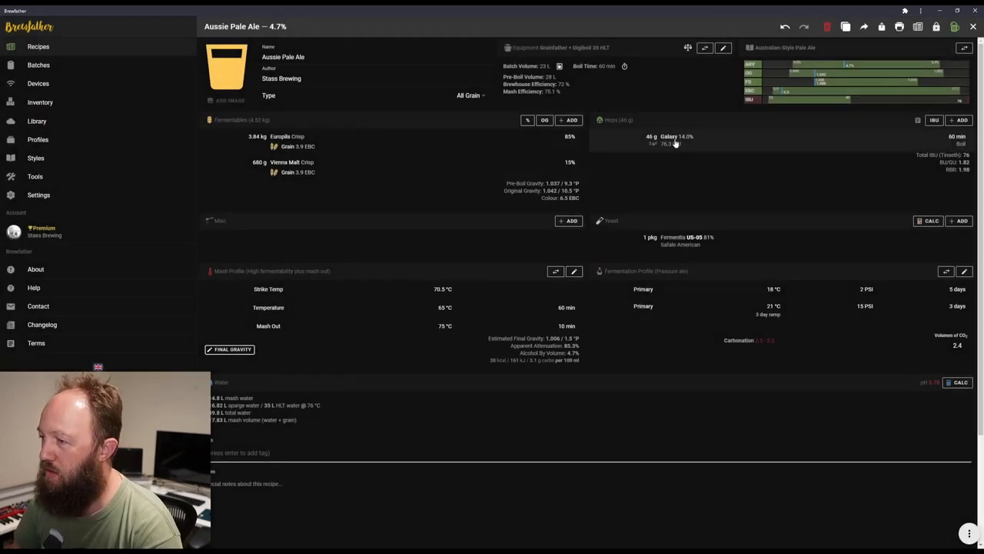
{"action": "left_click", "coordinate": [669, 140]}
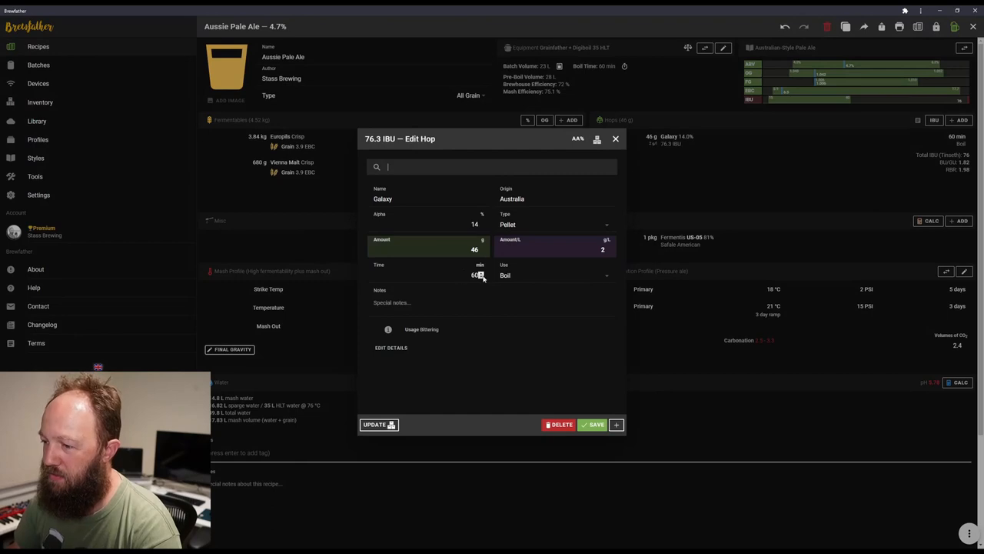
{"action": "left_click", "coordinate": [553, 275]}
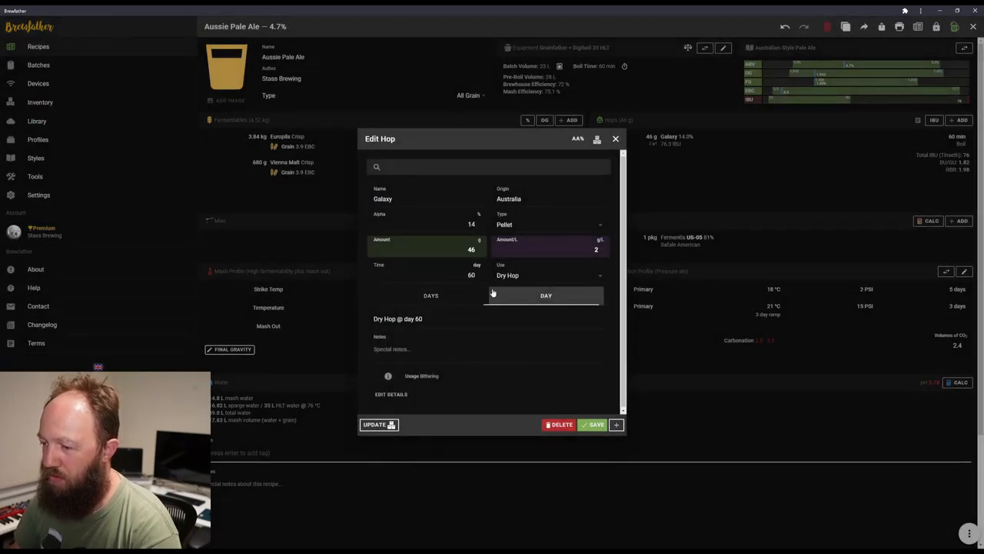
{"action": "triple_click", "coordinate": [457, 274]}
{"action": "type", "text": "5"}
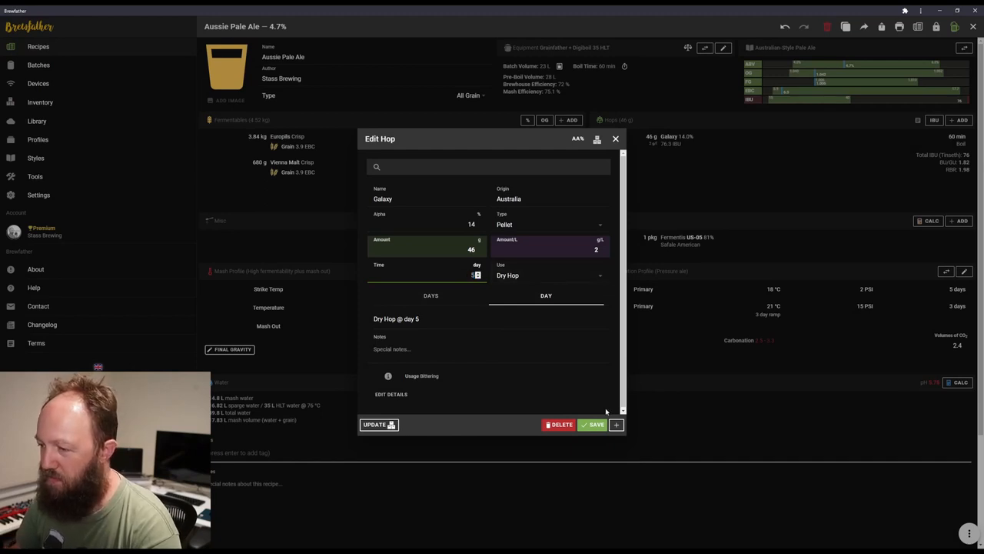
{"action": "left_click", "coordinate": [594, 423]}
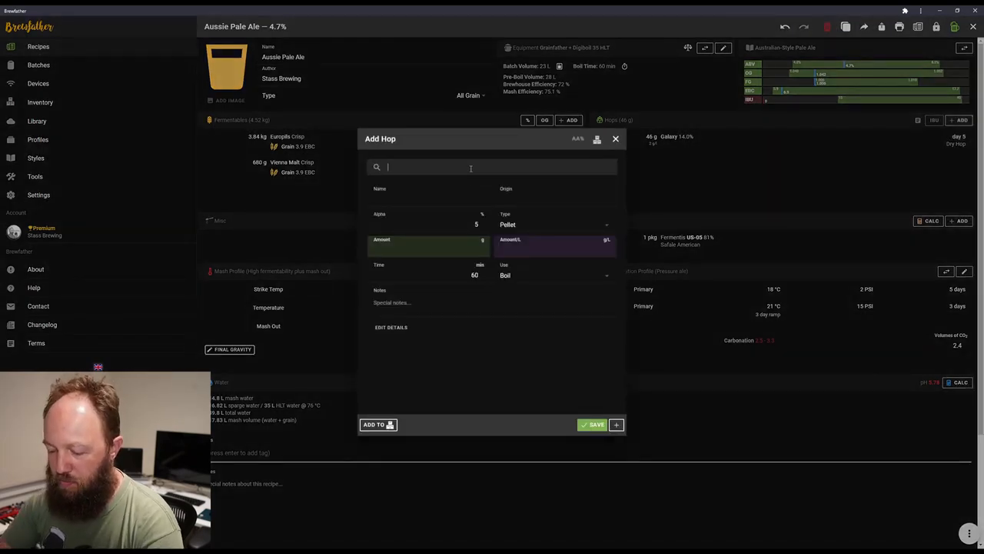
Add 46 g Vic Secret as a day-5 dry hop and start another hop.
{"action": "type", "text": "vic"}
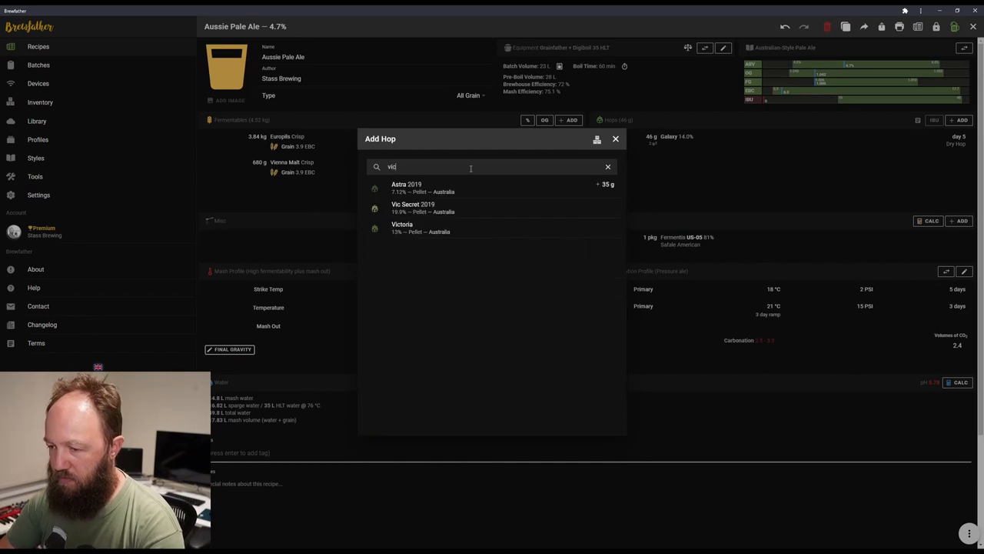
{"action": "left_click", "coordinate": [413, 208]}
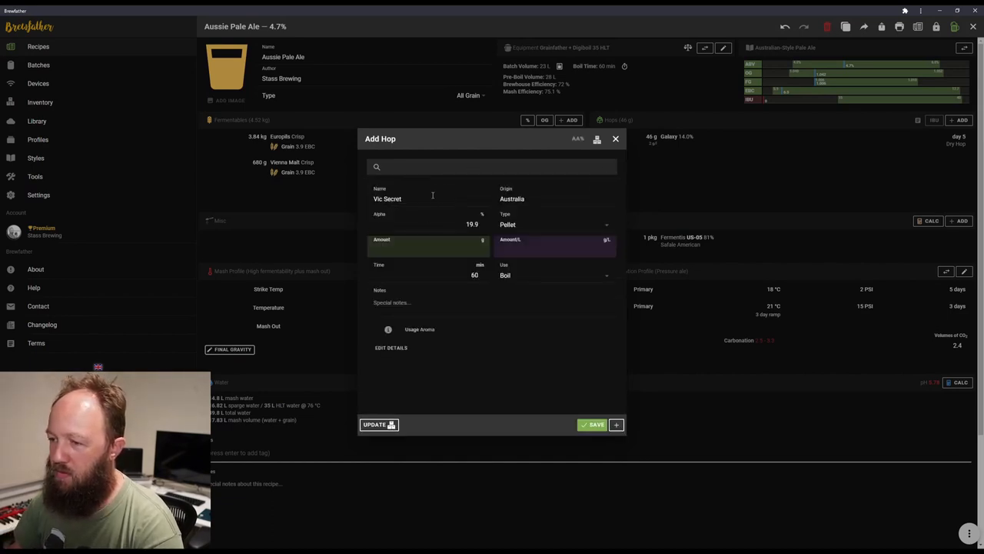
{"action": "left_click", "coordinate": [553, 249]}
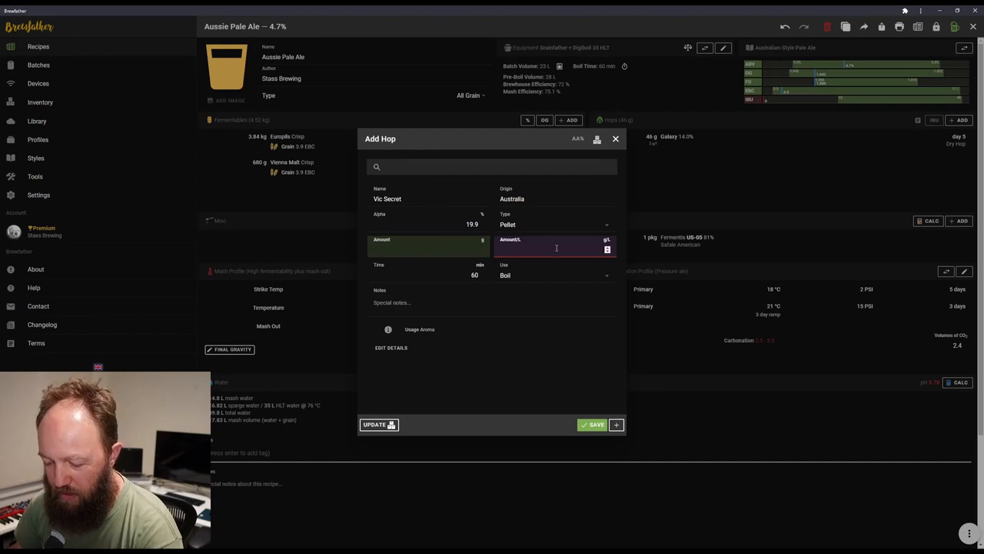
{"action": "type", "text": "46"}
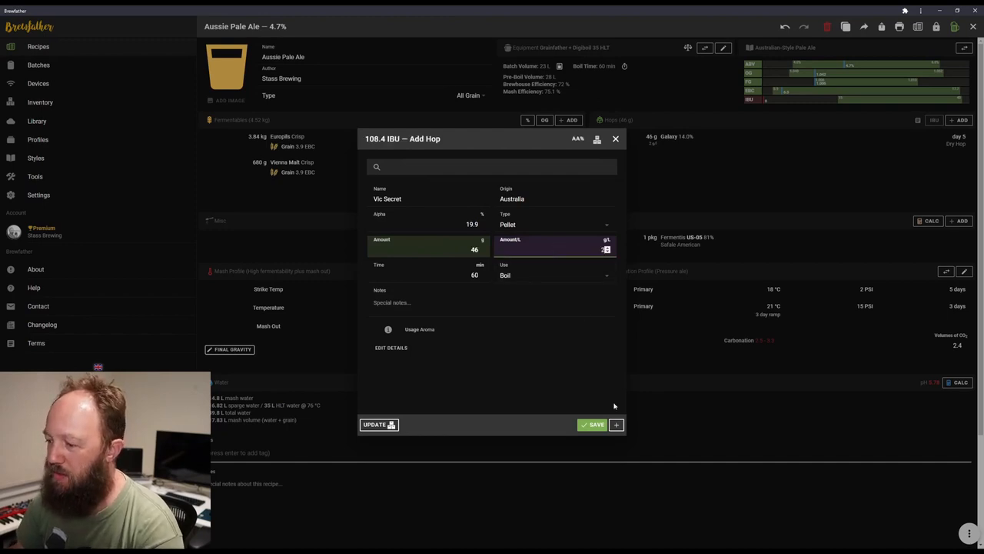
{"action": "left_click", "coordinate": [555, 275]}
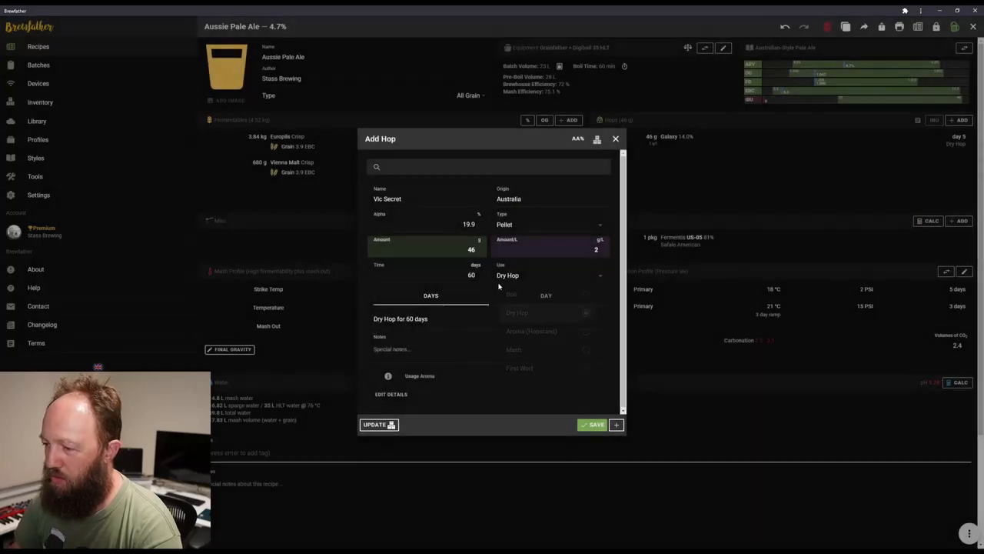
{"action": "left_click", "coordinate": [546, 295]}
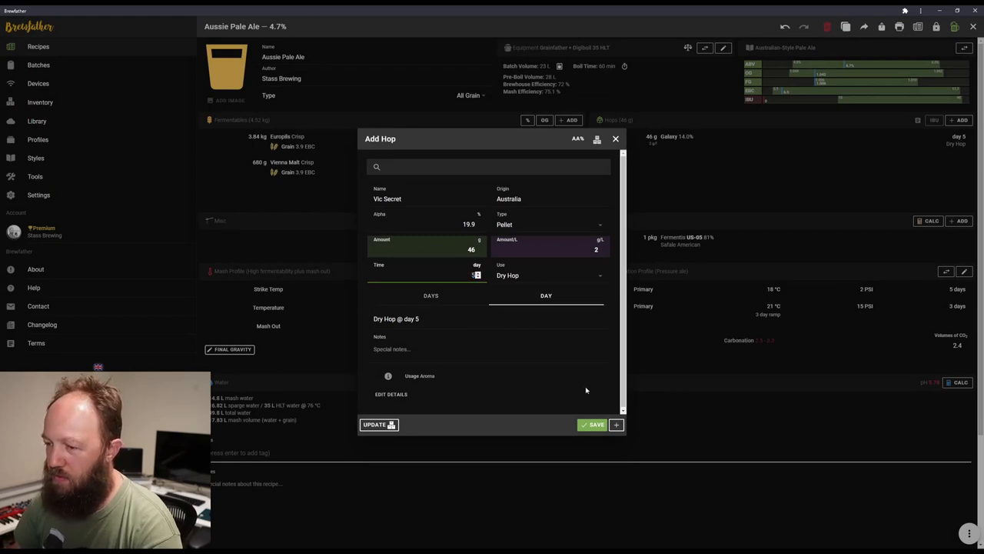
{"action": "left_click", "coordinate": [616, 425]}
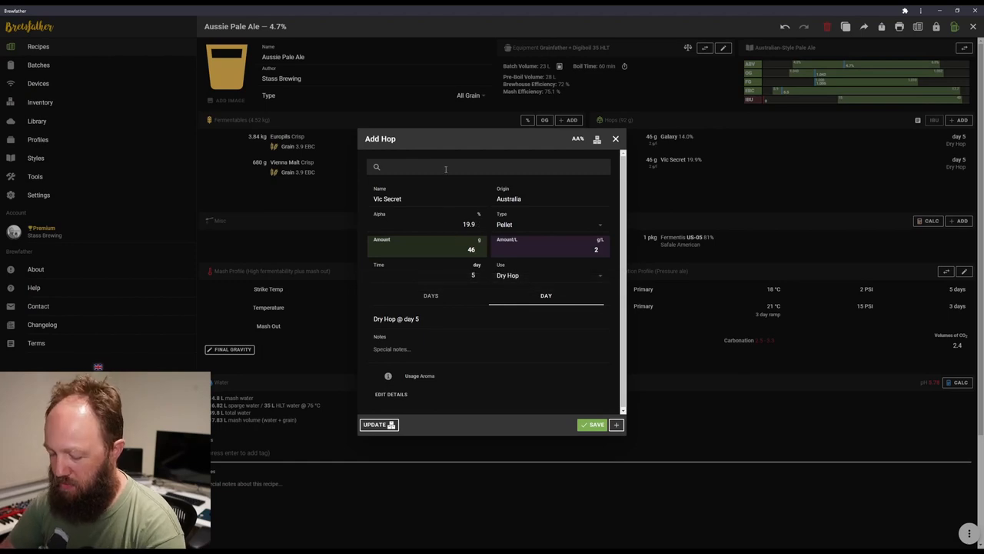
Search the hop list for 'ecli' to find Eclipse for the dry hop.
{"action": "type", "text": "ecli"}
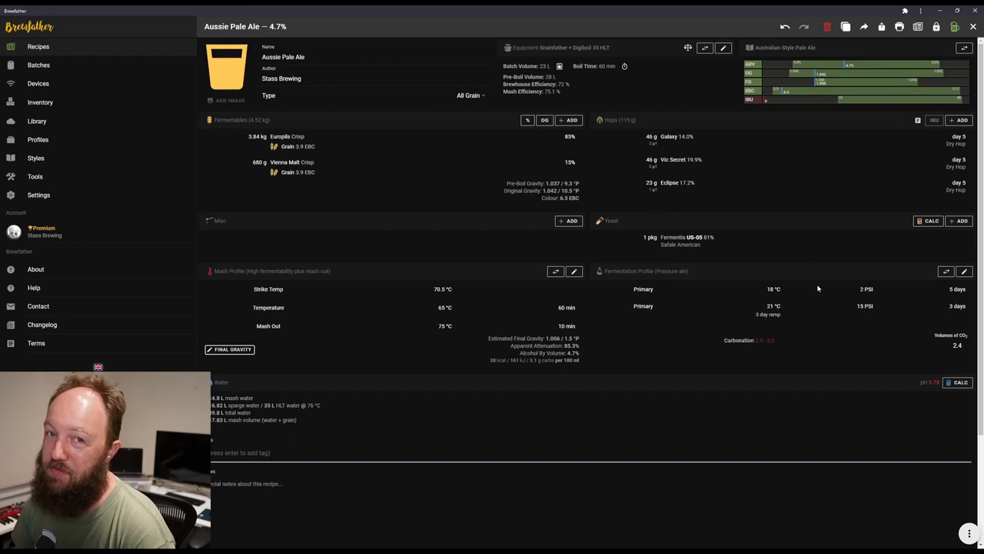
{"action": "mouse_move", "coordinate": [967, 154]}
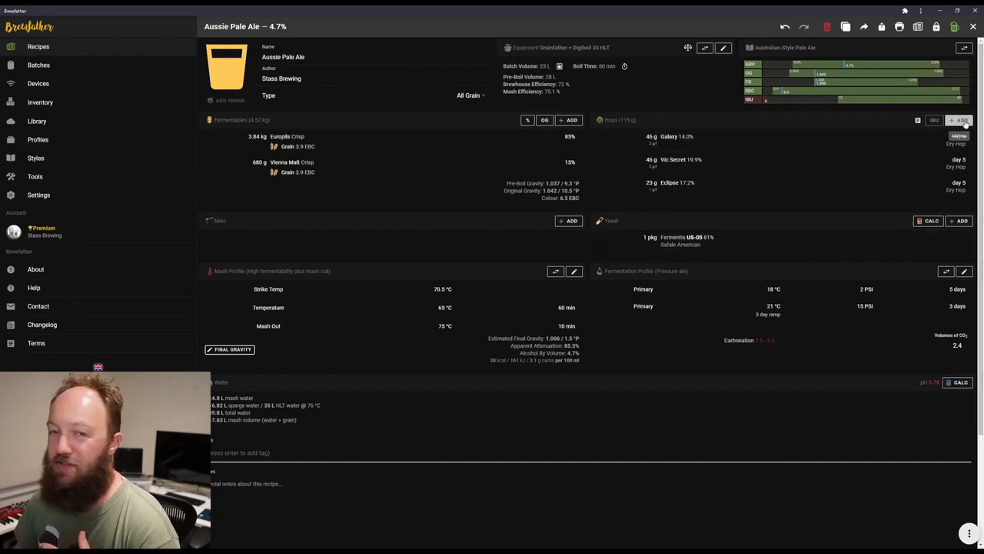
Add Eclipse then Galaxy, 23 g each, as 20-minute Aroma (Hopstand) hops.
{"action": "left_click", "coordinate": [960, 120]}
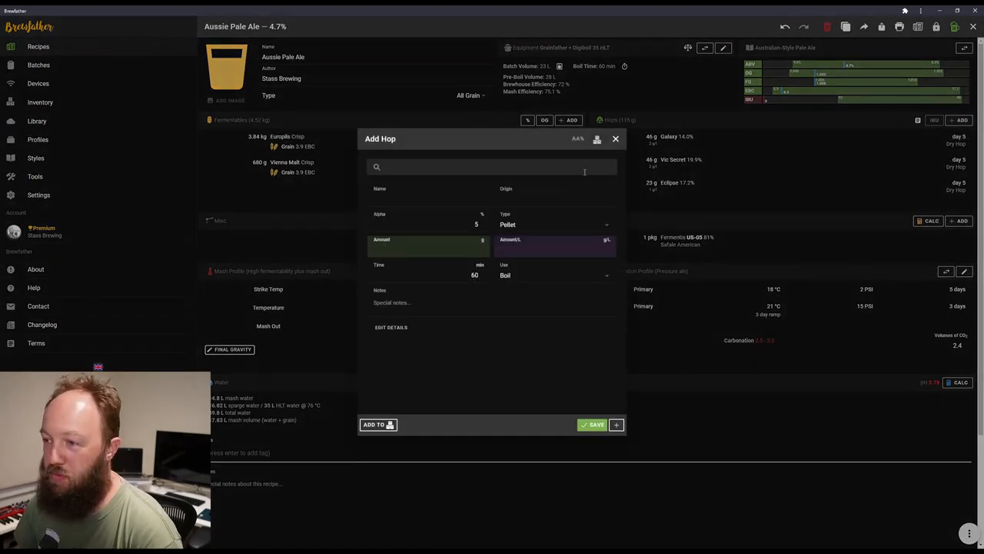
{"action": "mouse_move", "coordinate": [575, 174]}
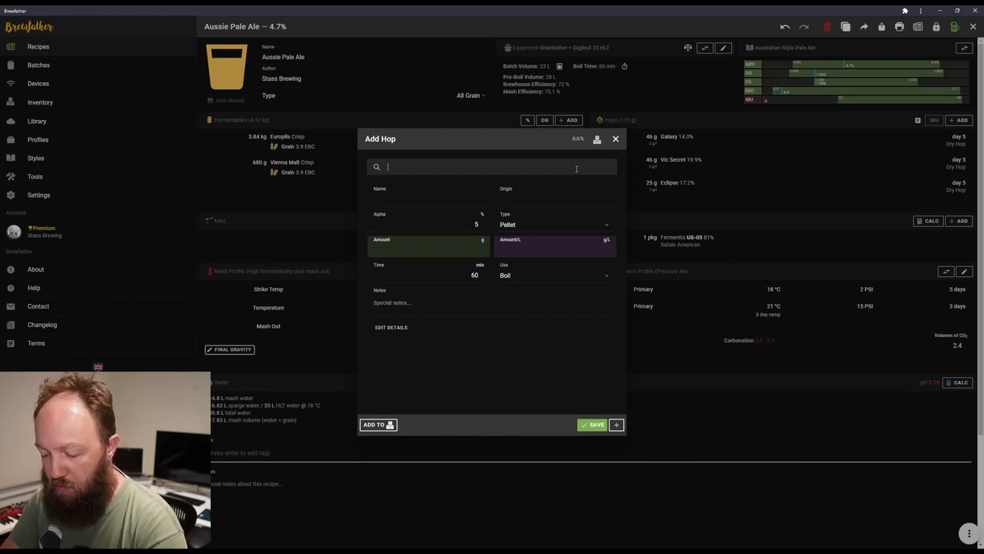
{"action": "type", "text": "e"}
{"action": "left_click", "coordinate": [555, 246]}
{"action": "type", "text": "1"}
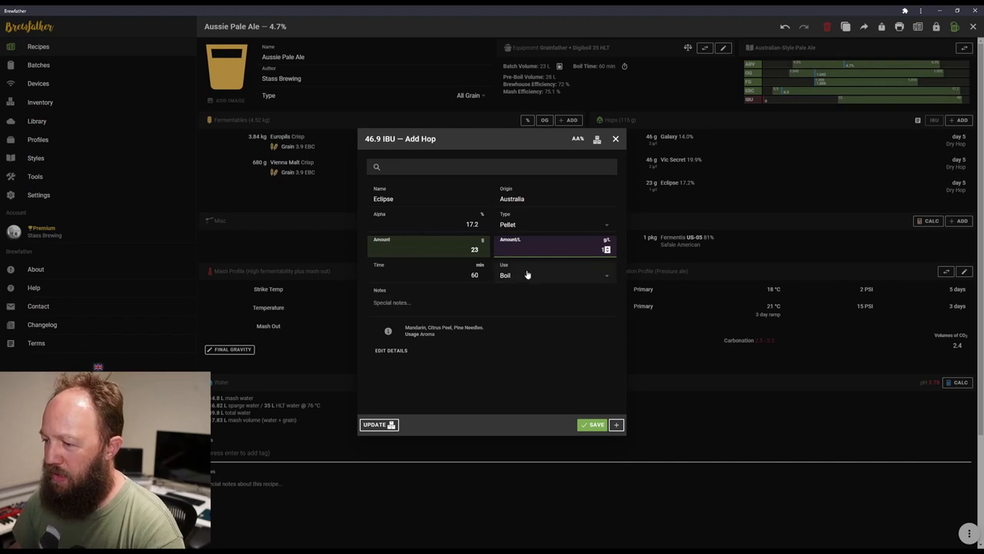
{"action": "left_click", "coordinate": [526, 274]}
{"action": "type", "text": "20"}
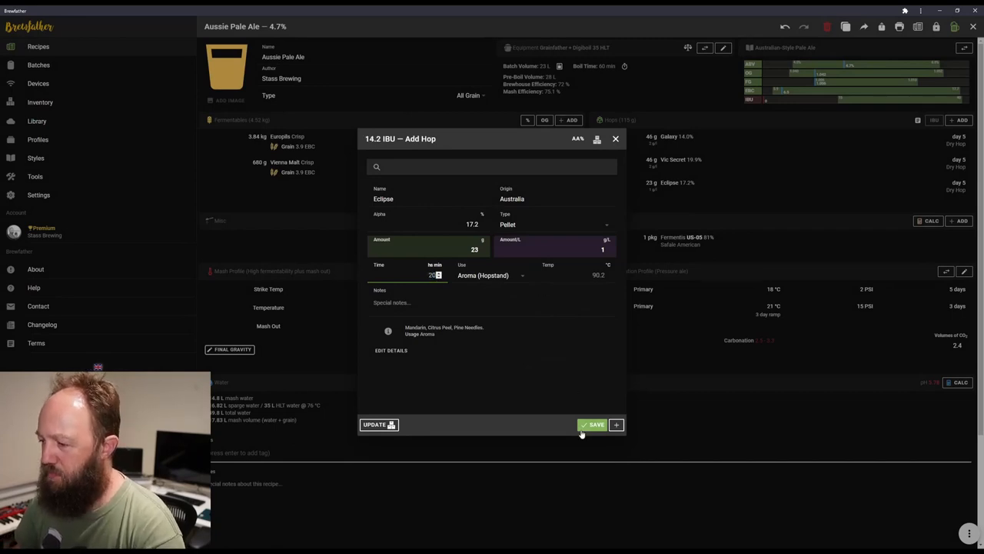
{"action": "left_click", "coordinate": [594, 424]}
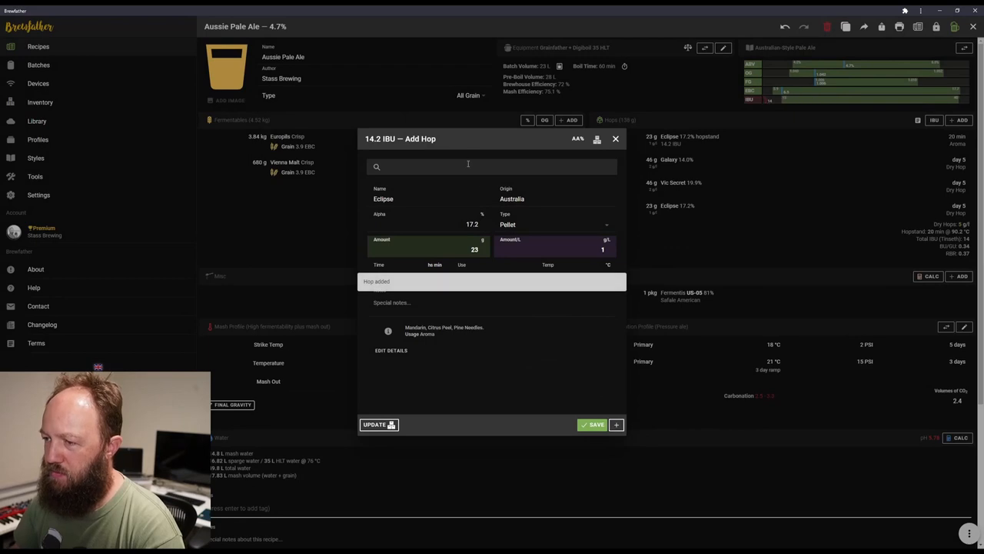
{"action": "type", "text": "galaxy"}
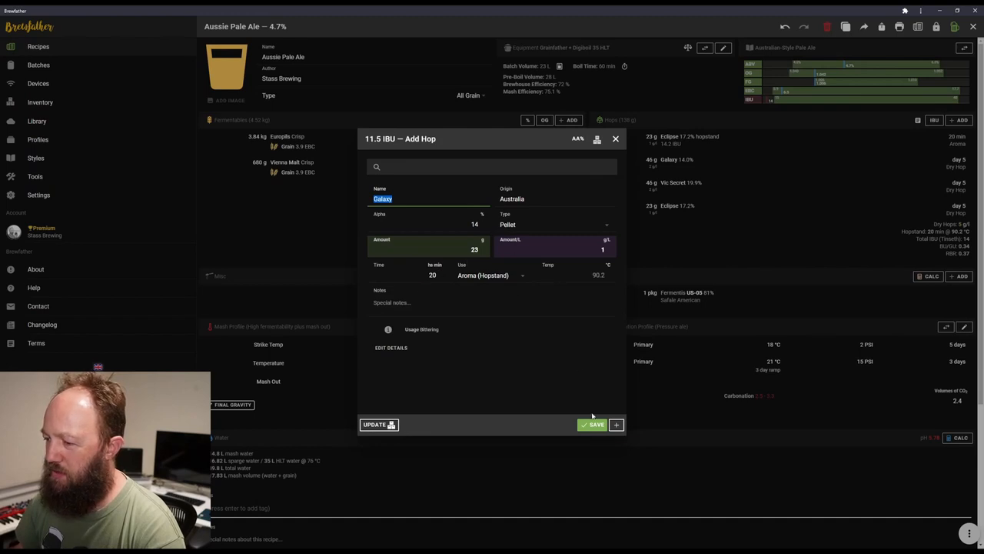
{"action": "left_click", "coordinate": [593, 424]}
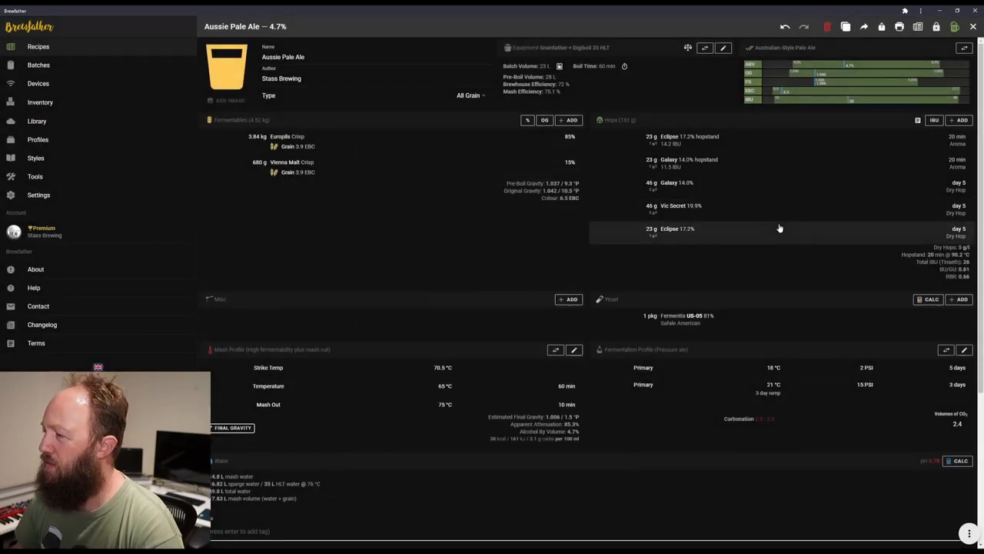
{"action": "mouse_move", "coordinate": [659, 140]}
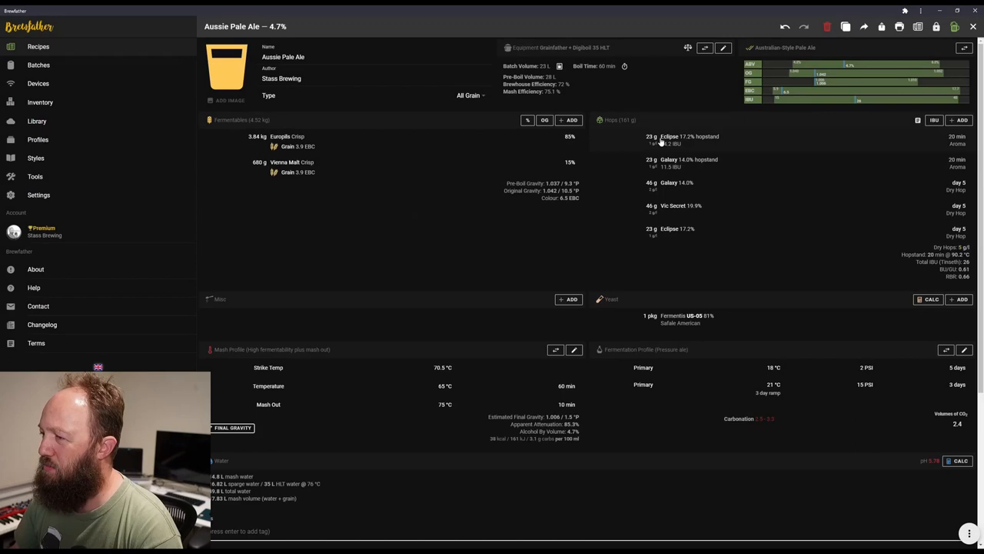
{"action": "mouse_move", "coordinate": [742, 148]}
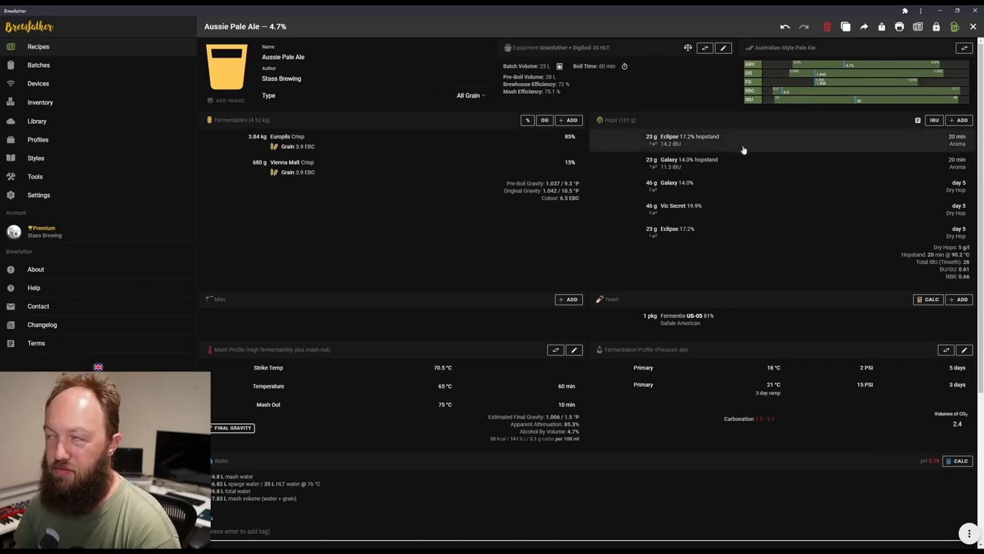
{"action": "mouse_move", "coordinate": [746, 164]}
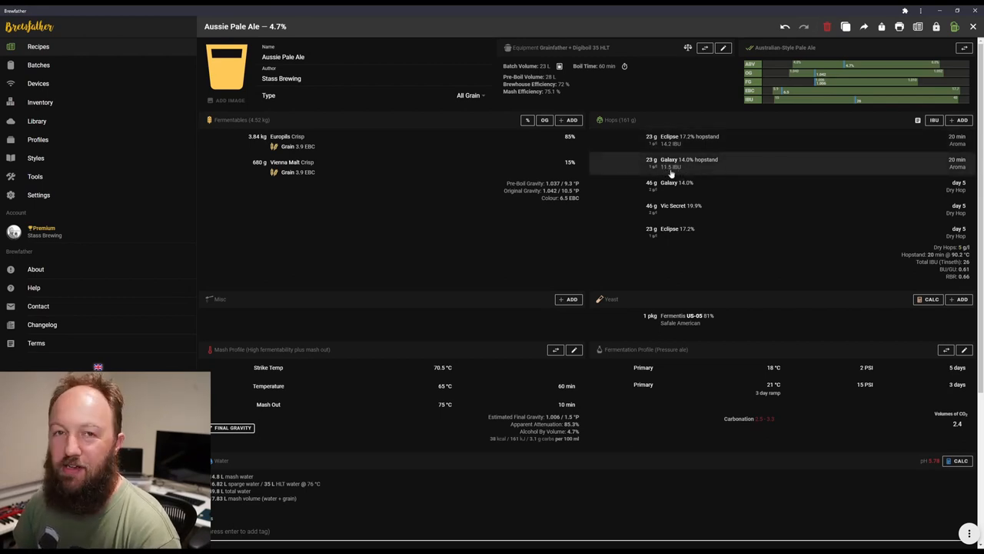
{"action": "mouse_move", "coordinate": [661, 140]}
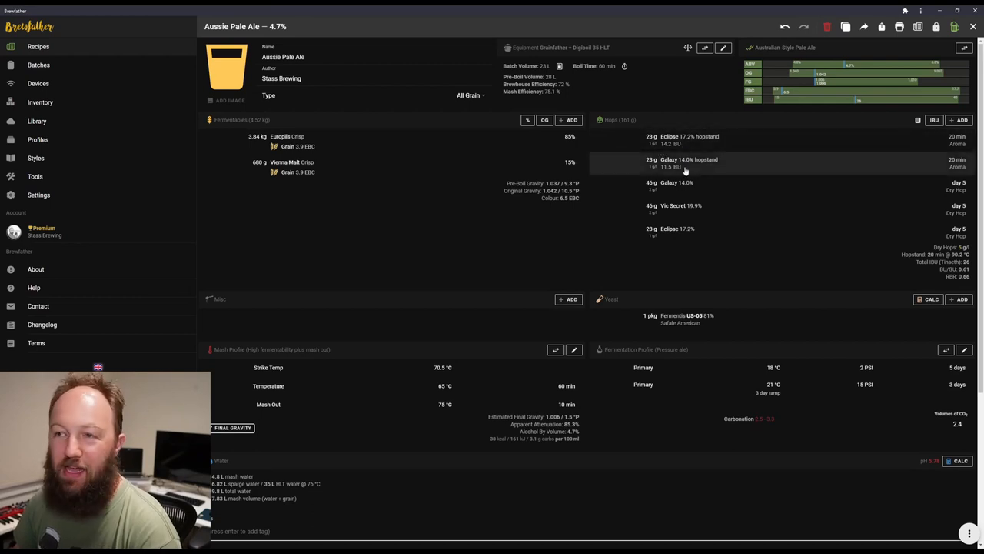
{"action": "mouse_move", "coordinate": [682, 140]}
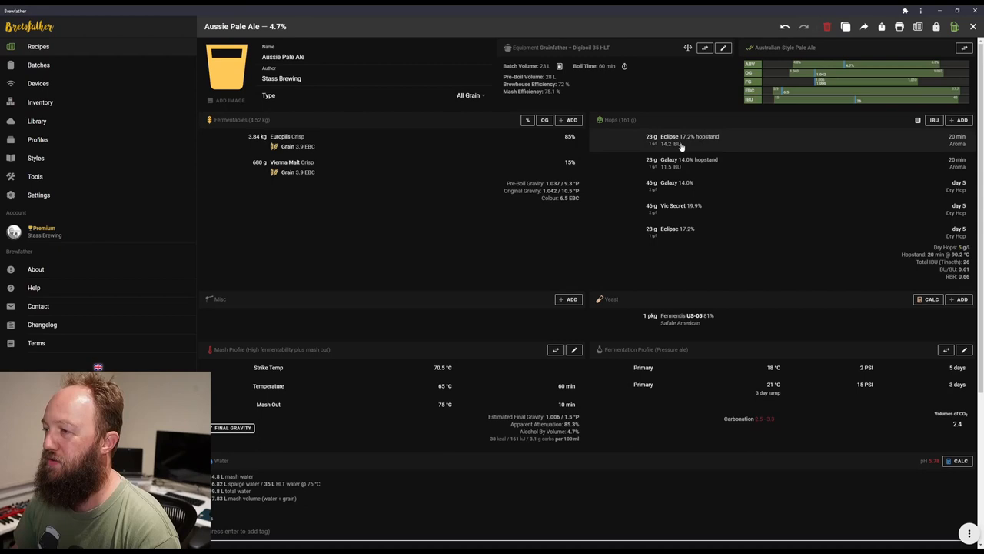
{"action": "mouse_move", "coordinate": [689, 142]}
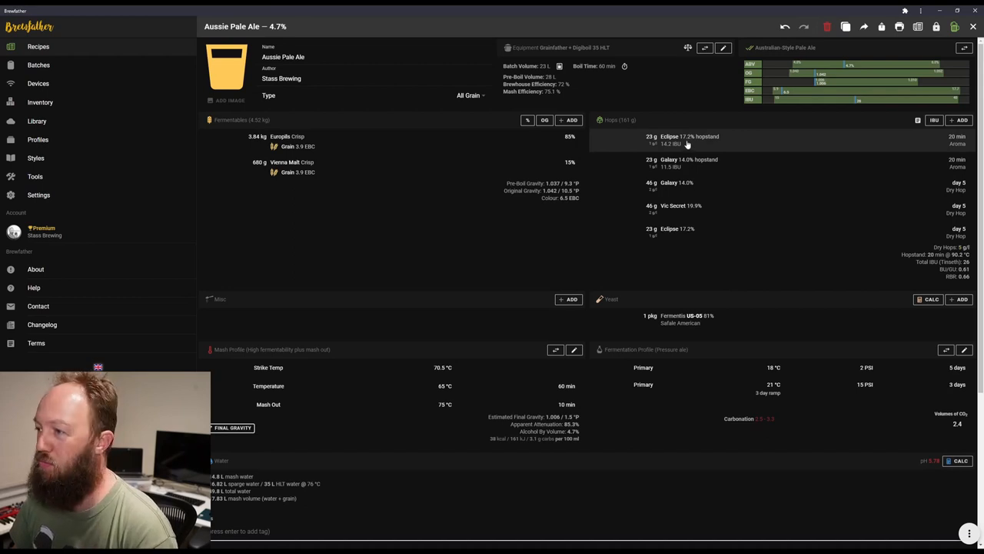
{"action": "left_click", "coordinate": [685, 140]}
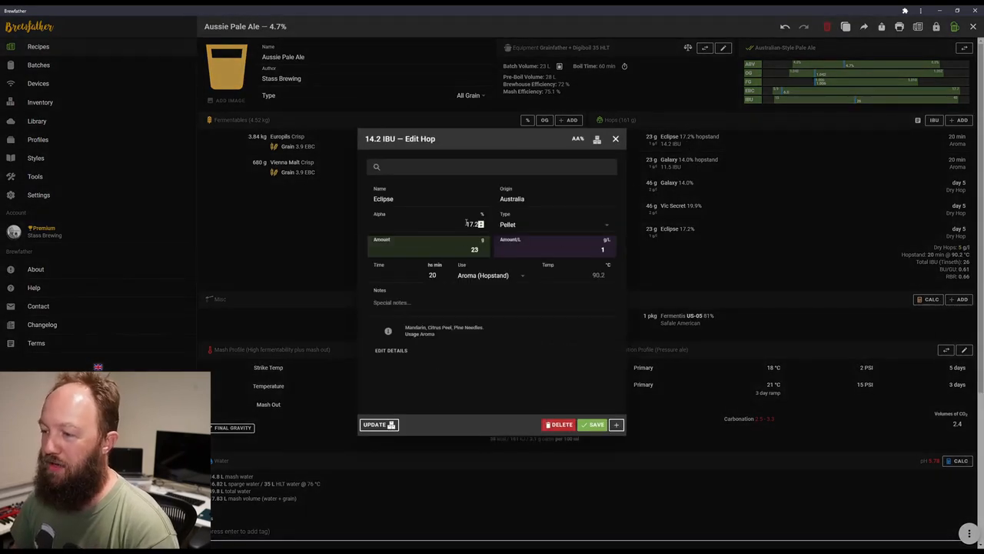
{"action": "left_click", "coordinate": [493, 166]}
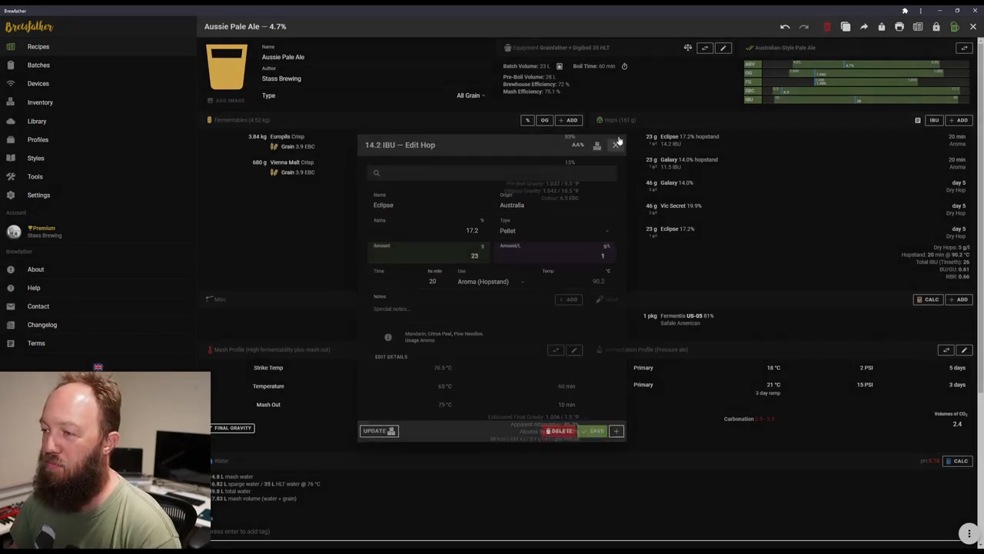
{"action": "left_click", "coordinate": [617, 145]}
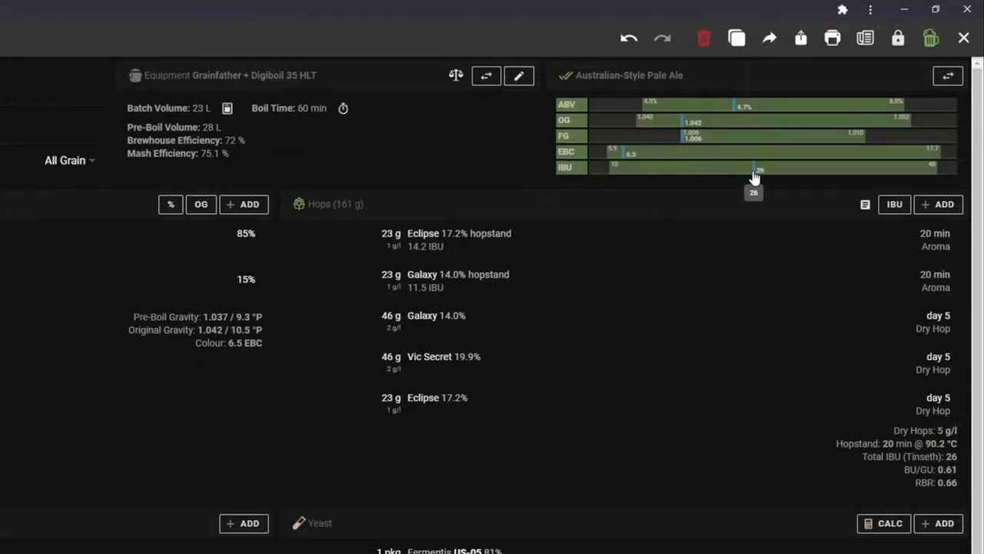
{"action": "mouse_move", "coordinate": [723, 173]}
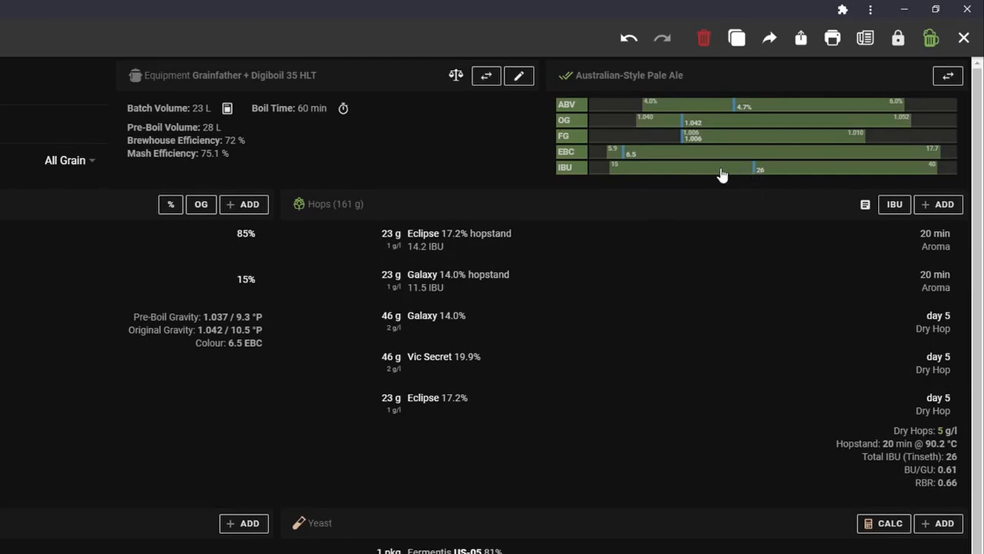
{"action": "mouse_move", "coordinate": [754, 169]}
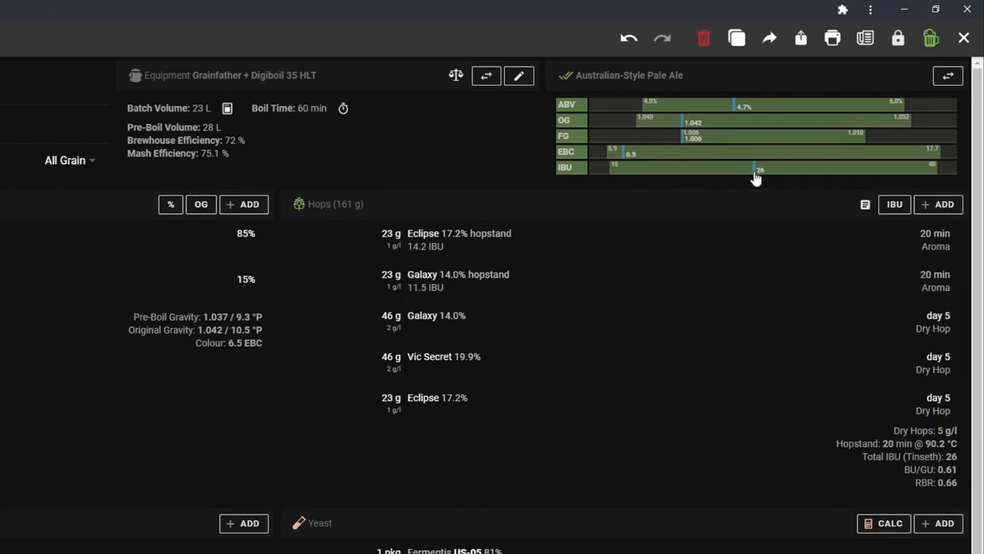
{"action": "mouse_move", "coordinate": [793, 170]}
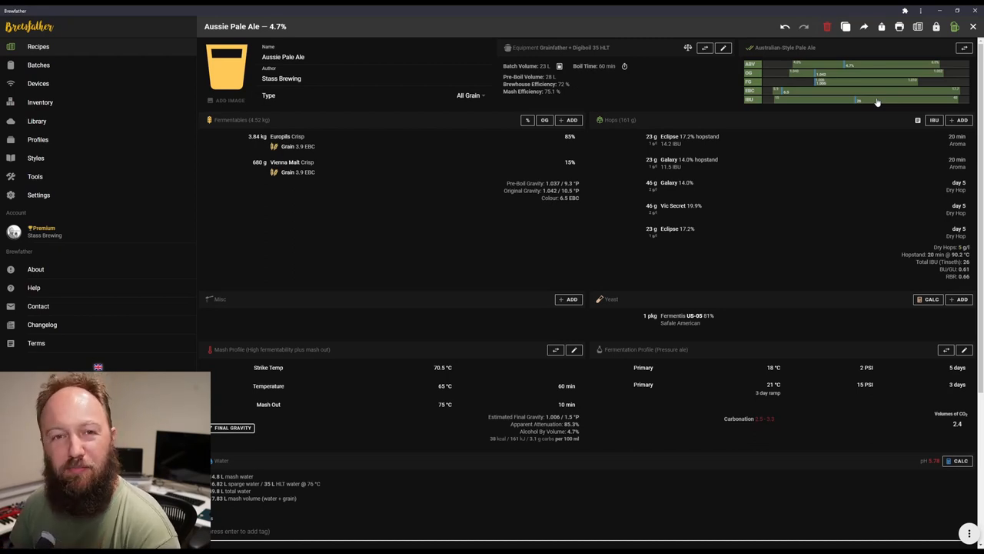
{"action": "mouse_move", "coordinate": [766, 140]}
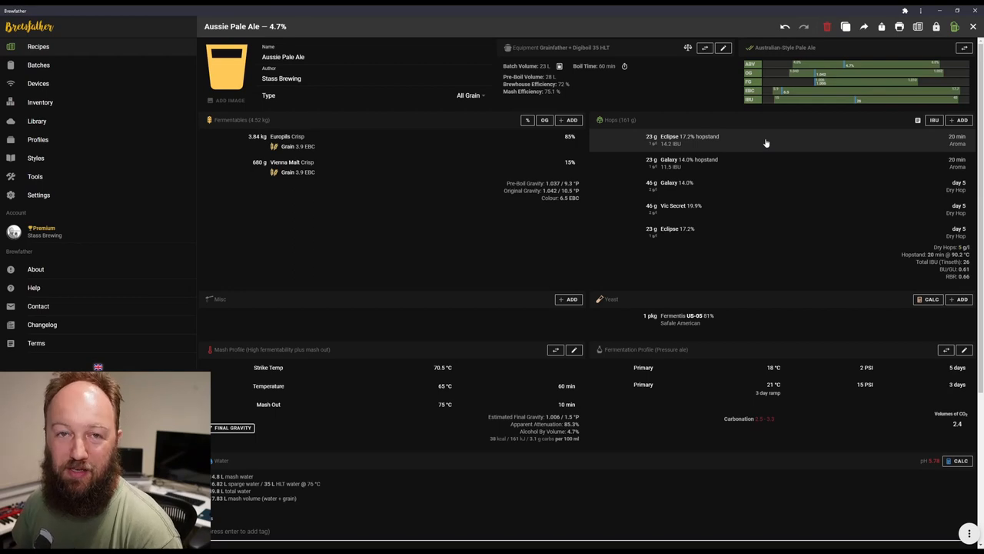
{"action": "mouse_move", "coordinate": [742, 206]}
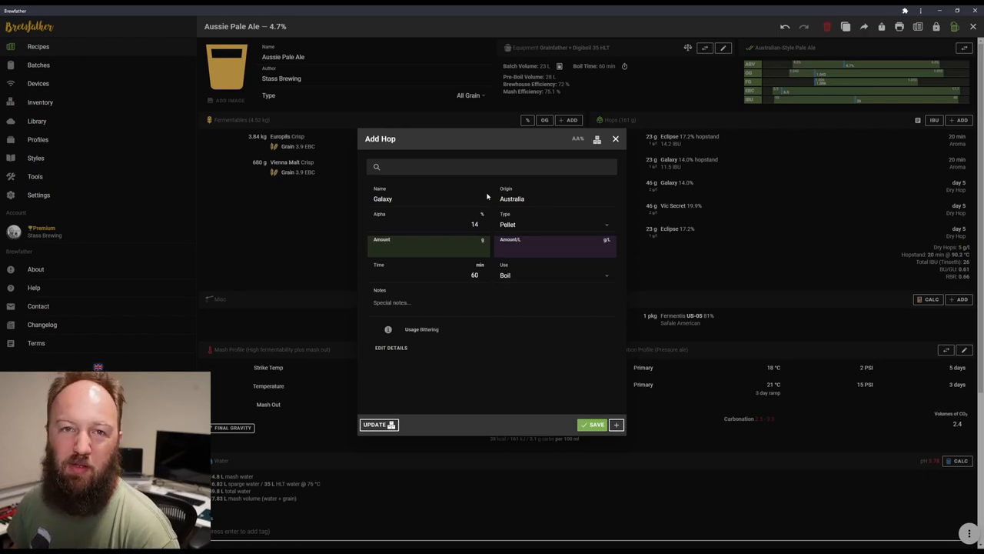
{"action": "mouse_move", "coordinate": [897, 120]}
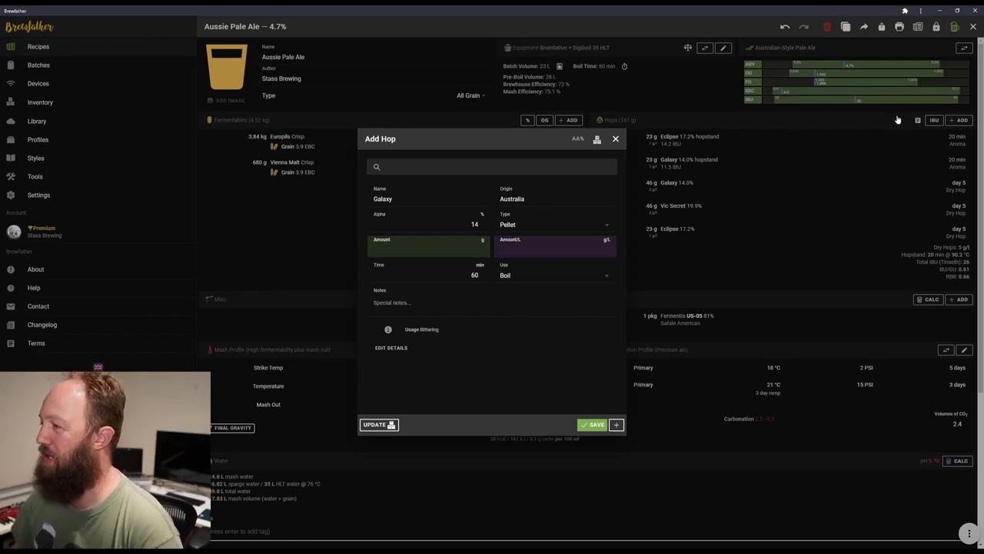
{"action": "mouse_move", "coordinate": [855, 107]}
{"action": "type", "text": "1"}
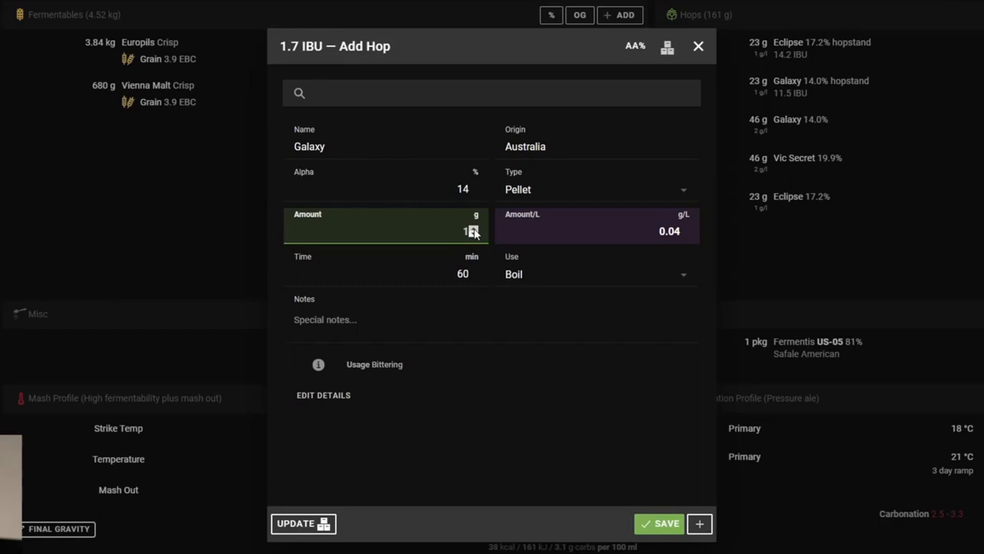
{"action": "mouse_move", "coordinate": [461, 265]}
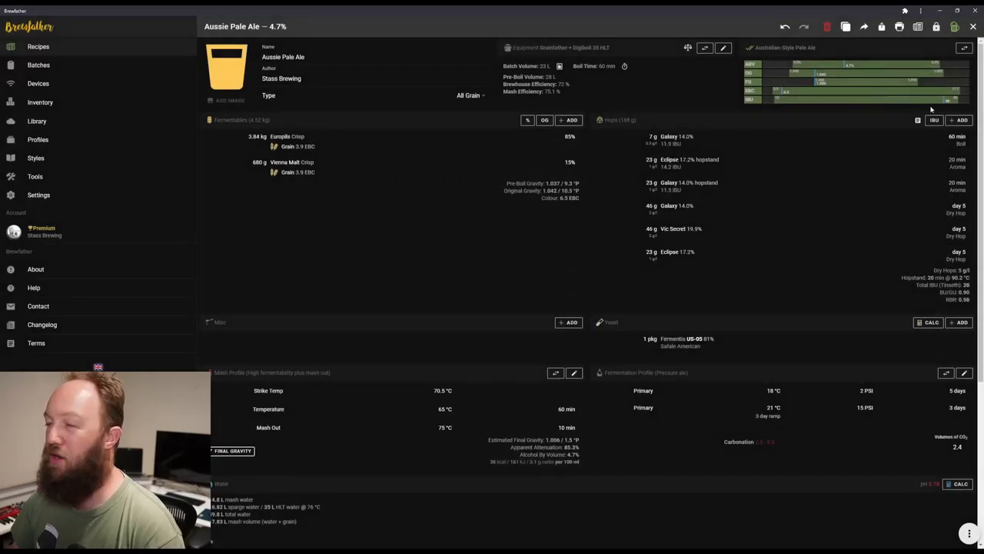
{"action": "mouse_move", "coordinate": [923, 131]}
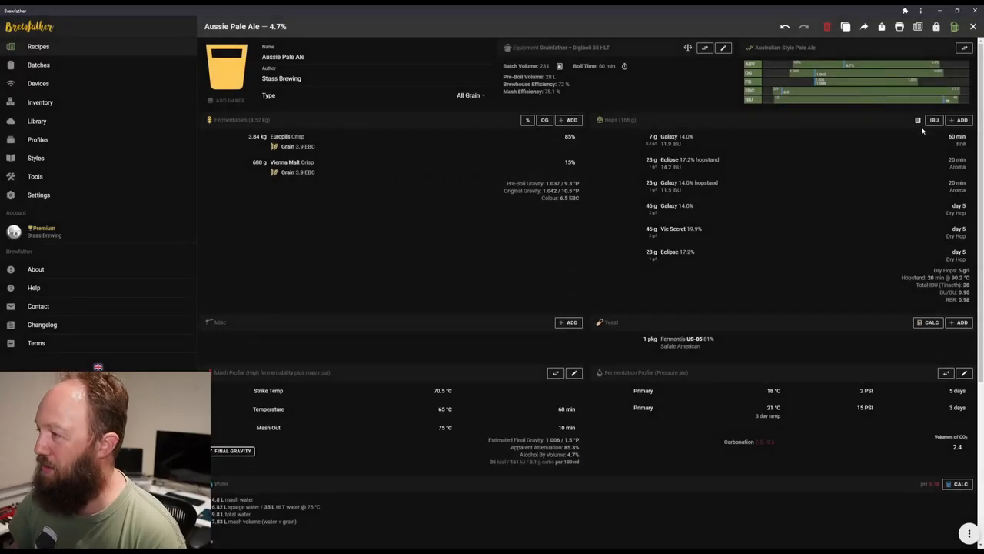
{"action": "mouse_move", "coordinate": [792, 162]}
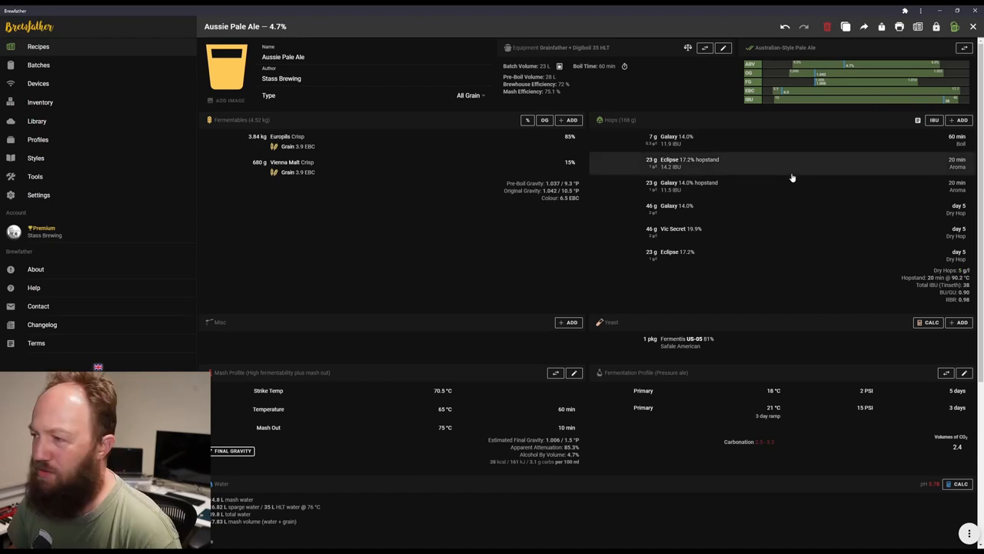
{"action": "mouse_move", "coordinate": [802, 213]}
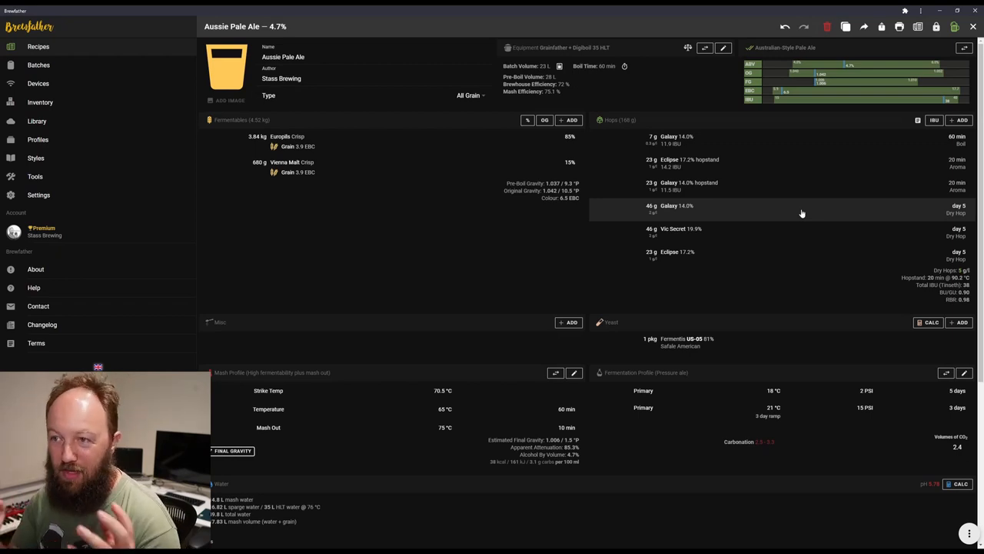
{"action": "mouse_move", "coordinate": [792, 192]}
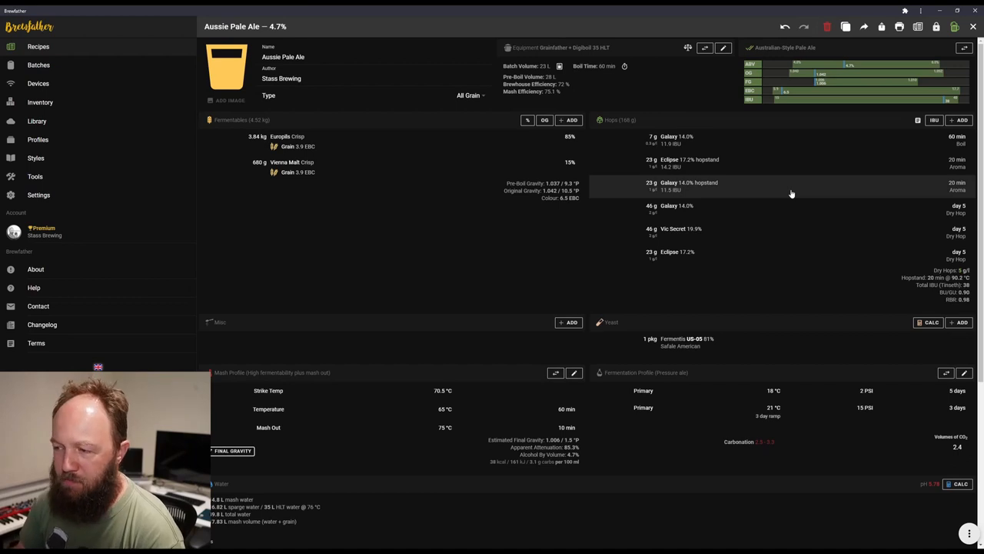
{"action": "mouse_move", "coordinate": [795, 277]}
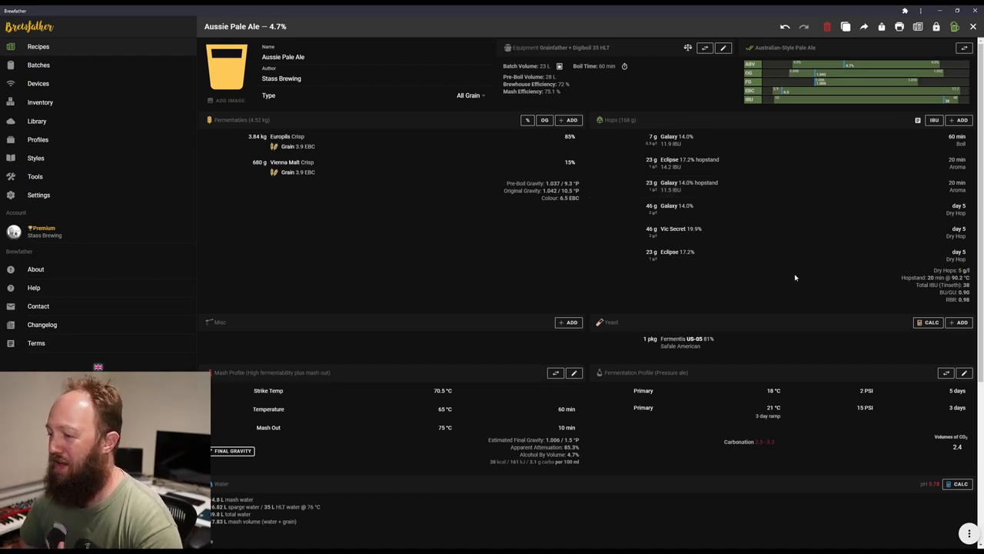
{"action": "mouse_move", "coordinate": [579, 248]}
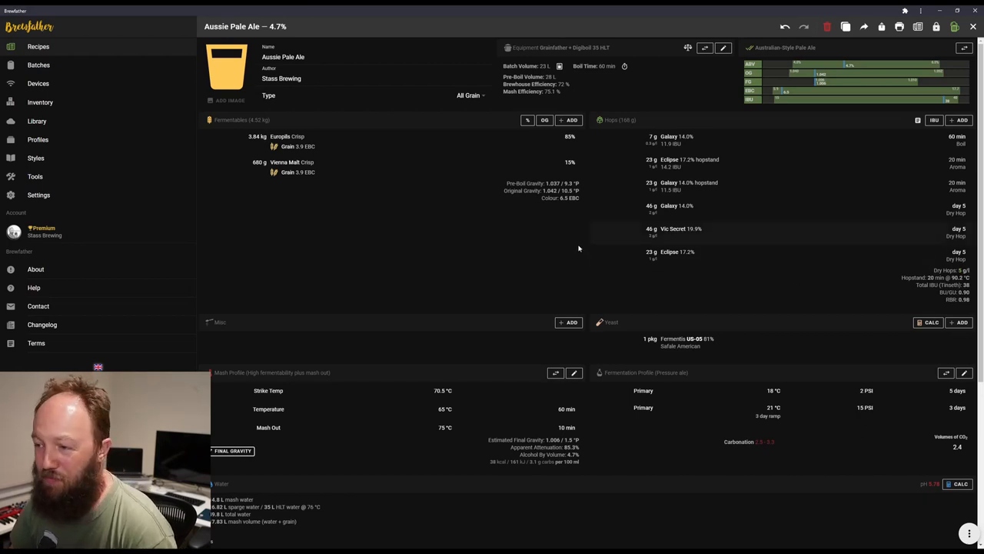
{"action": "mouse_move", "coordinate": [570, 313]}
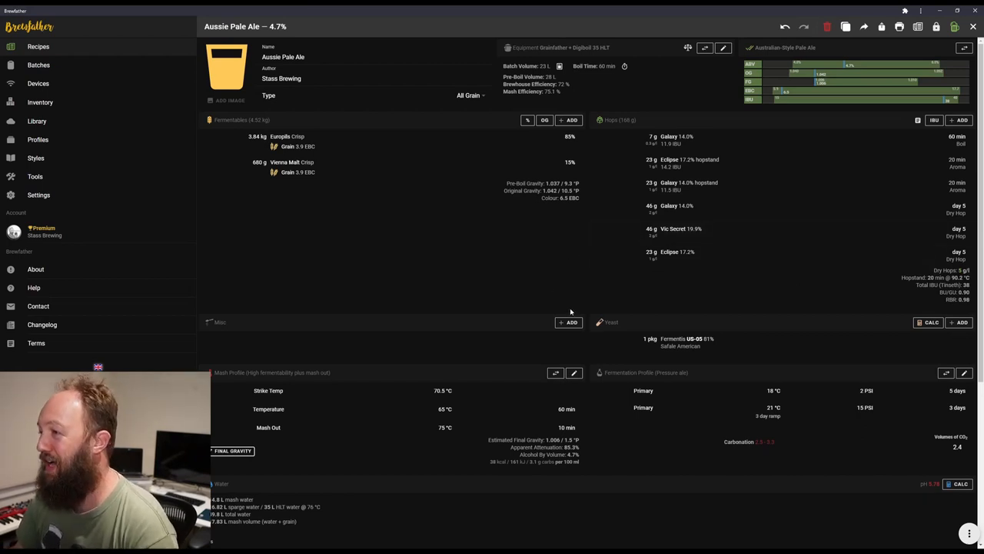
{"action": "mouse_move", "coordinate": [572, 308]}
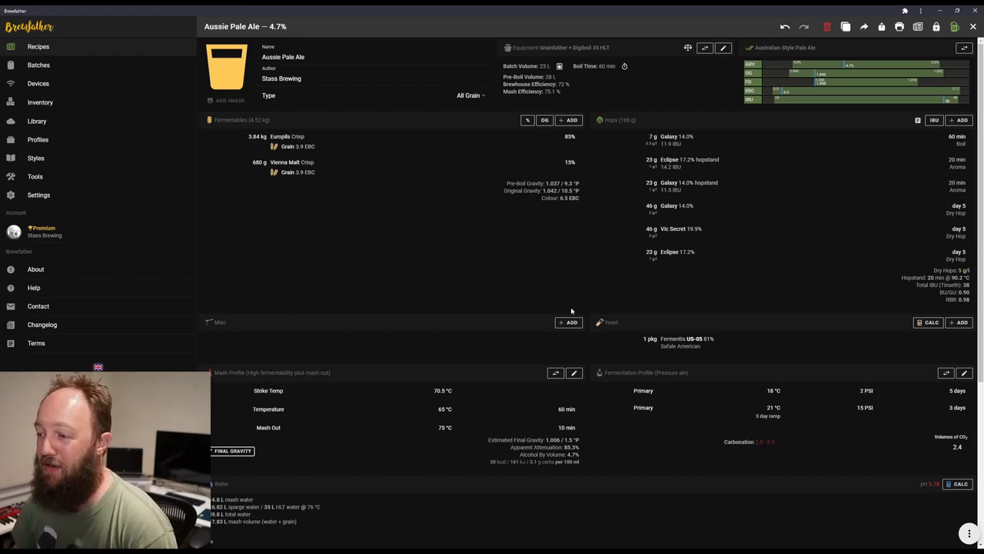
Add Whirlfloc to Misc as one item at 15 minutes in the boil.
{"action": "left_click", "coordinate": [569, 321]}
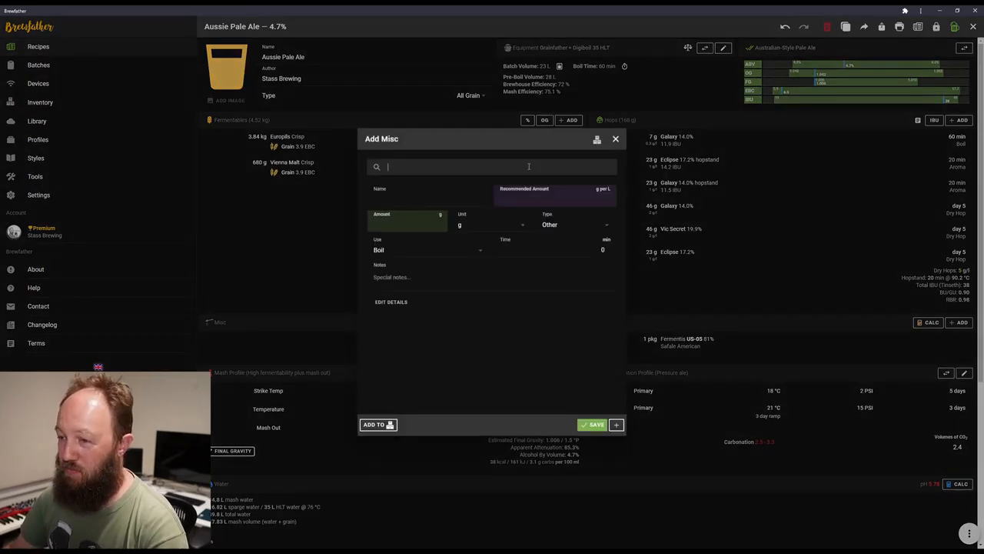
{"action": "type", "text": "whir"}
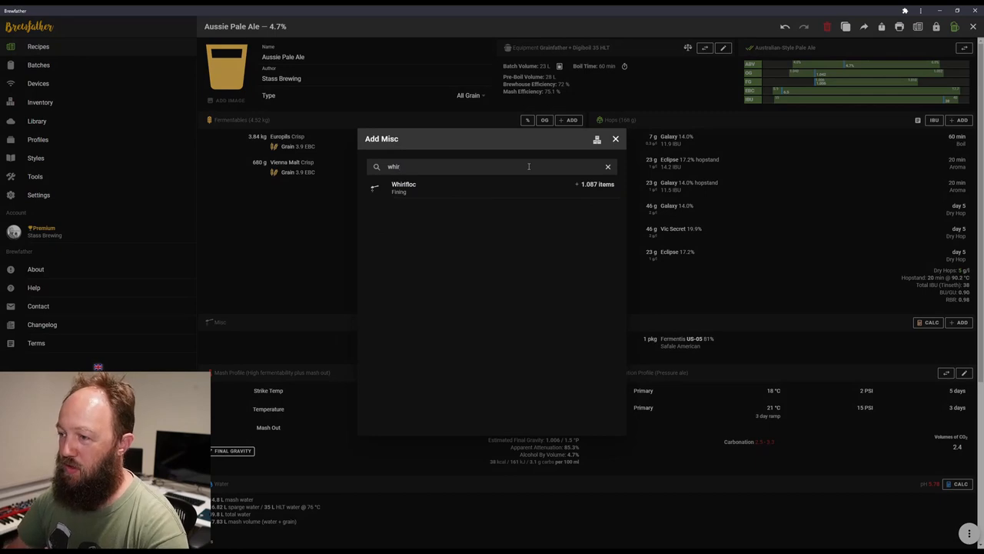
{"action": "left_click", "coordinate": [403, 187]}
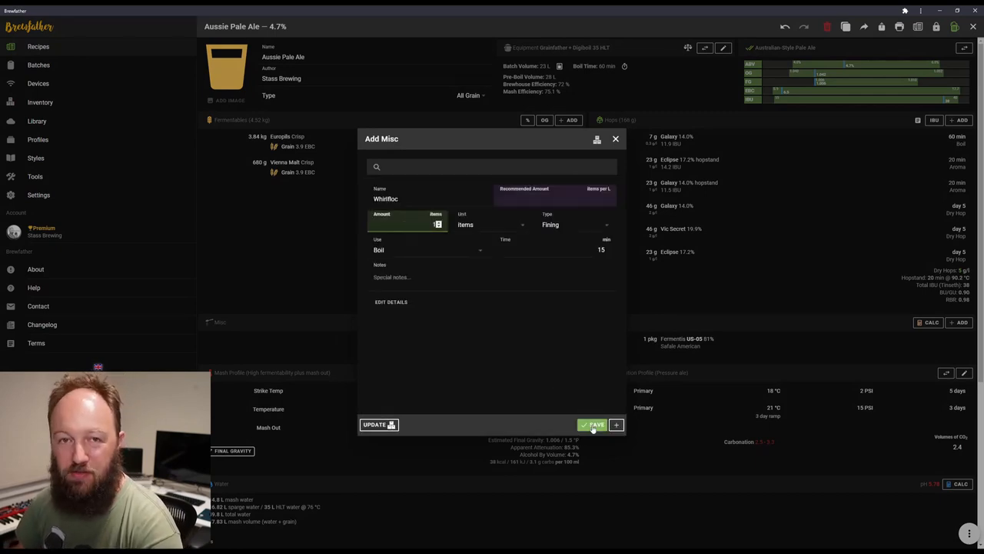
{"action": "left_click", "coordinate": [592, 425]}
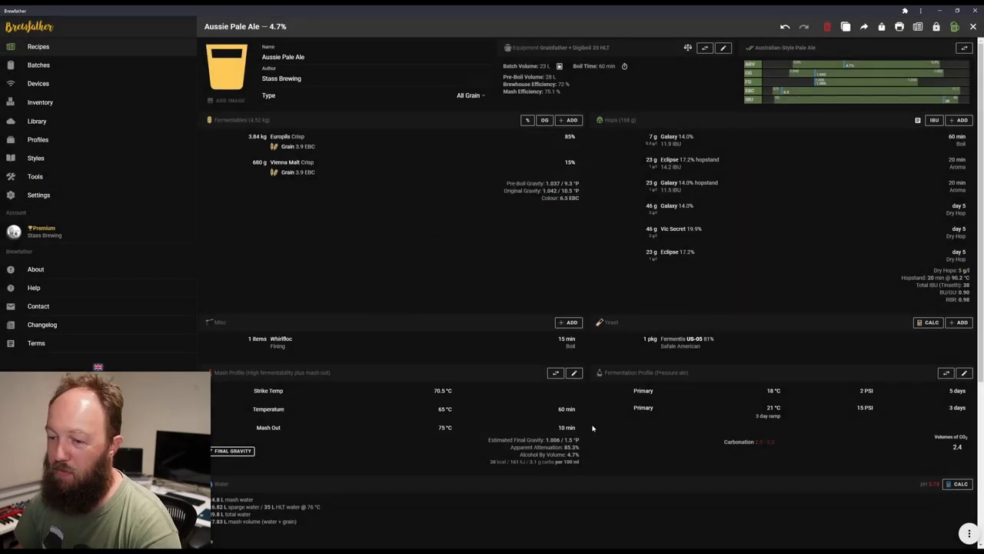
{"action": "mouse_move", "coordinate": [461, 348]}
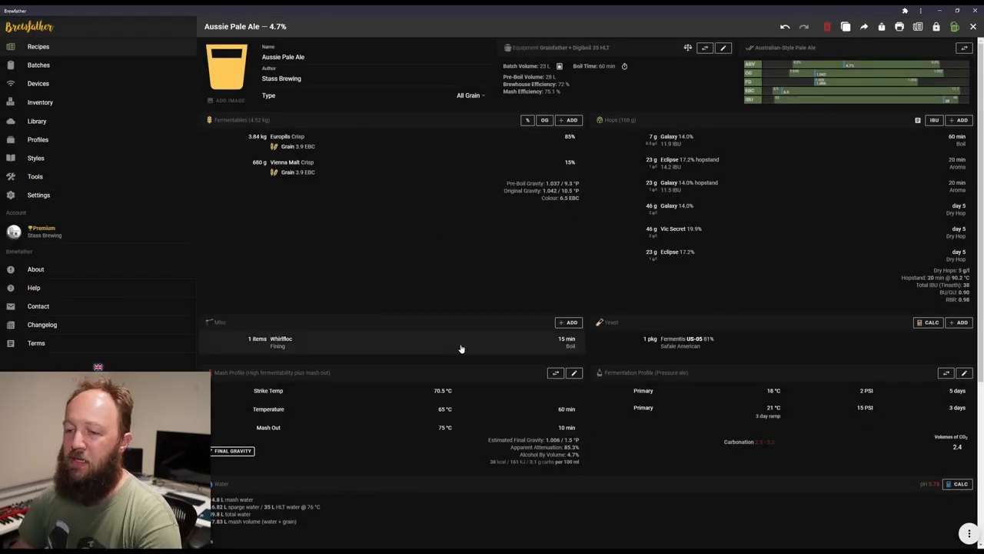
{"action": "mouse_move", "coordinate": [767, 338]}
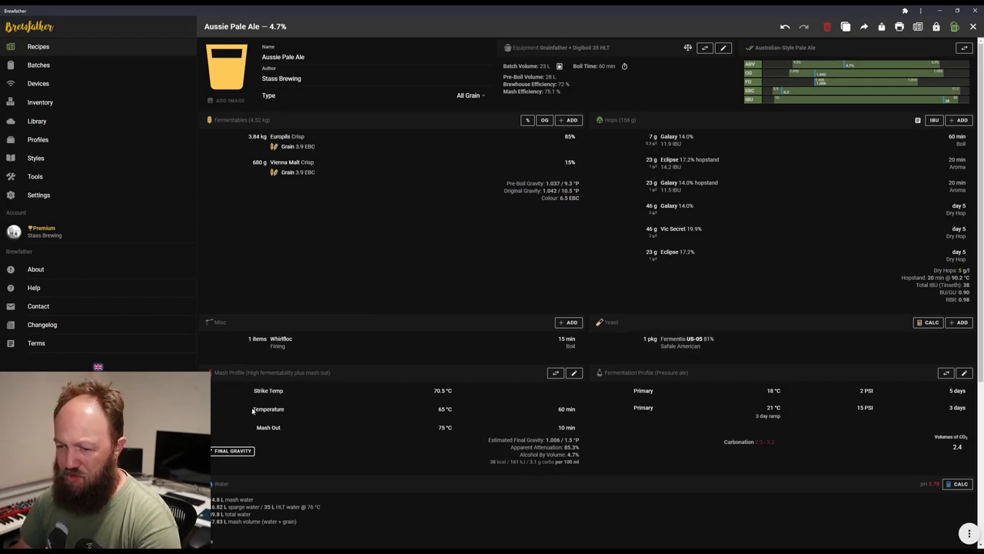
{"action": "mouse_move", "coordinate": [467, 431]}
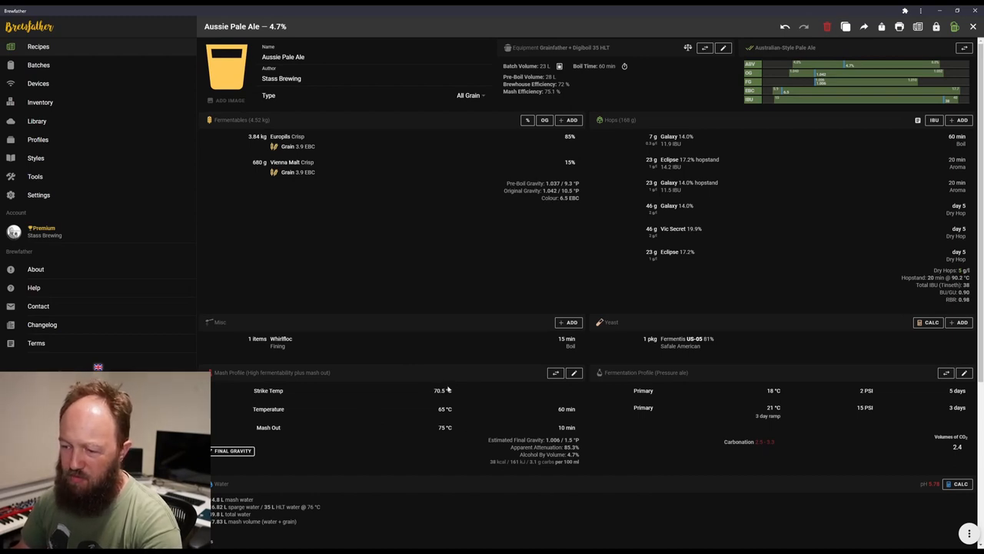
{"action": "mouse_move", "coordinate": [450, 396]}
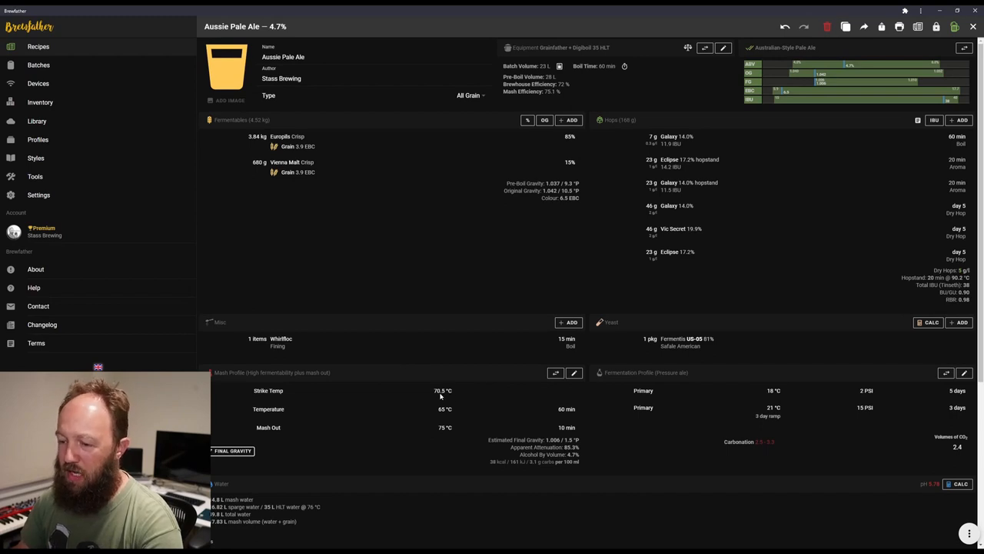
{"action": "mouse_move", "coordinate": [459, 398]}
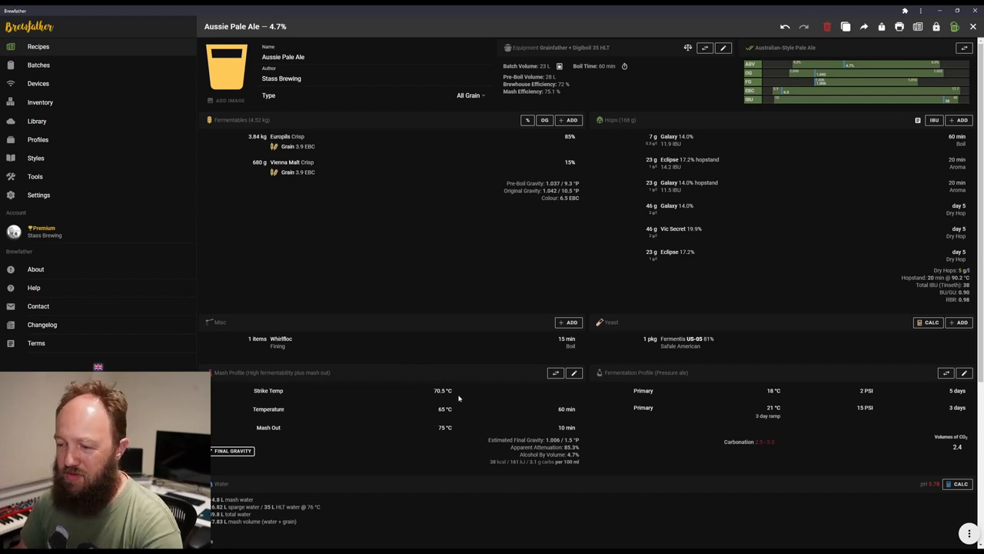
{"action": "mouse_move", "coordinate": [449, 409]}
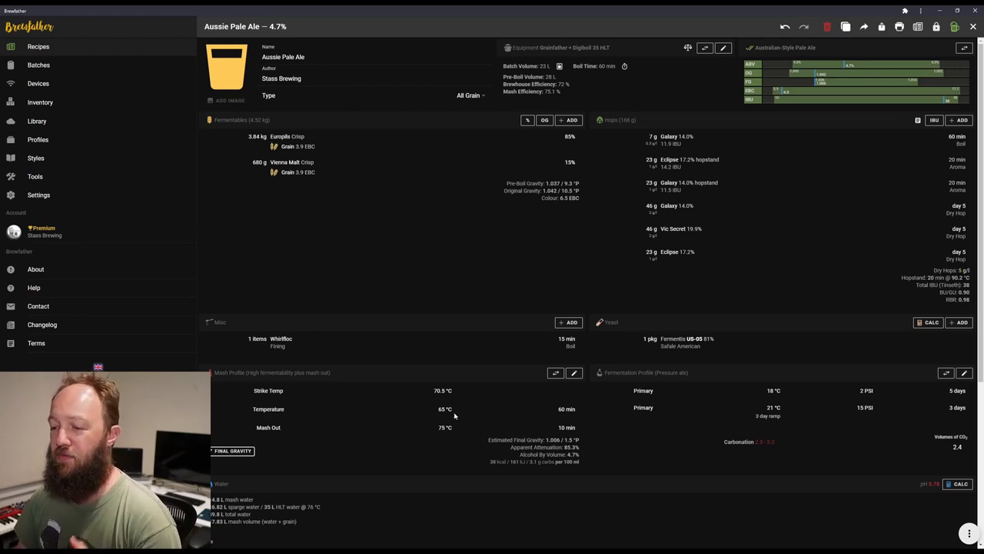
{"action": "mouse_move", "coordinate": [445, 438]}
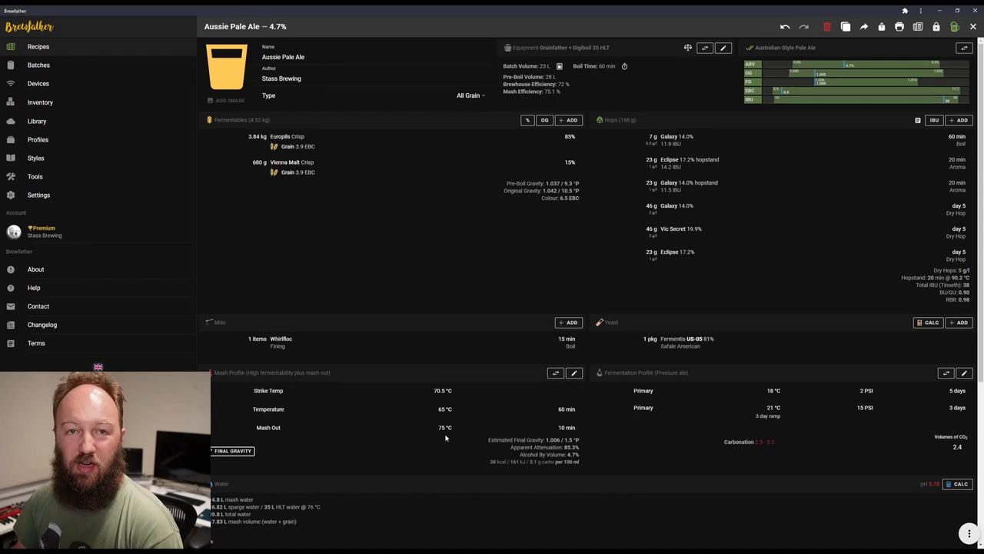
{"action": "mouse_move", "coordinate": [634, 428]}
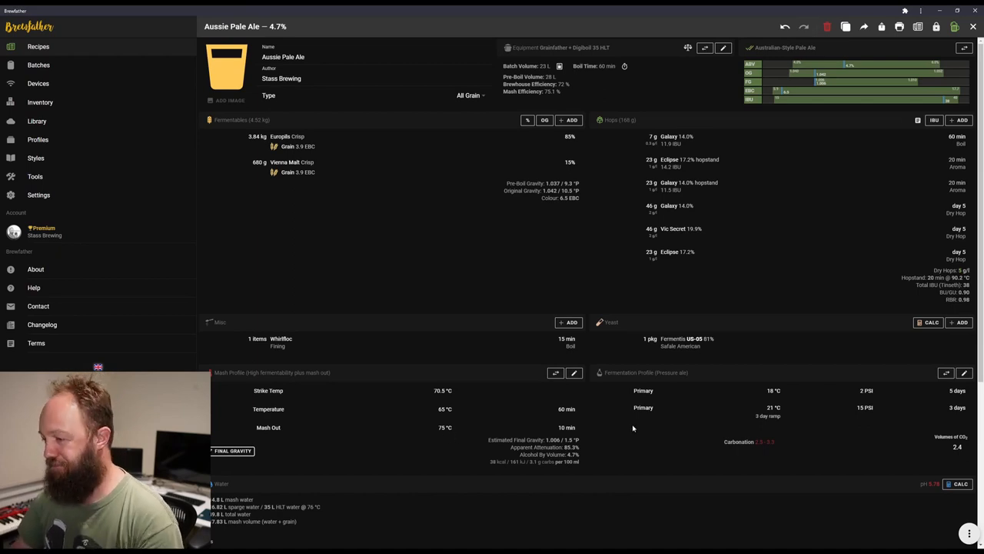
{"action": "mouse_move", "coordinate": [764, 332]}
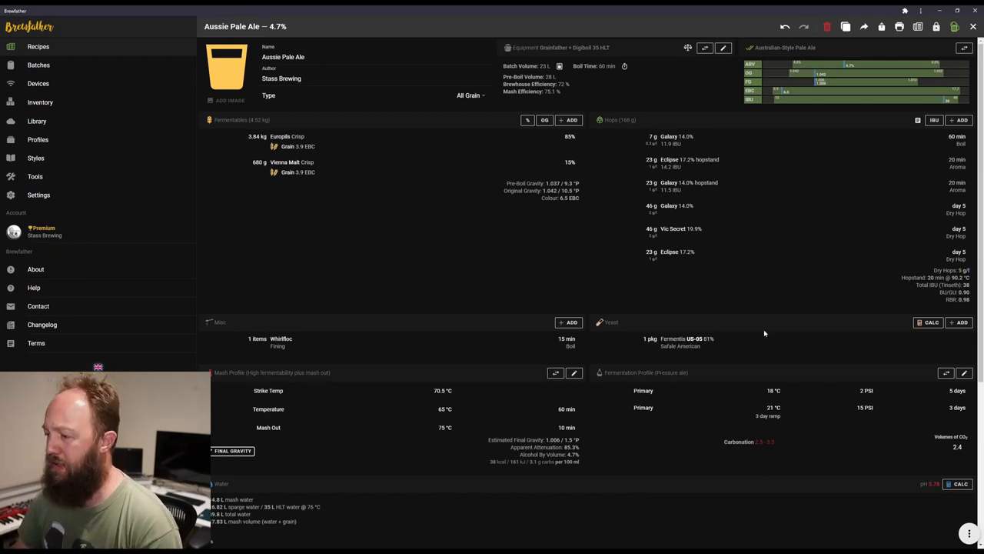
{"action": "mouse_move", "coordinate": [789, 397]}
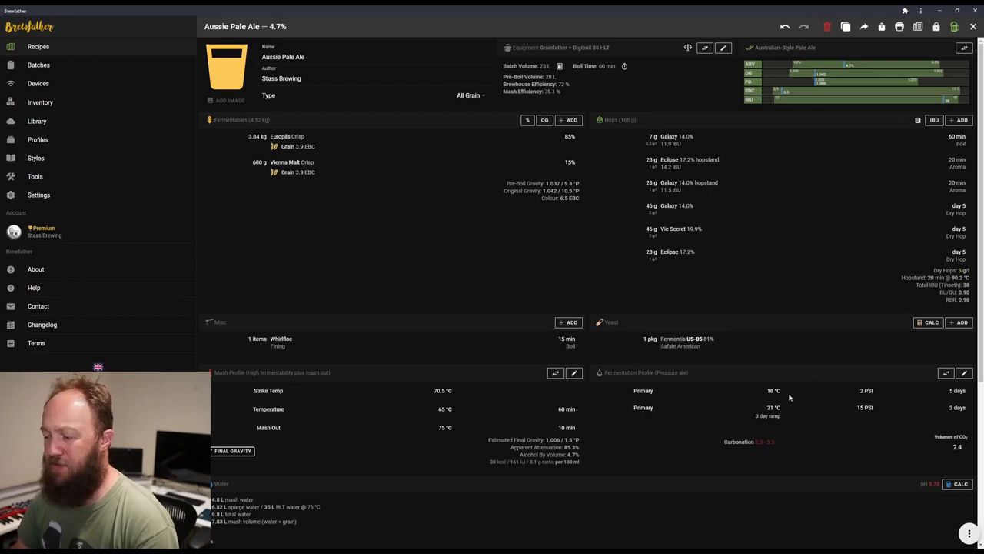
{"action": "scroll", "scroll_direction": "down", "scroll_amount": 3}
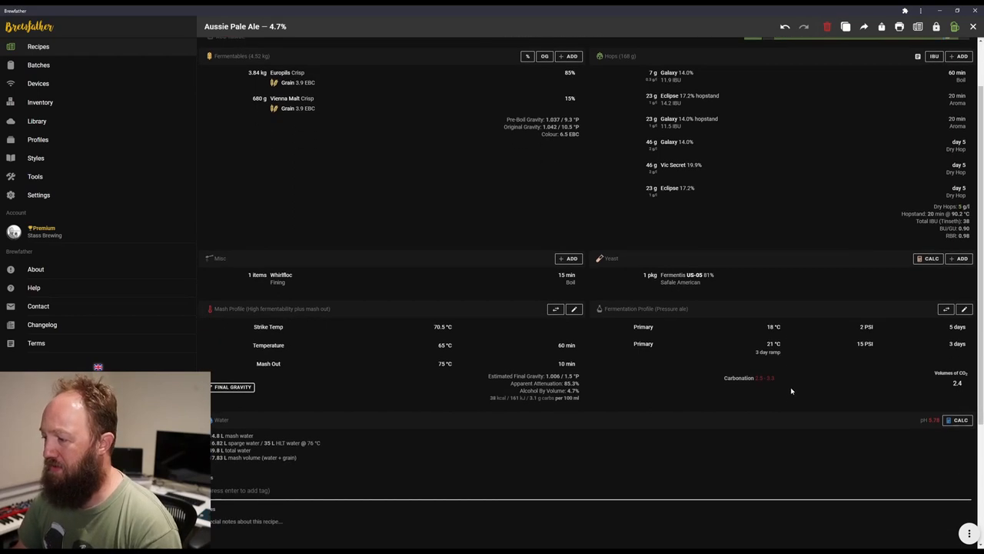
{"action": "mouse_move", "coordinate": [826, 355]}
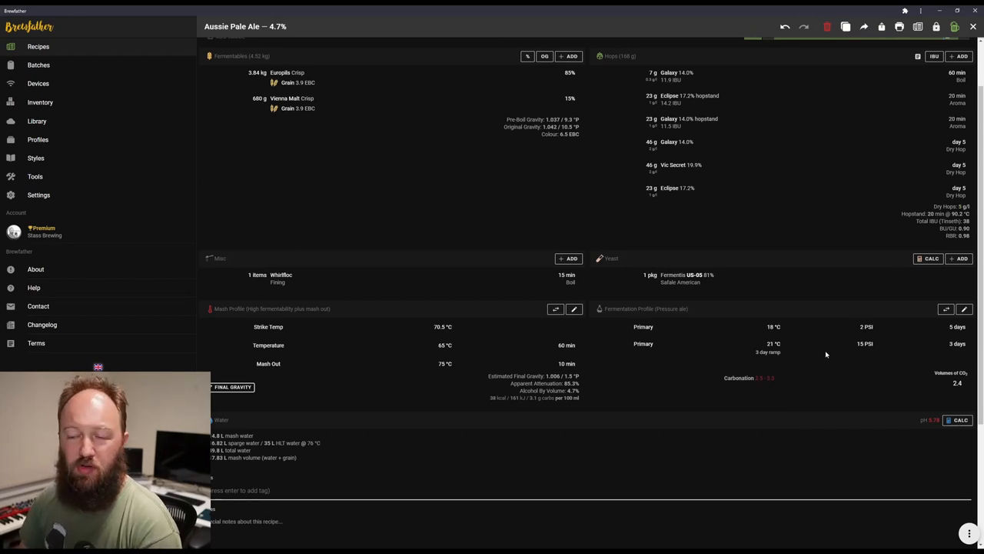
{"action": "scroll", "scroll_direction": "down", "scroll_amount": 3}
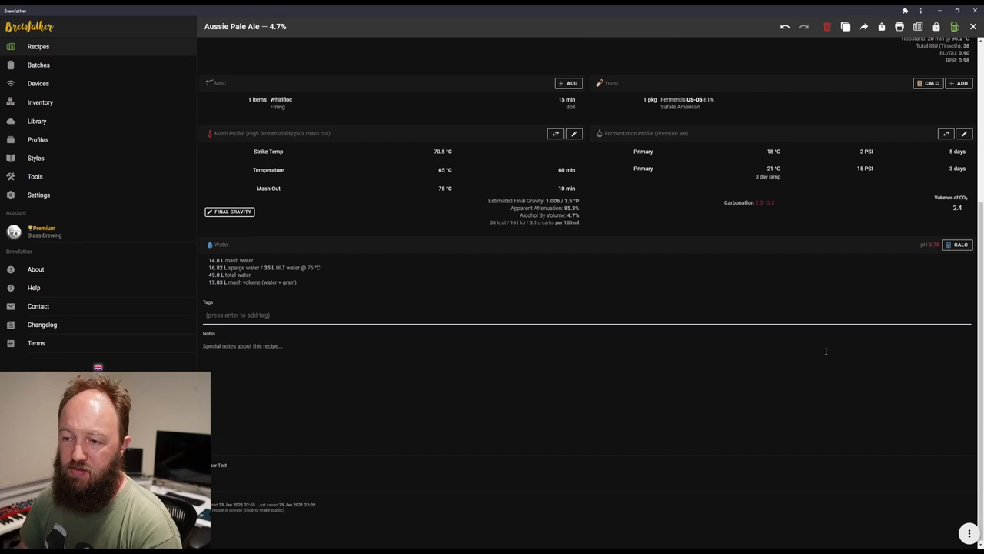
{"action": "scroll", "scroll_direction": "up", "scroll_amount": 3}
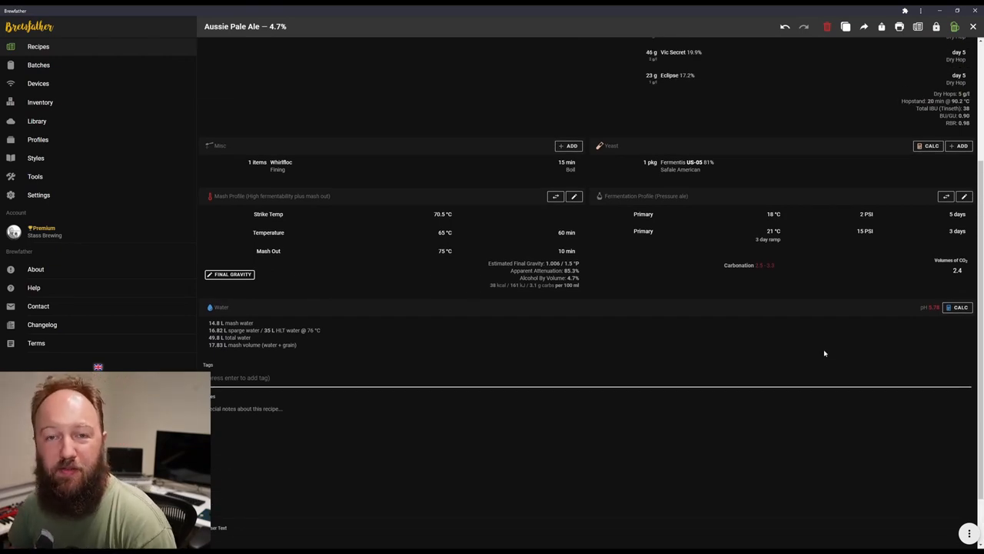
{"action": "scroll", "scroll_direction": "up", "scroll_amount": 3}
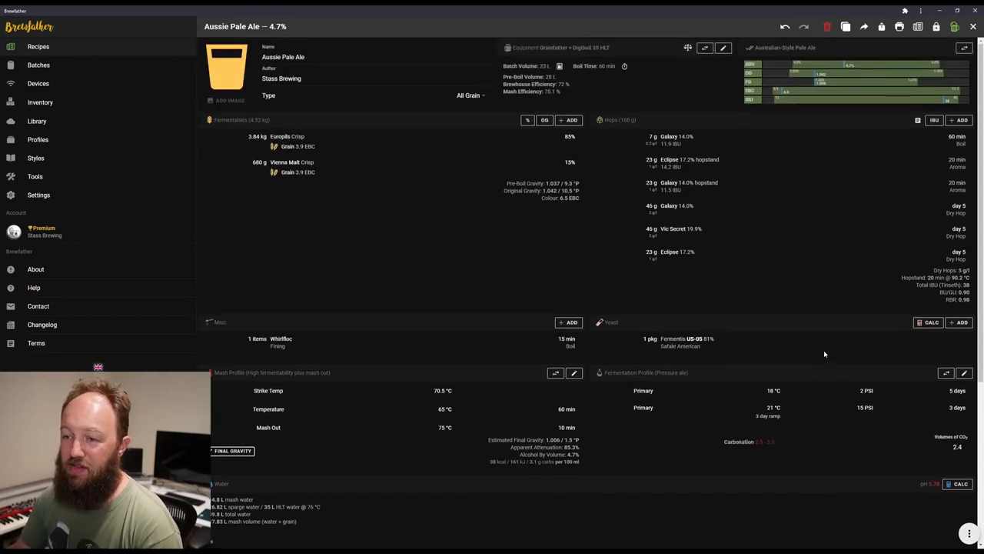